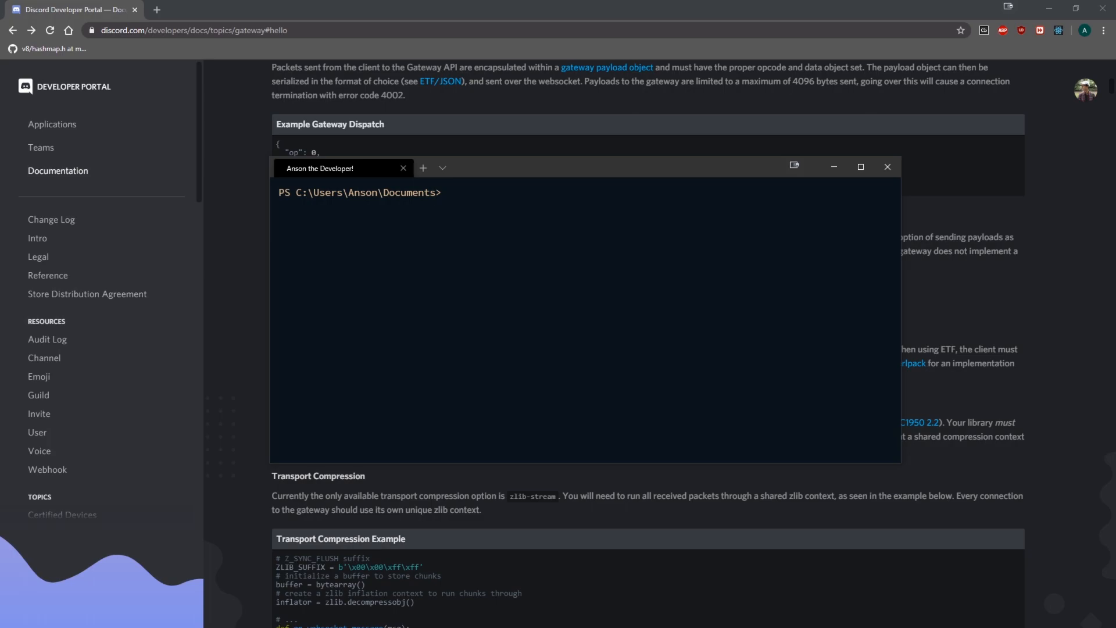
Create the deno-discord-lib folder with mkdir and clear the terminal.
type("mkdir")
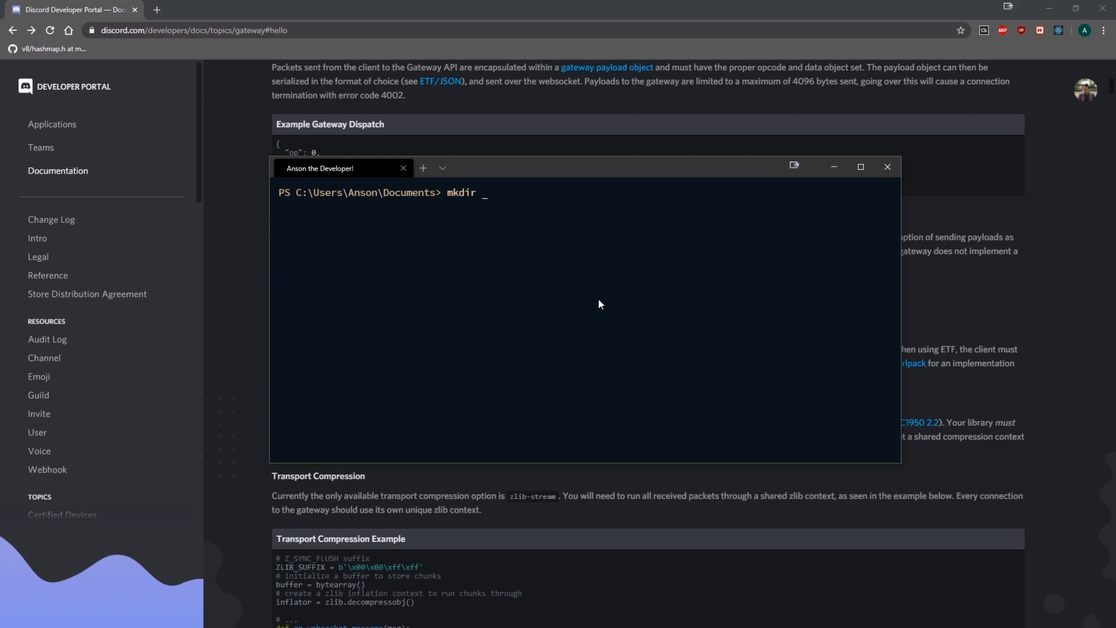
type("deno-discord-lib")
type("cle")
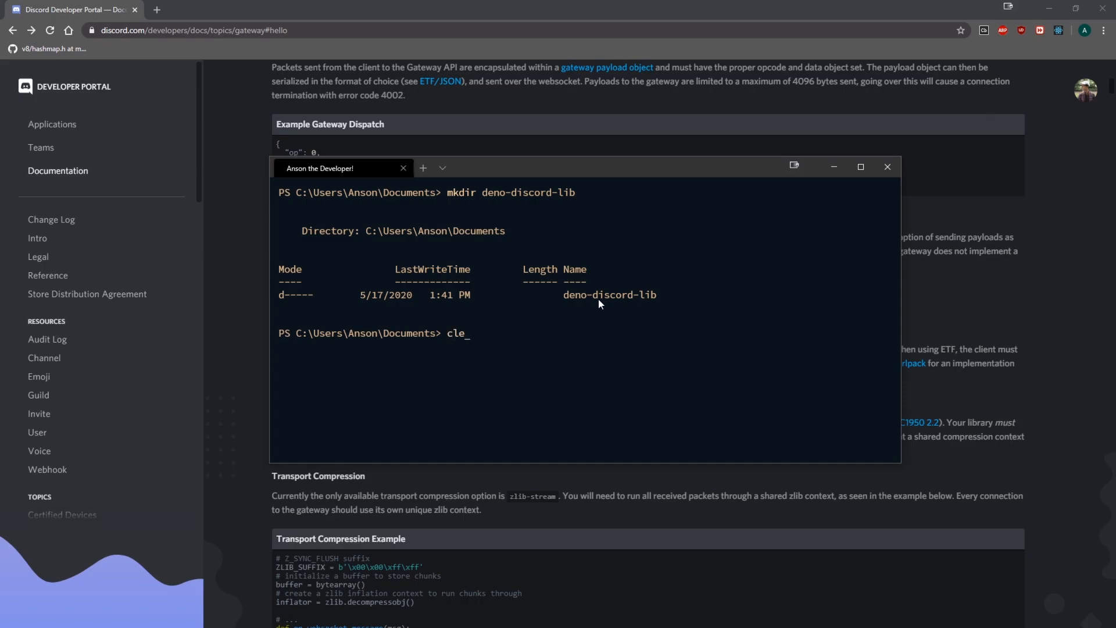
key("Return")
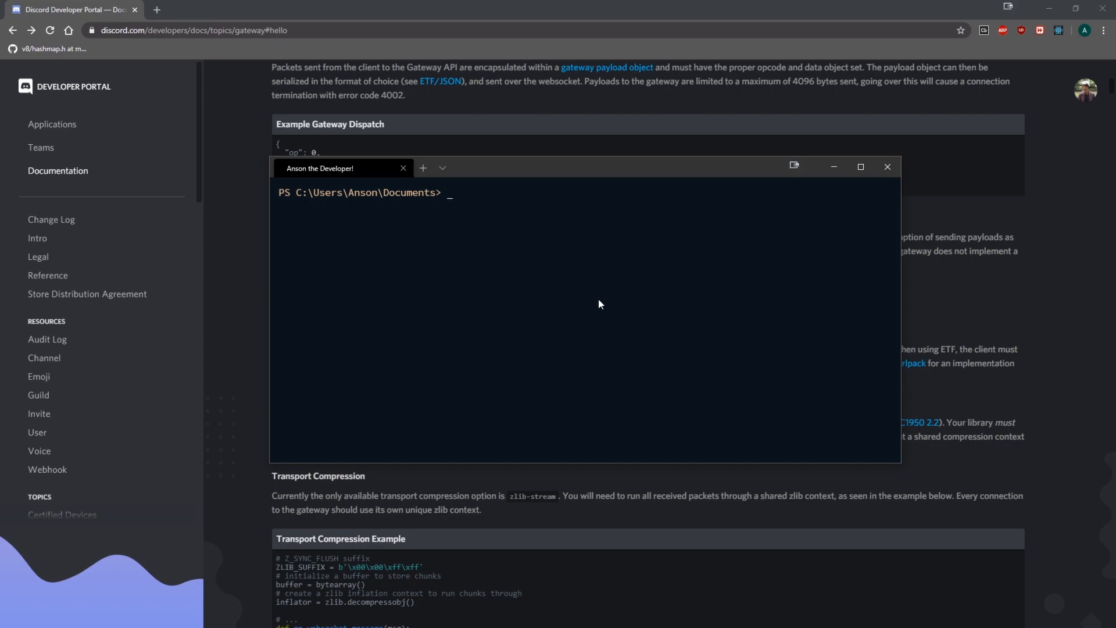
Change into the deno-discord-lib folder and open it in VS Code.
type("cd den")
type("code .")
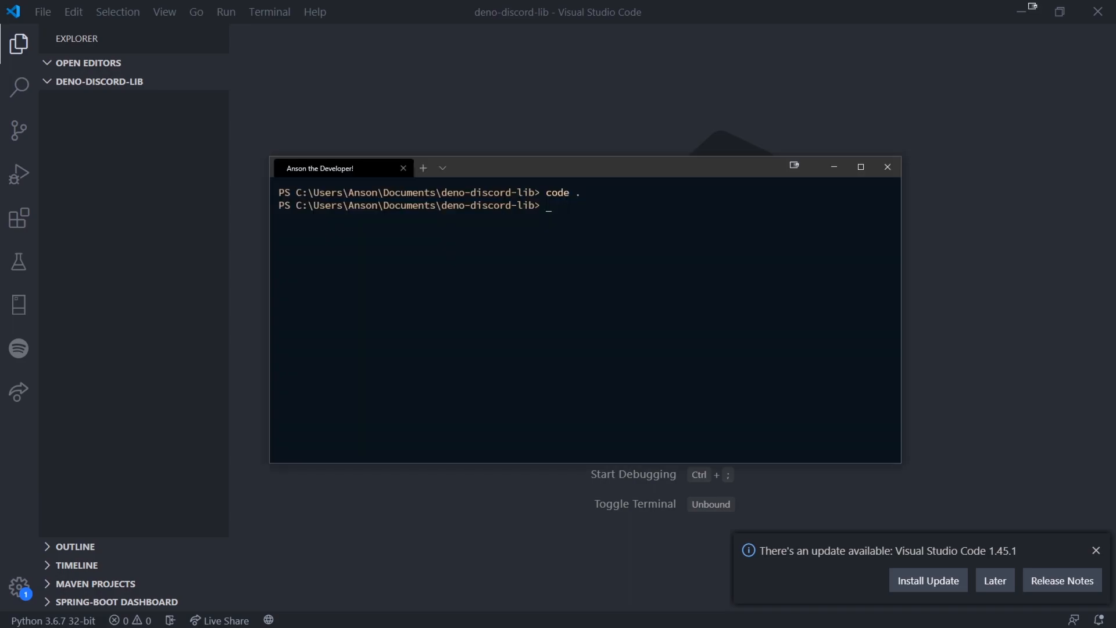
mouse_move(528, 336)
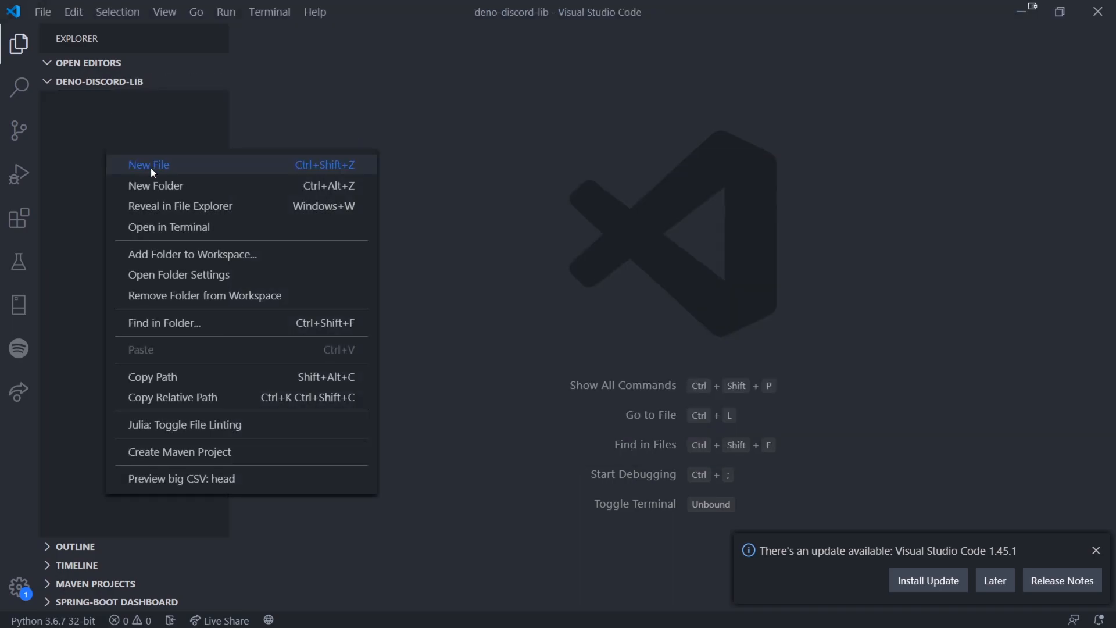
Add a new index.ts file to the project and switch to the browser.
left_click(147, 164)
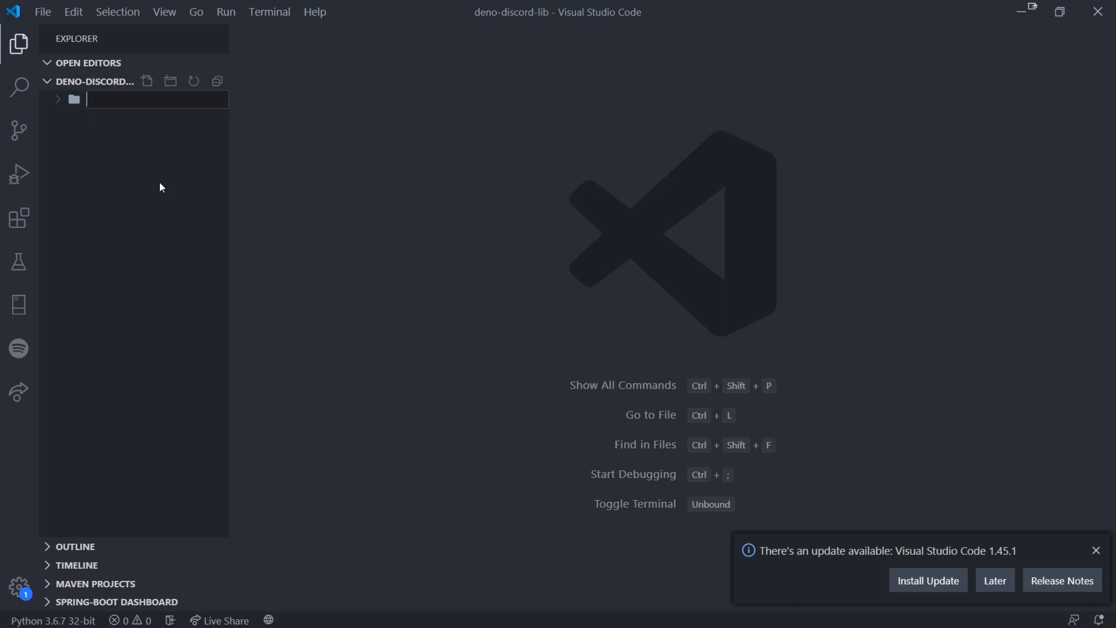
type("in")
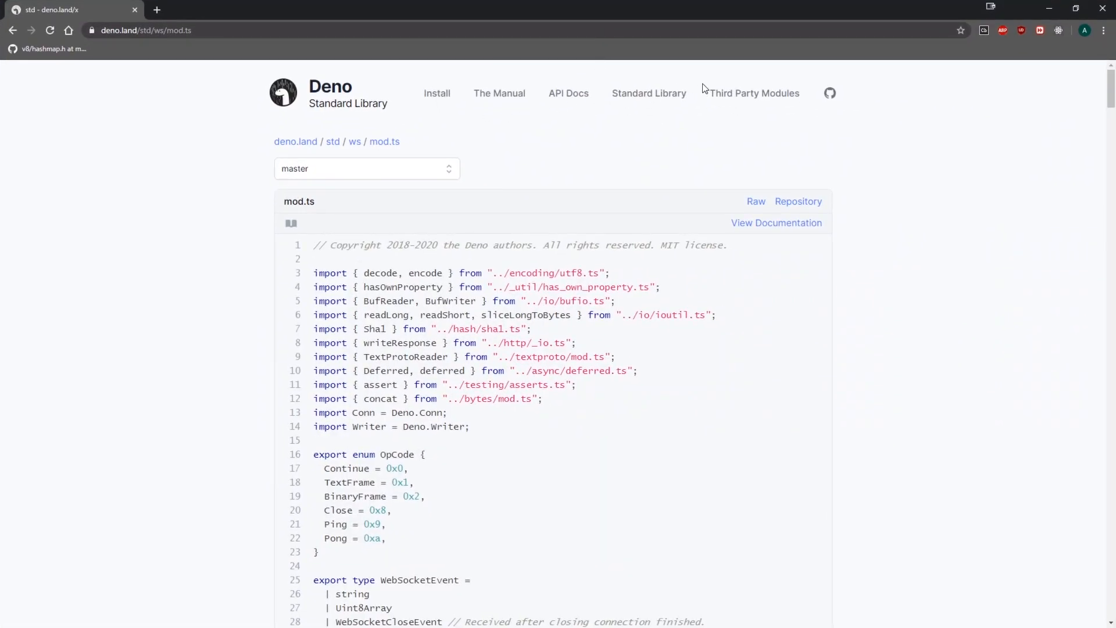
Browse from the std listing into the ws module and read its README examples.
left_click(331, 140)
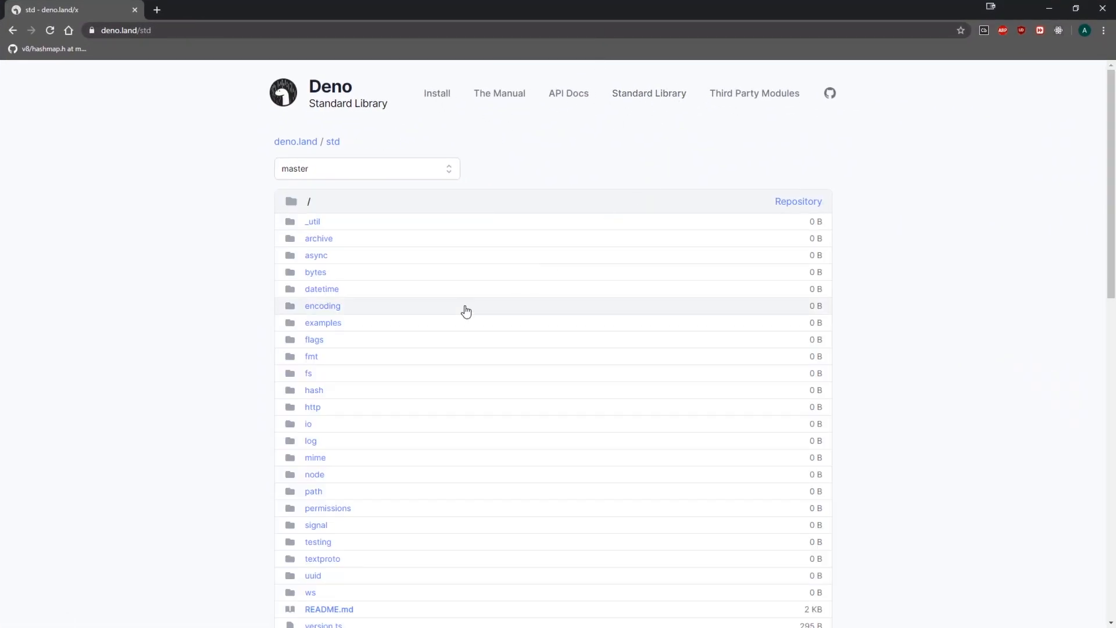
mouse_move(683, 225)
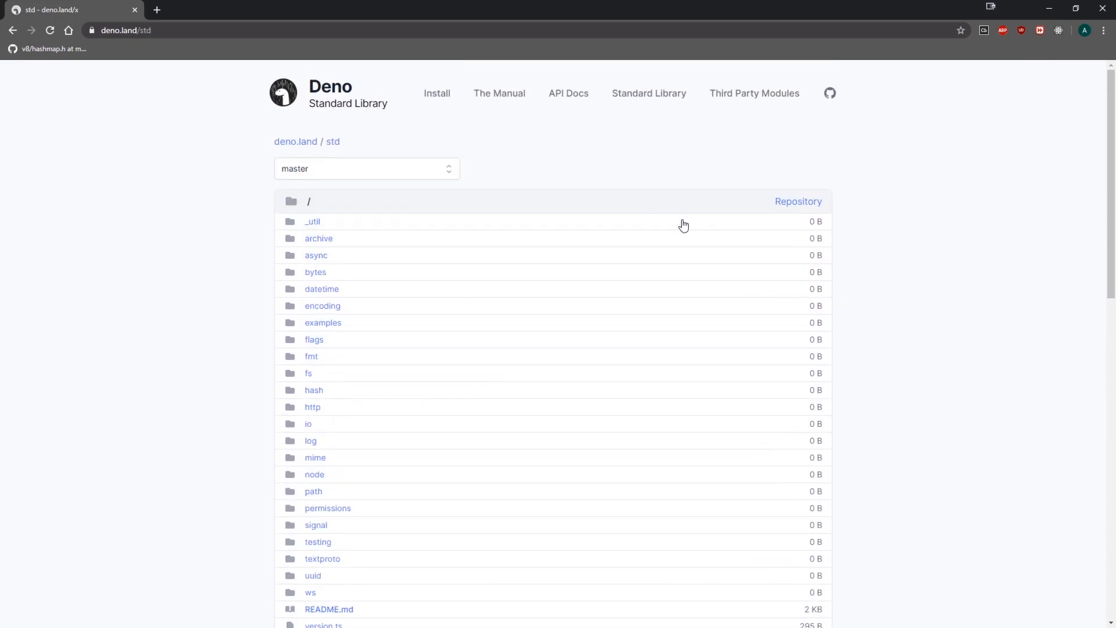
mouse_move(671, 221)
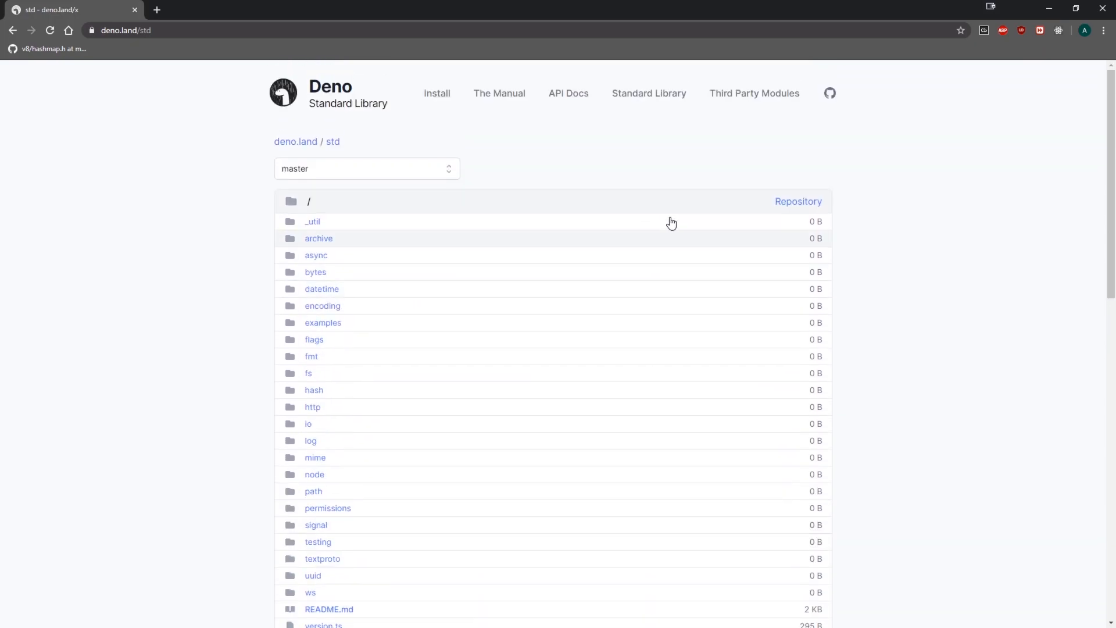
scroll("down", 3)
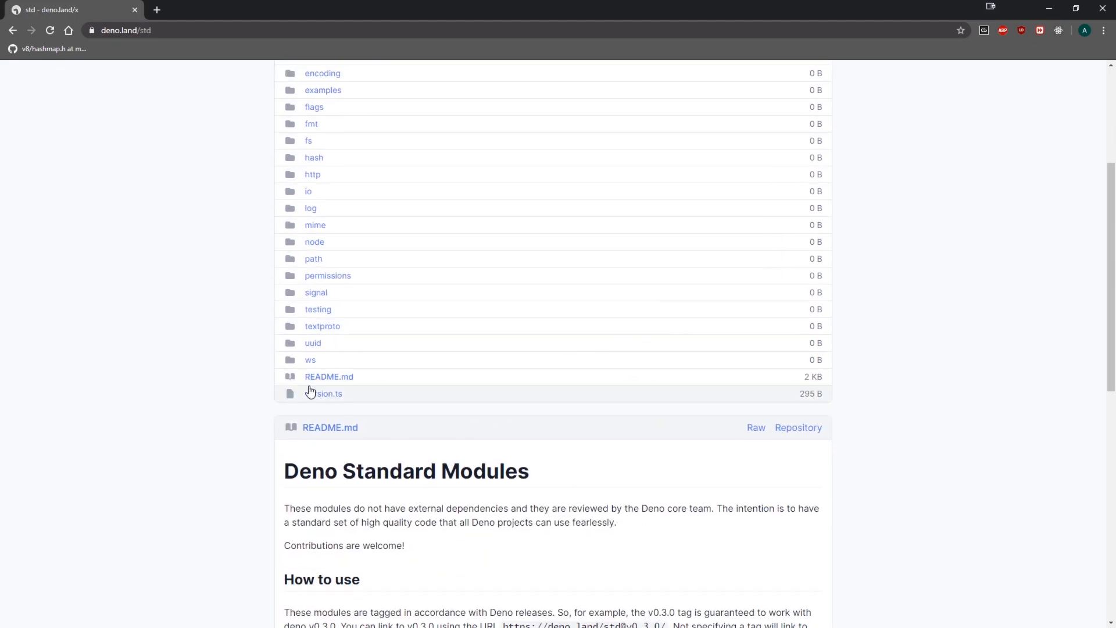
left_click(309, 359)
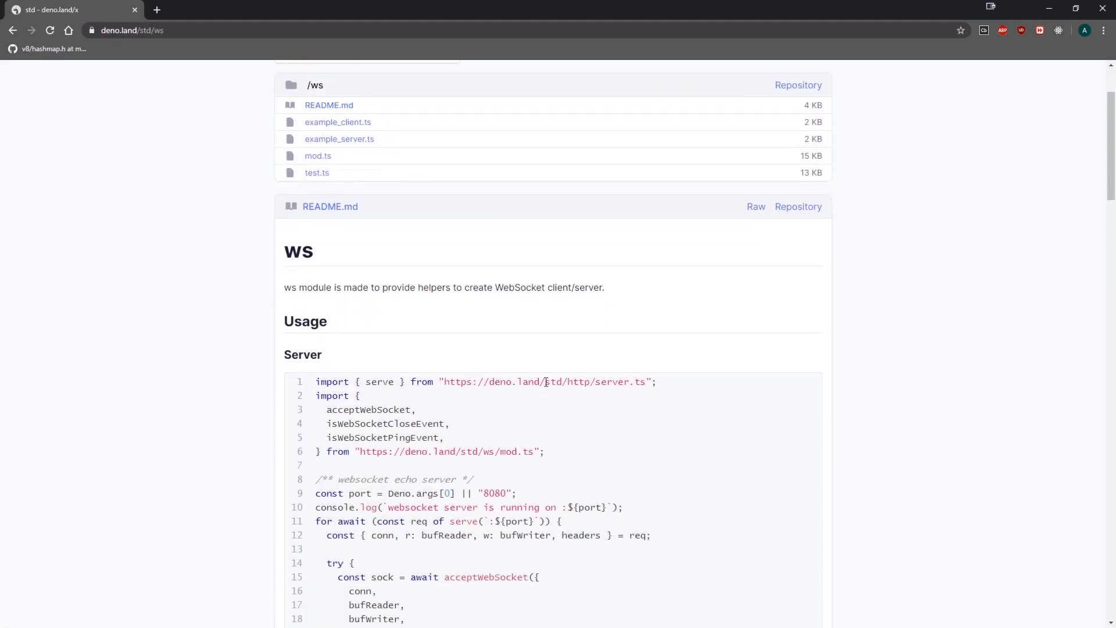
scroll("down", 3)
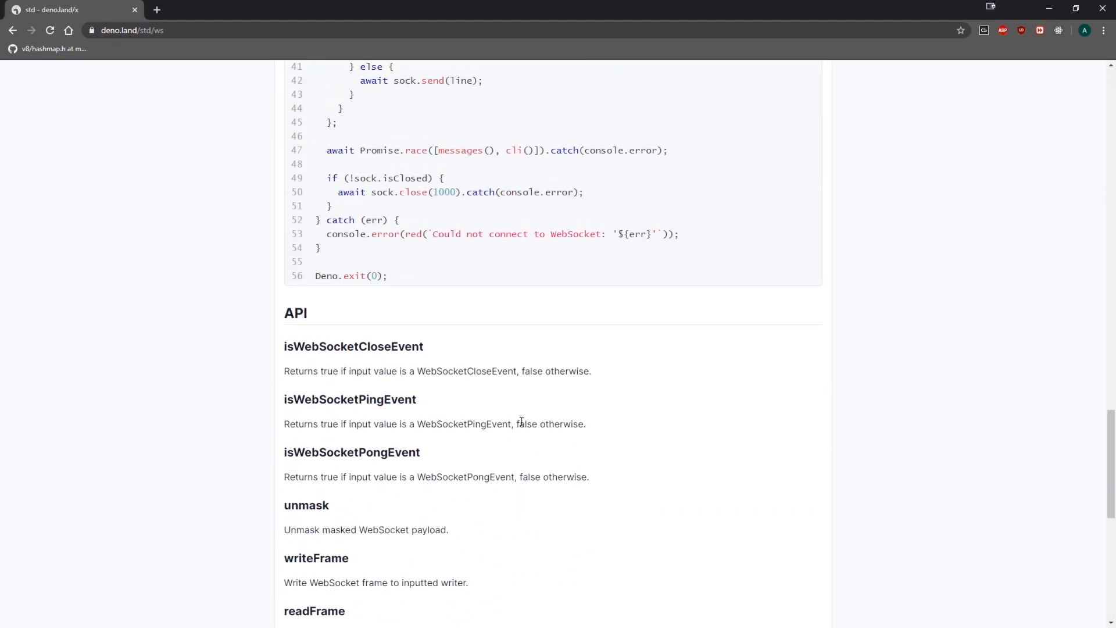
scroll("up", 3)
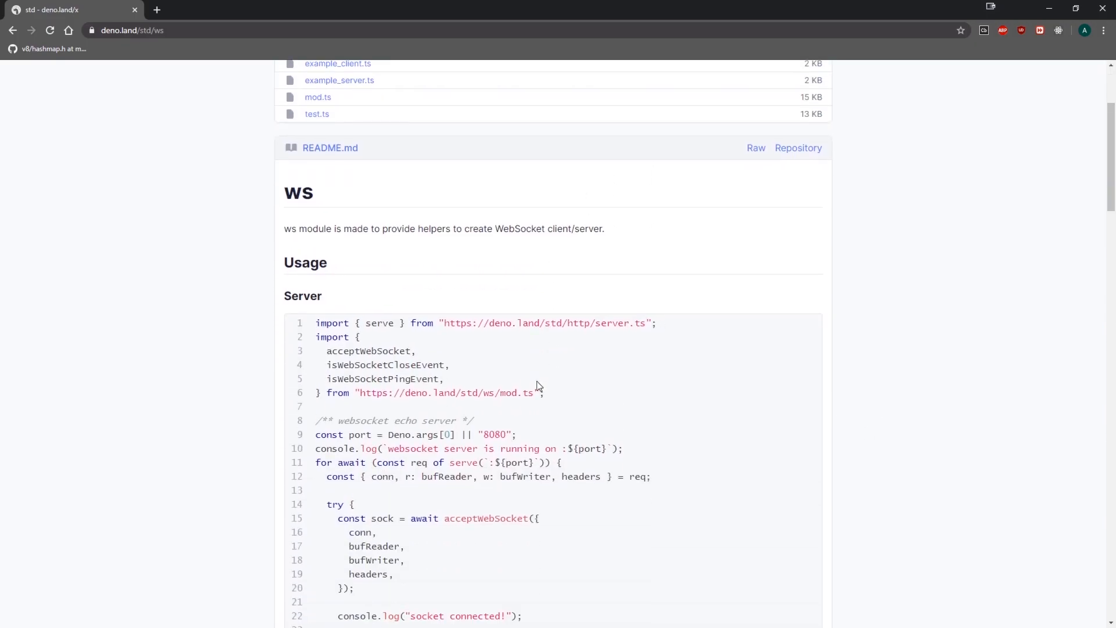
scroll("down", 3)
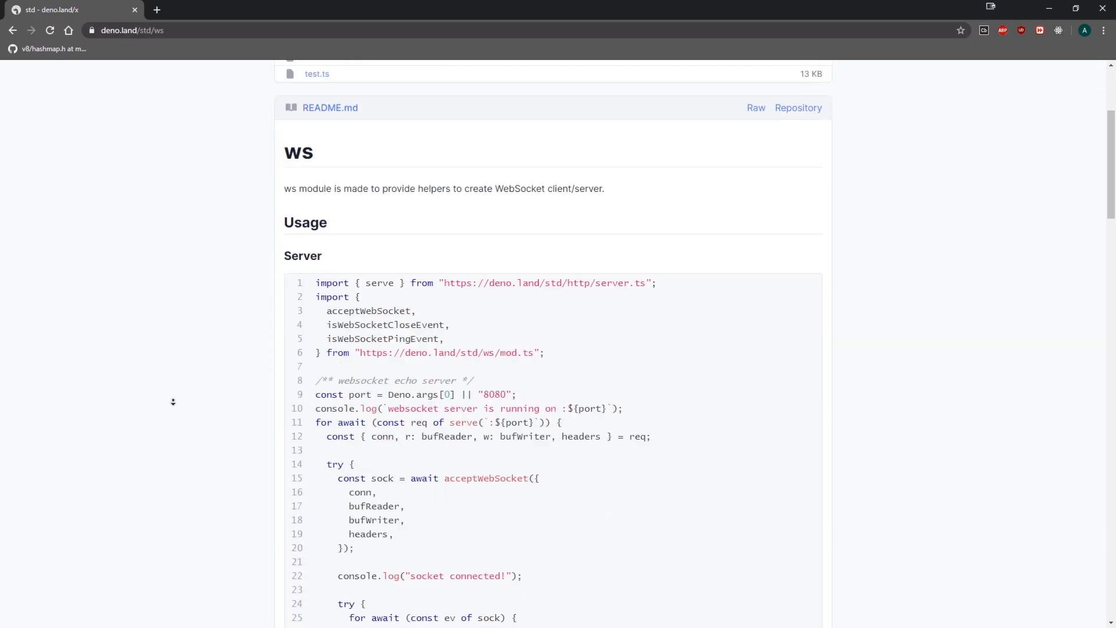
scroll("down", 3)
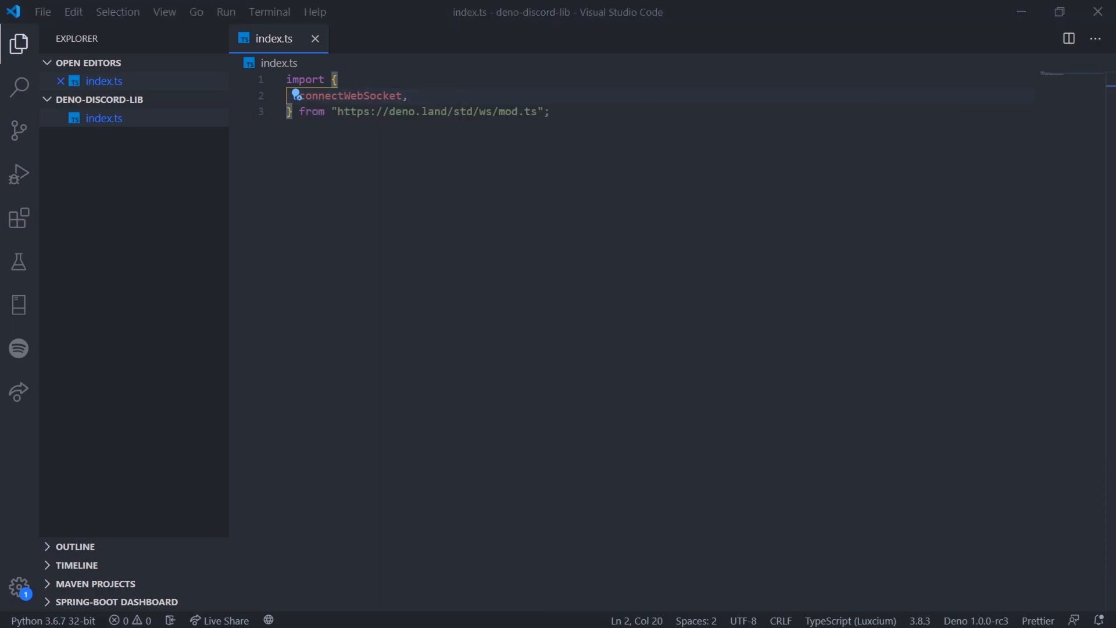
Add a try/catch block below the import that logs the caught error.
key("Enter")
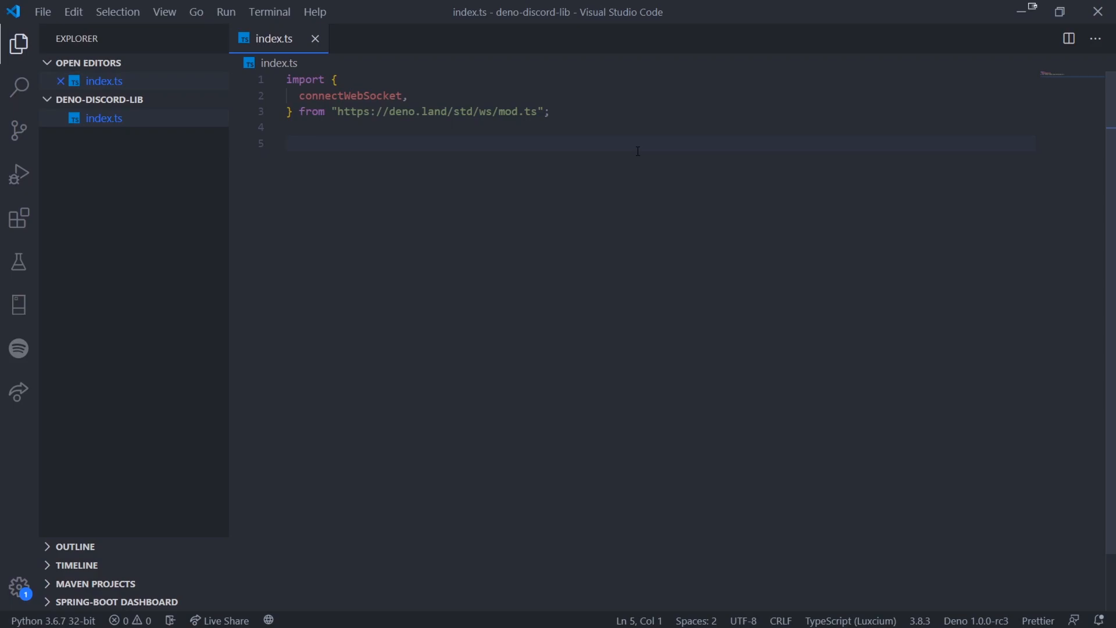
type("try {")
type("console.log(err);")
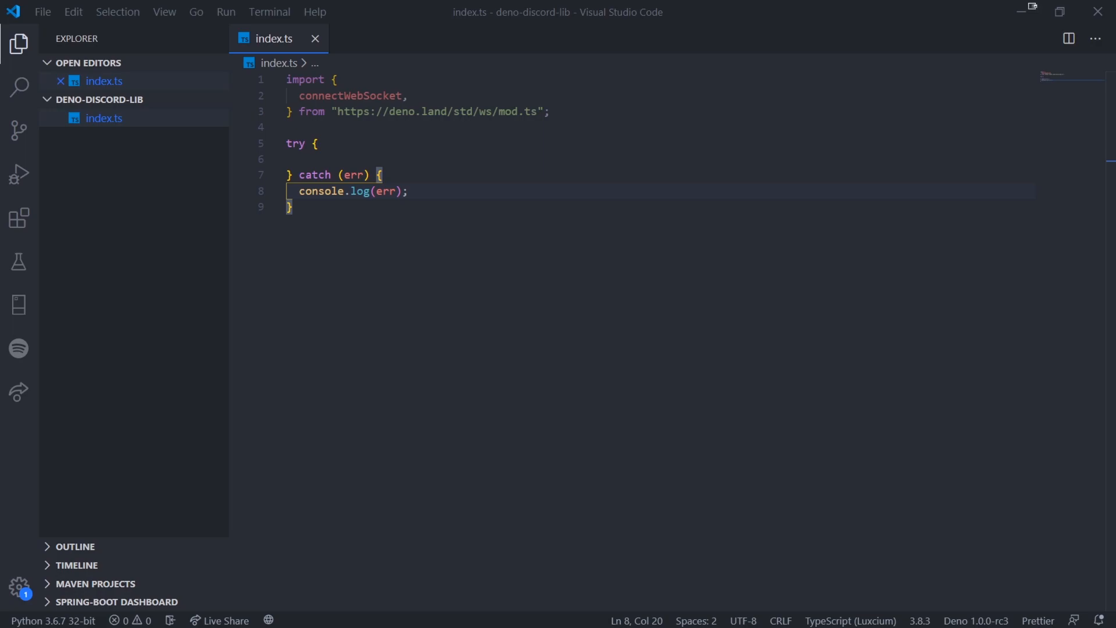
mouse_move(548, 220)
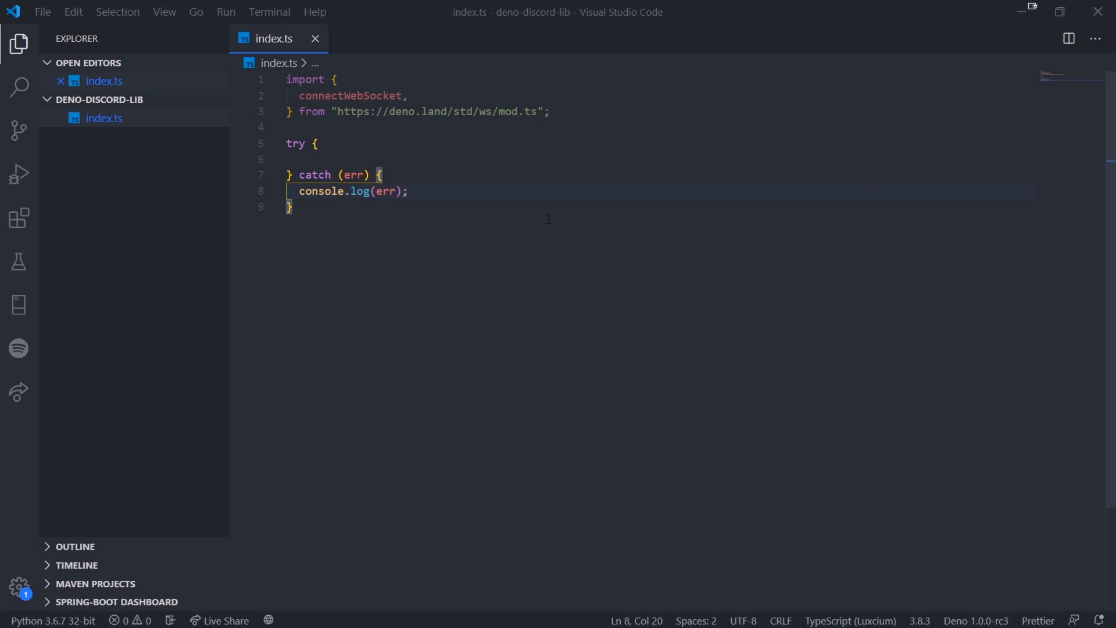
left_click(306, 126)
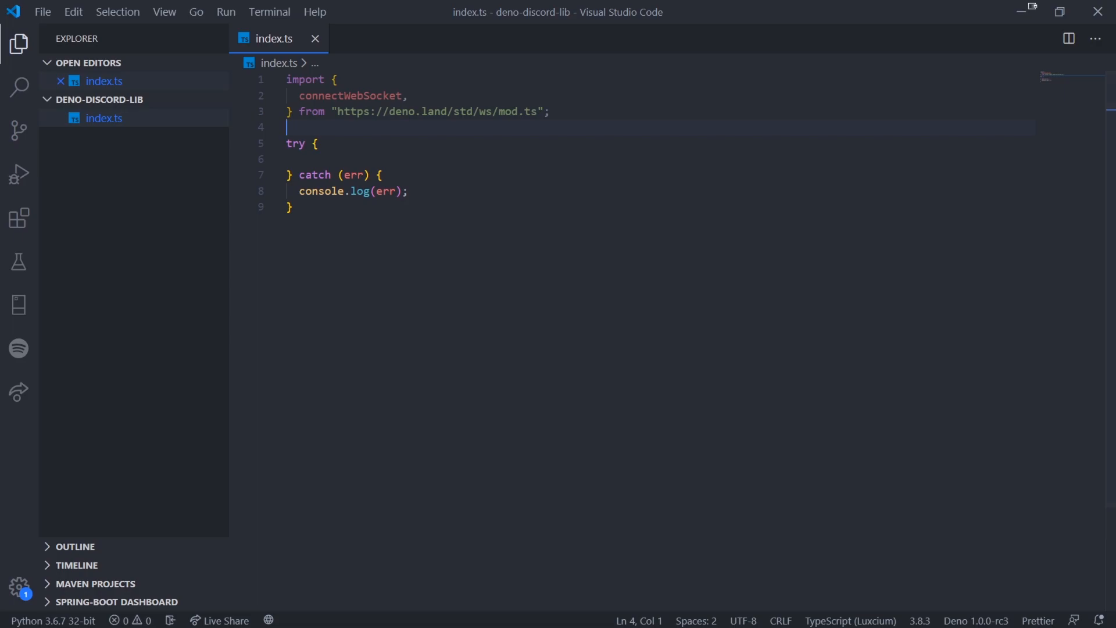
mouse_move(578, 136)
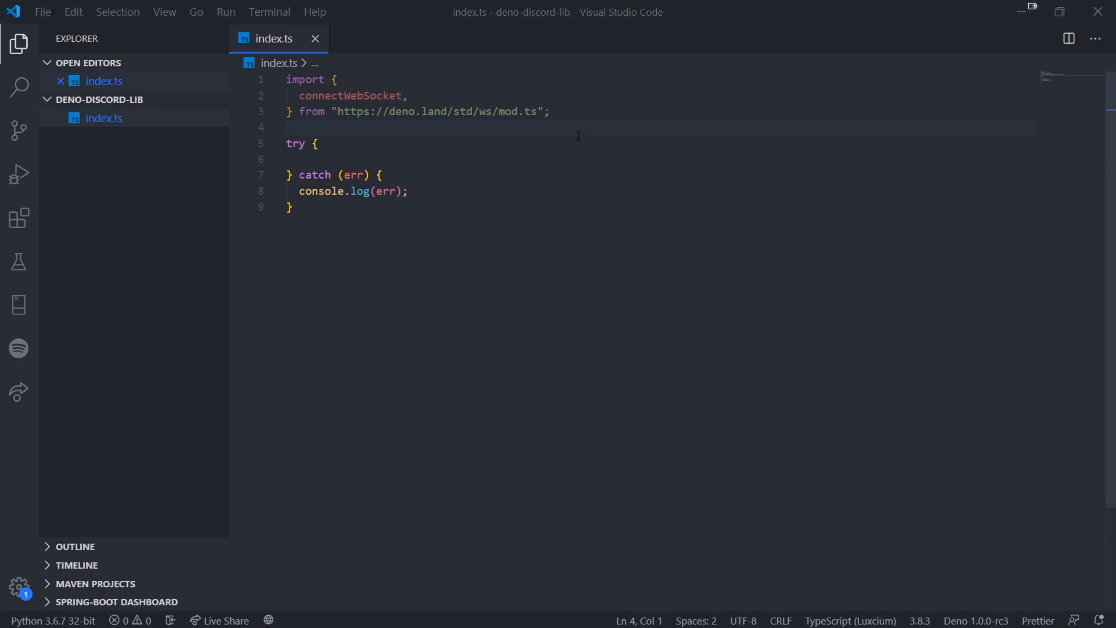
left_click(298, 127)
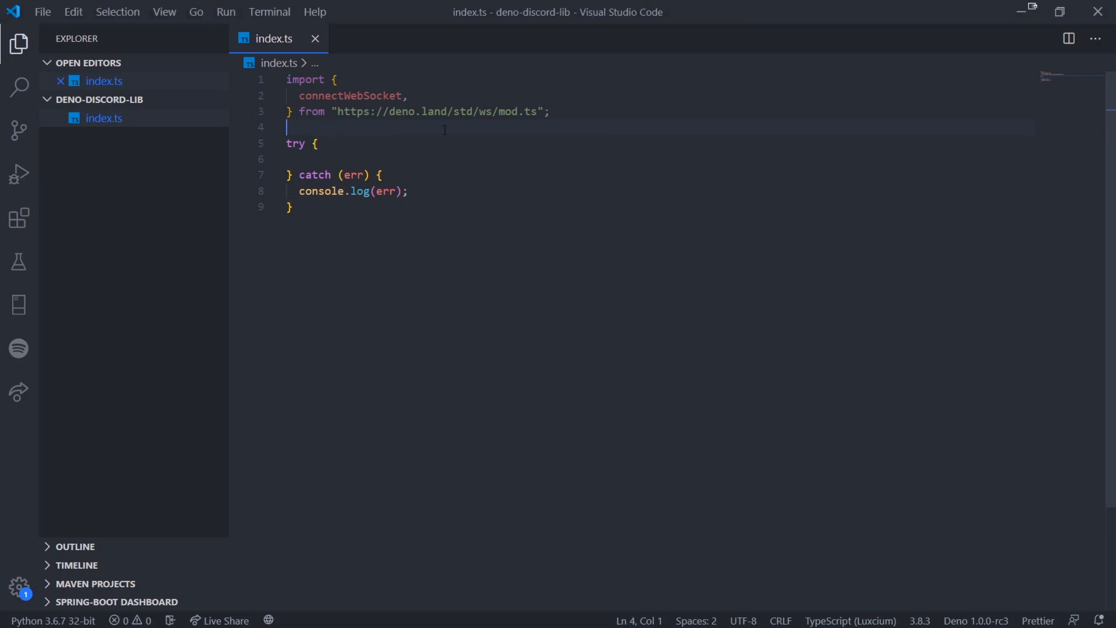
Define the GATEWAY constant 'wss://gateway.discord.gg/?v=6&encoding=json'.
type("const GATEWAY = 'wss://gateway.discord.gg/?v=6&encoding=json';")
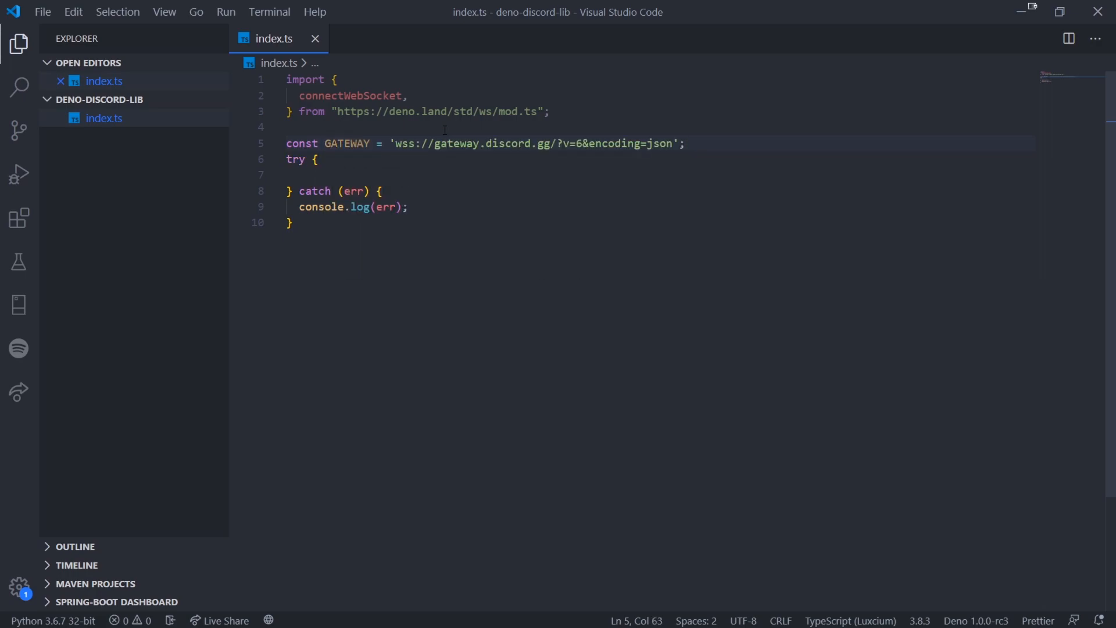
double_click(406, 143)
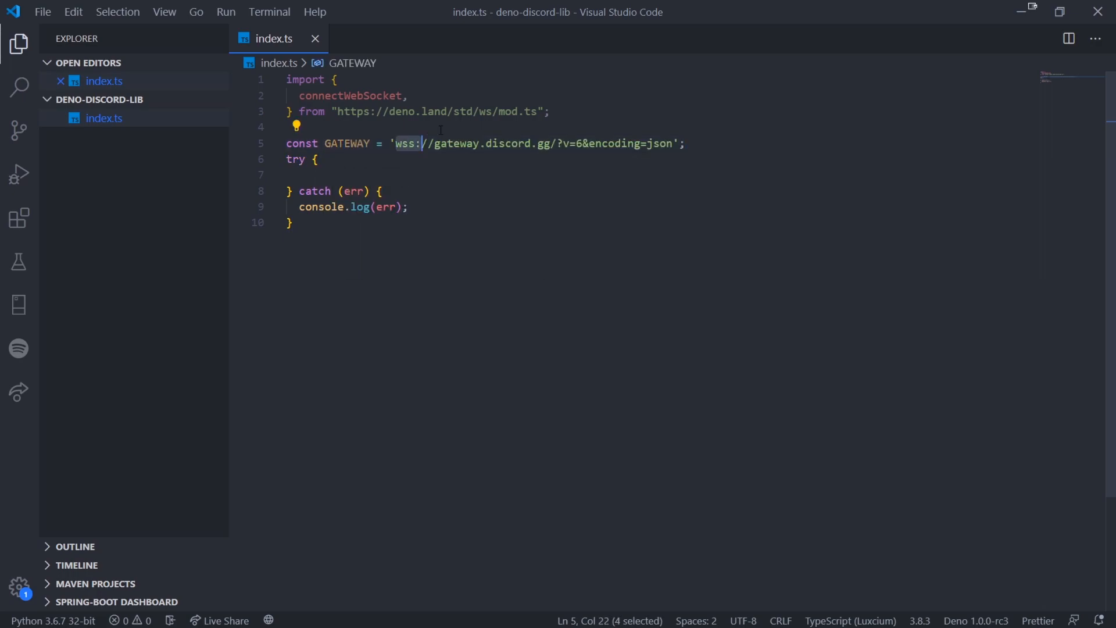
left_click(423, 143)
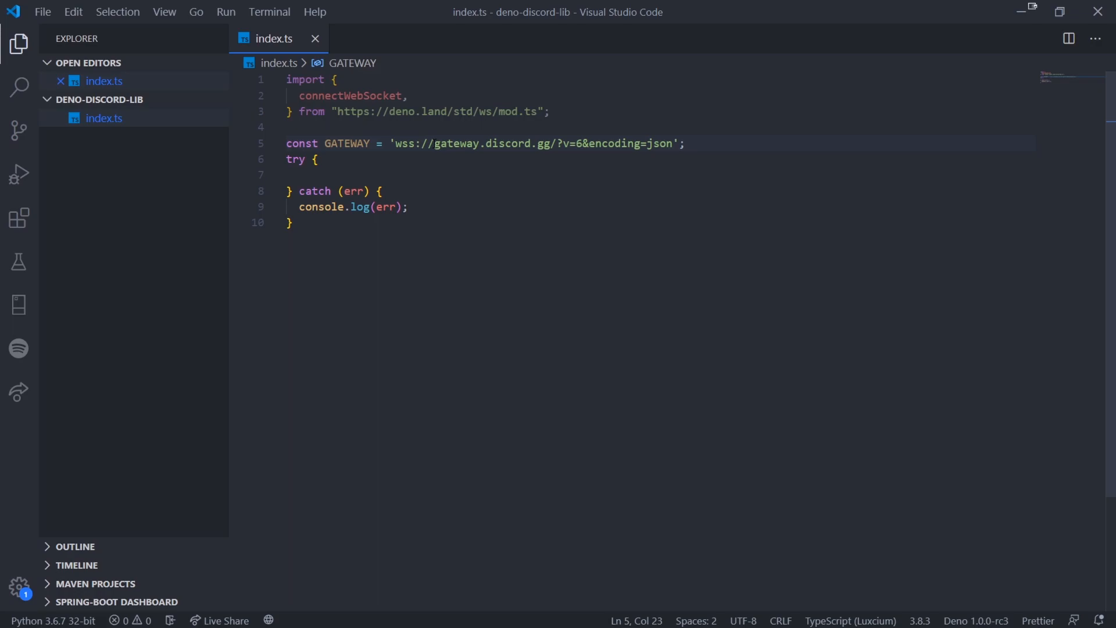
Inside try, assign socket = connectWebSocket(GATEWAY) and log 'Connected.'.
left_click(356, 127)
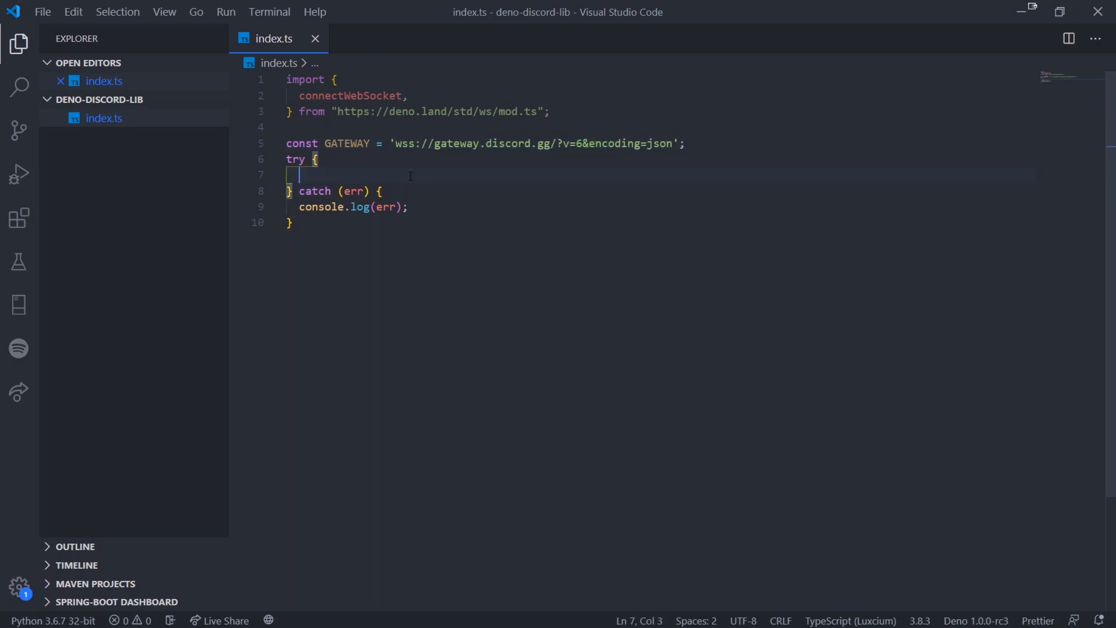
type("const")
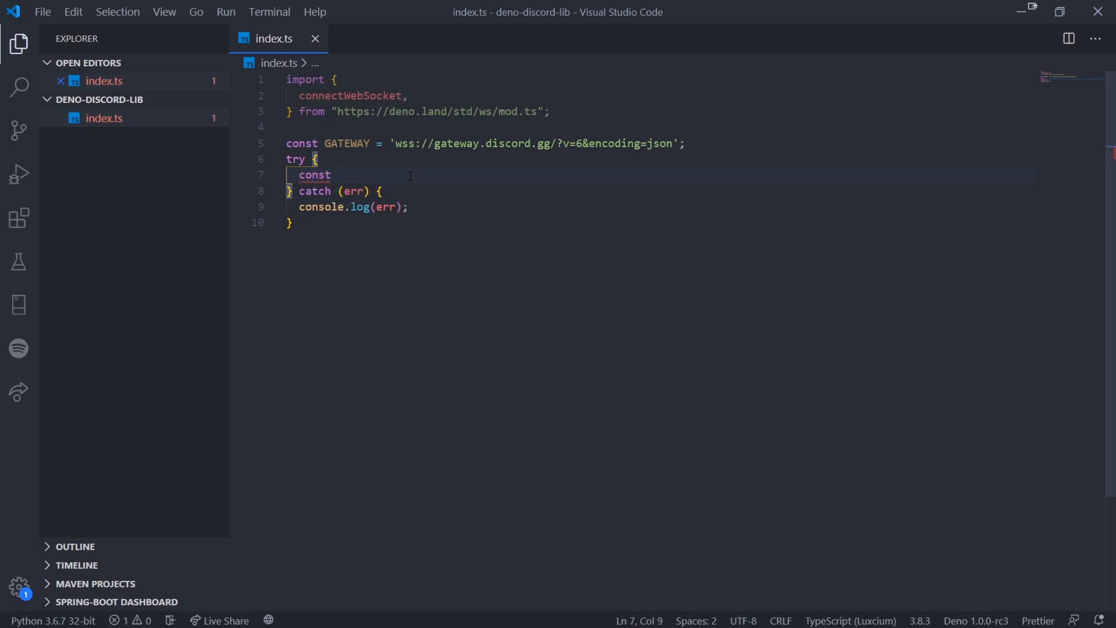
type("socket = c")
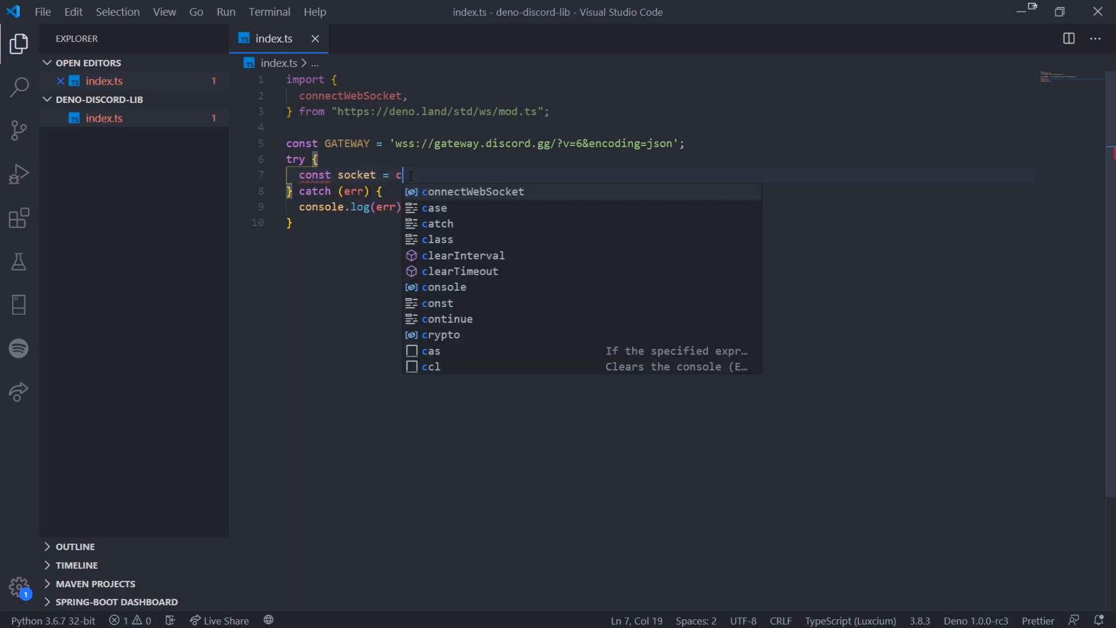
type("onnectWebSocket(GAT")
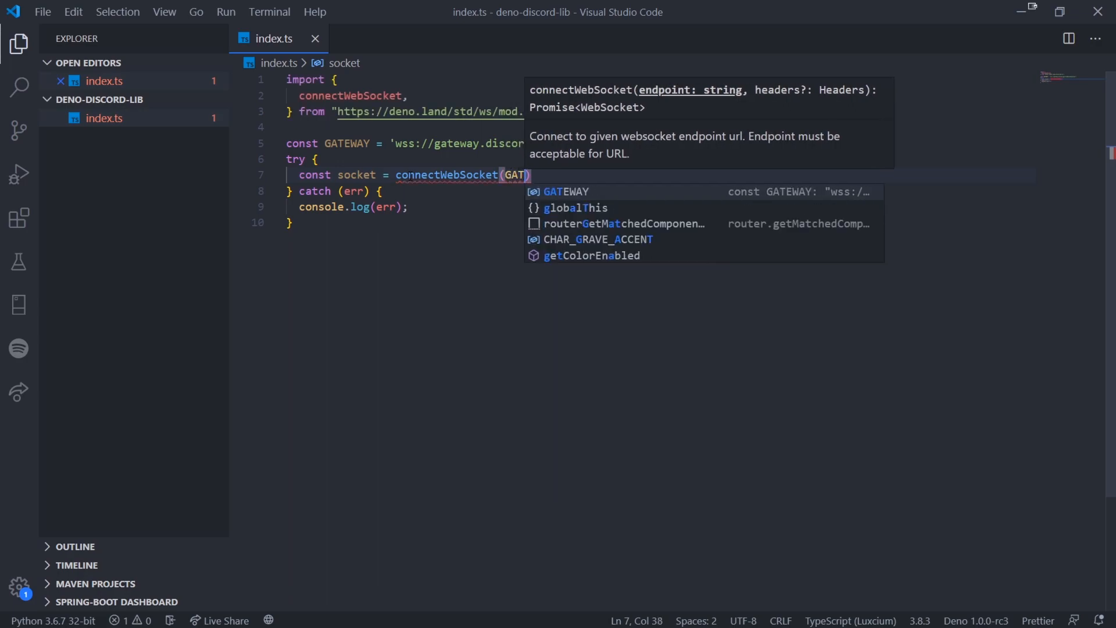
key("Enter")
type("console.log(\"")
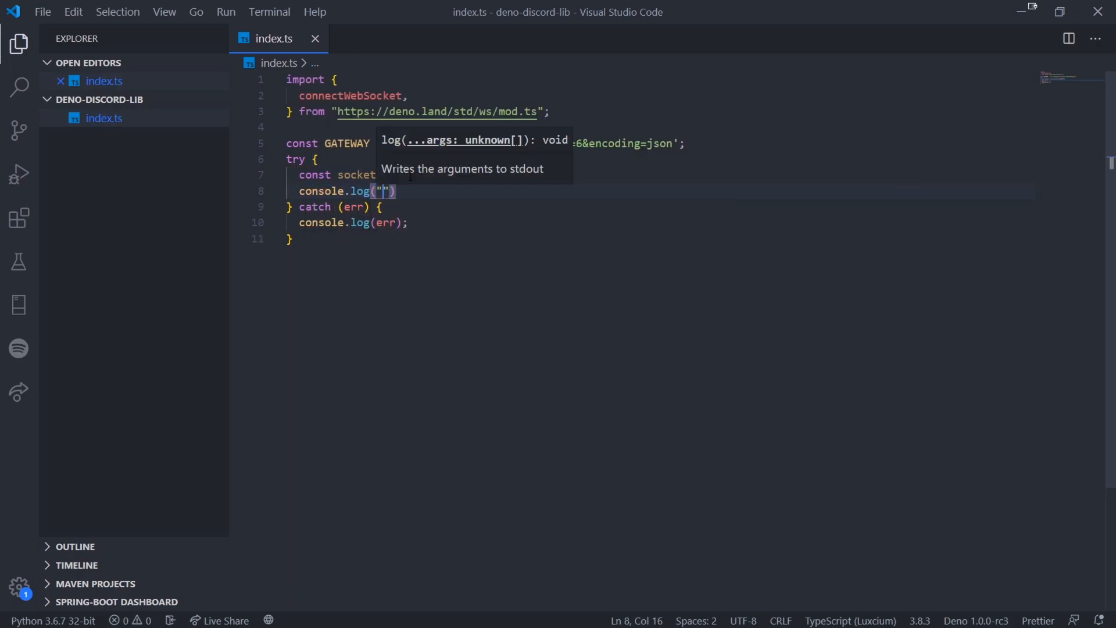
type("Connected.'")
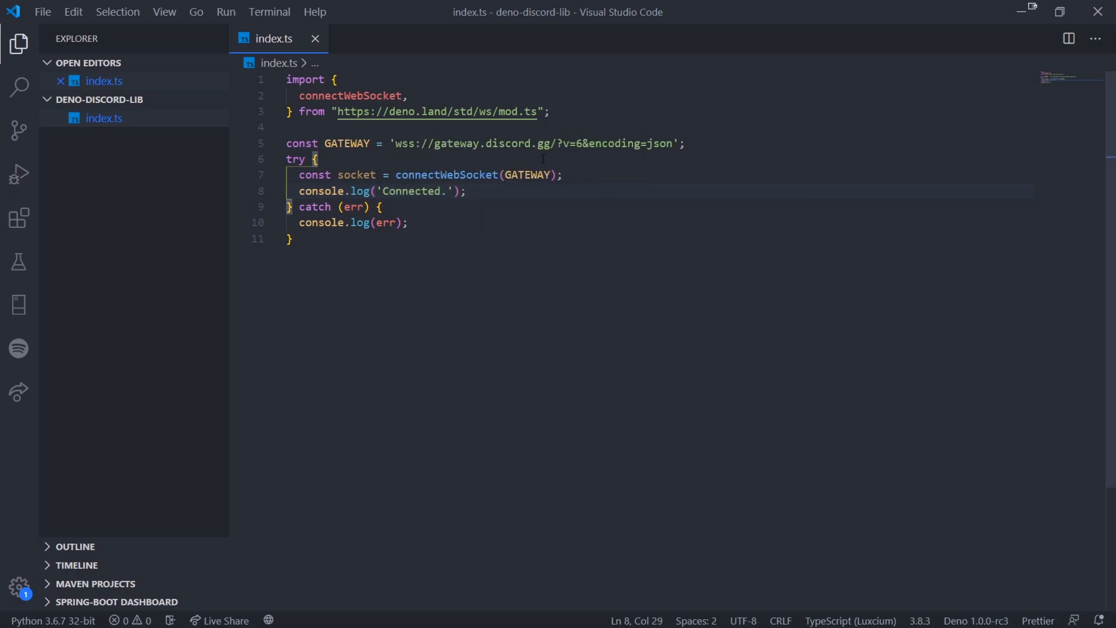
left_click(677, 143)
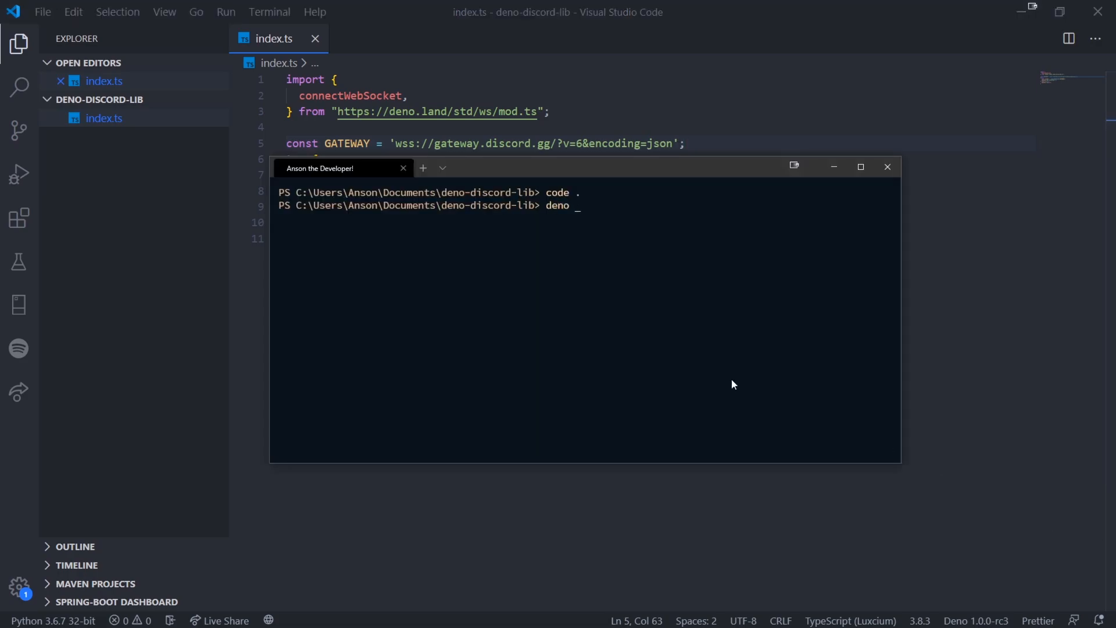
Run deno run .\index.ts and read the PermissionDenied error mentioning --allow-net.
type("run")
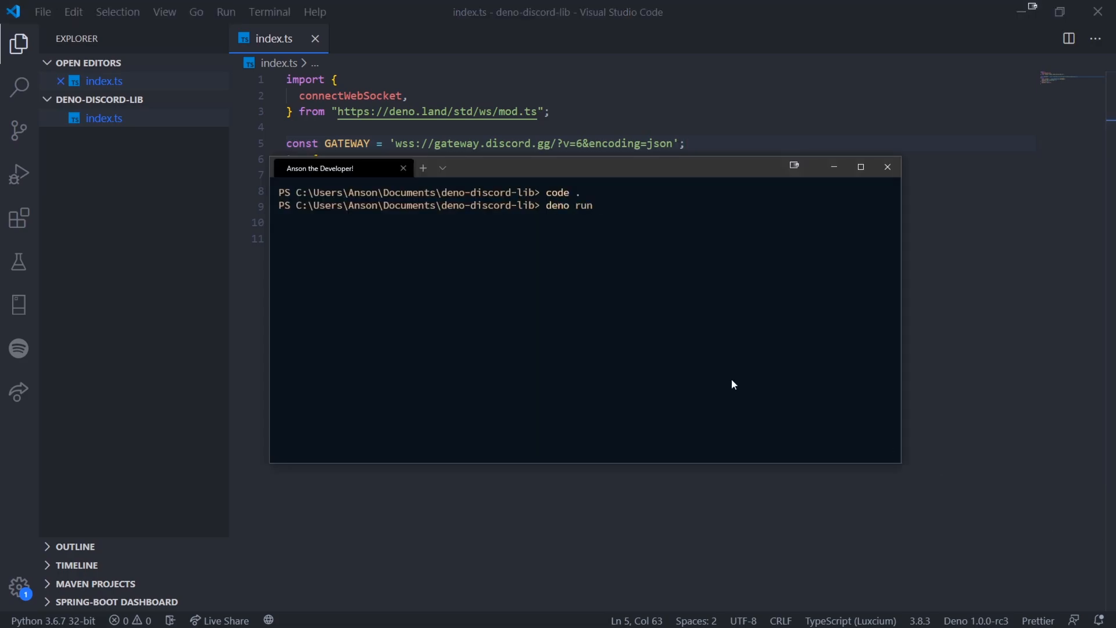
type(".\\index.ts")
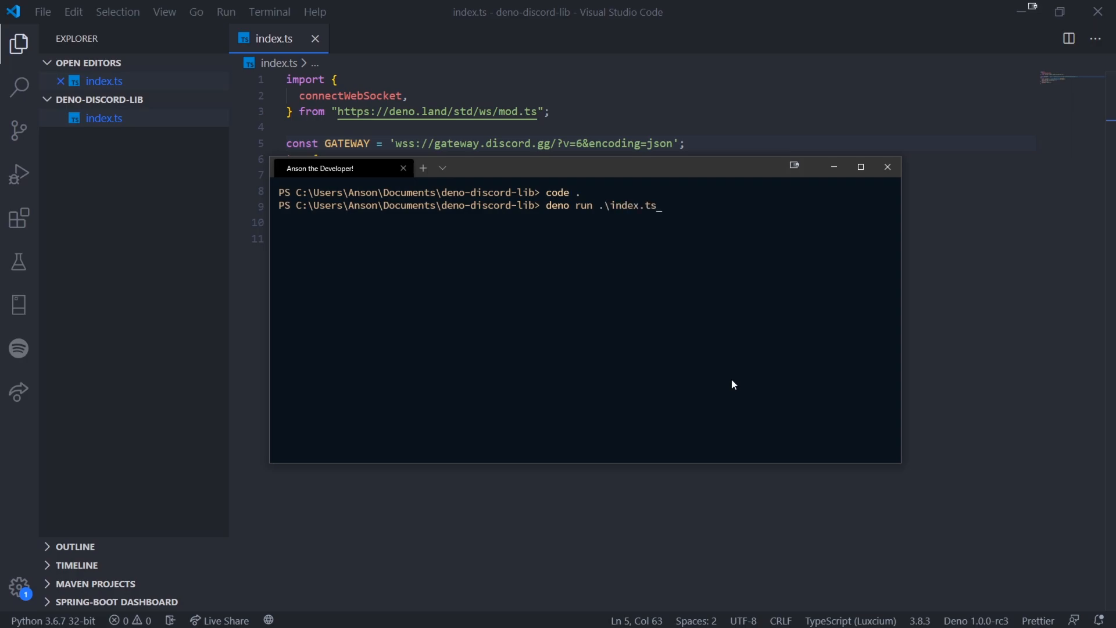
key("Return")
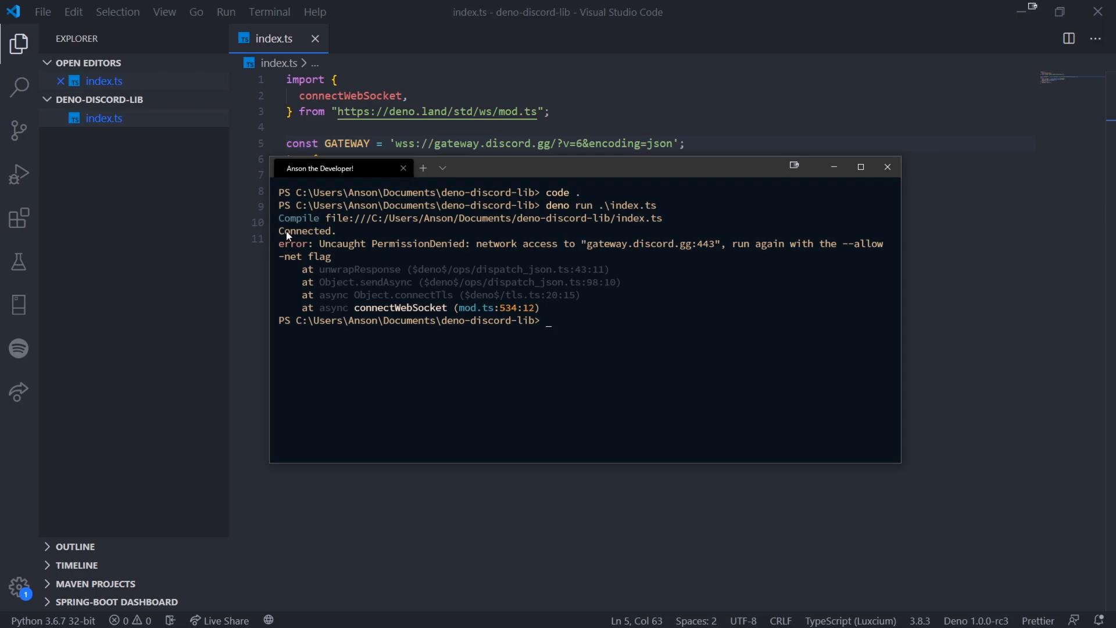
mouse_move(577, 322)
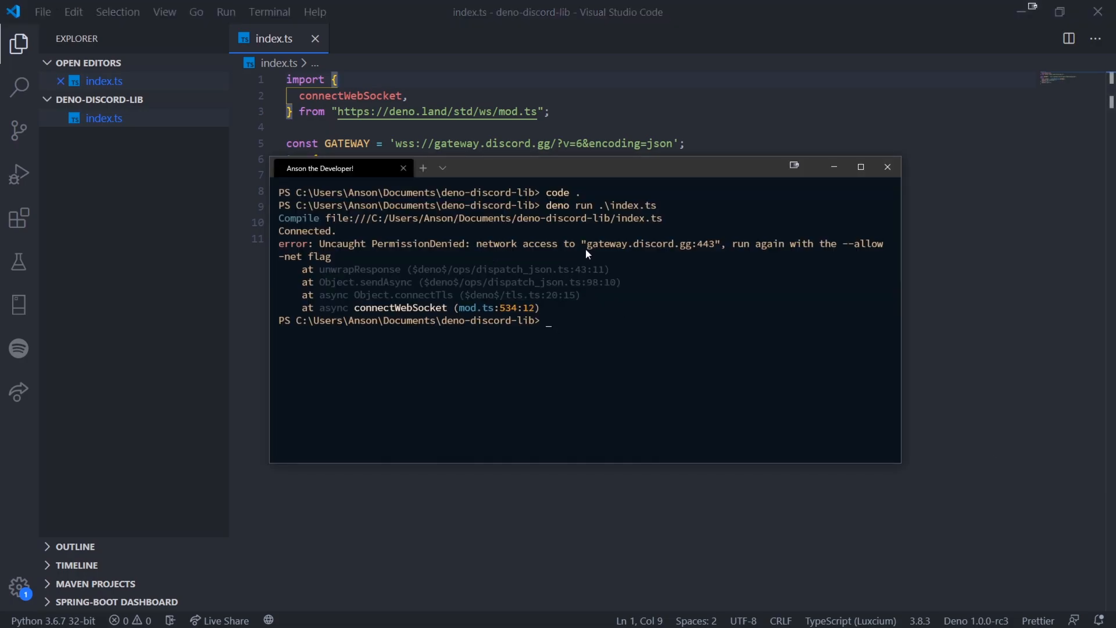
double_click(644, 243)
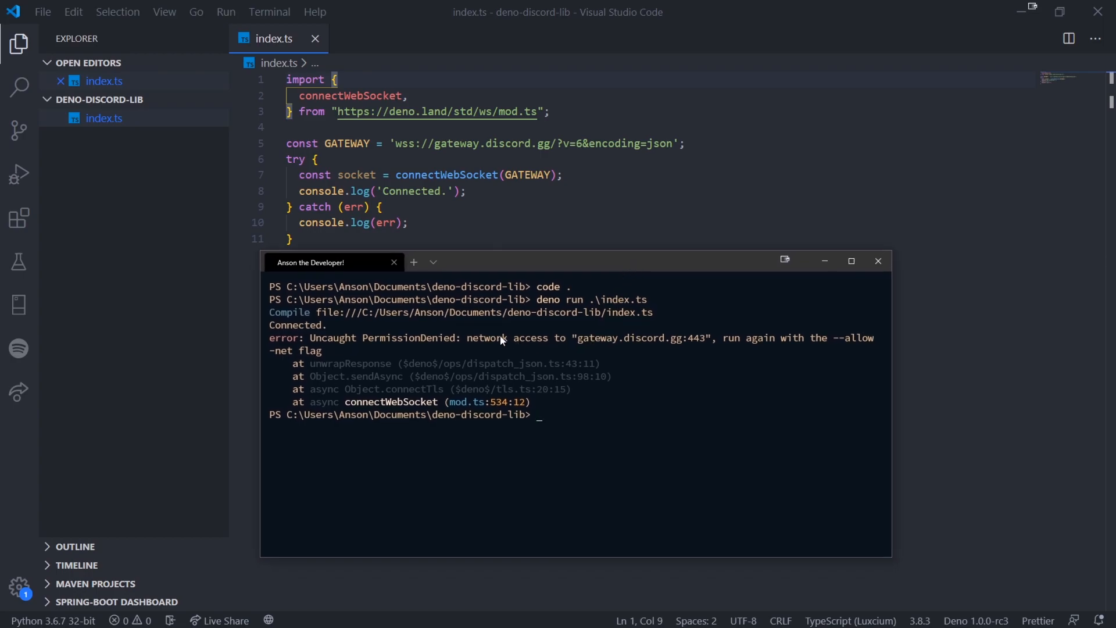
mouse_move(430, 353)
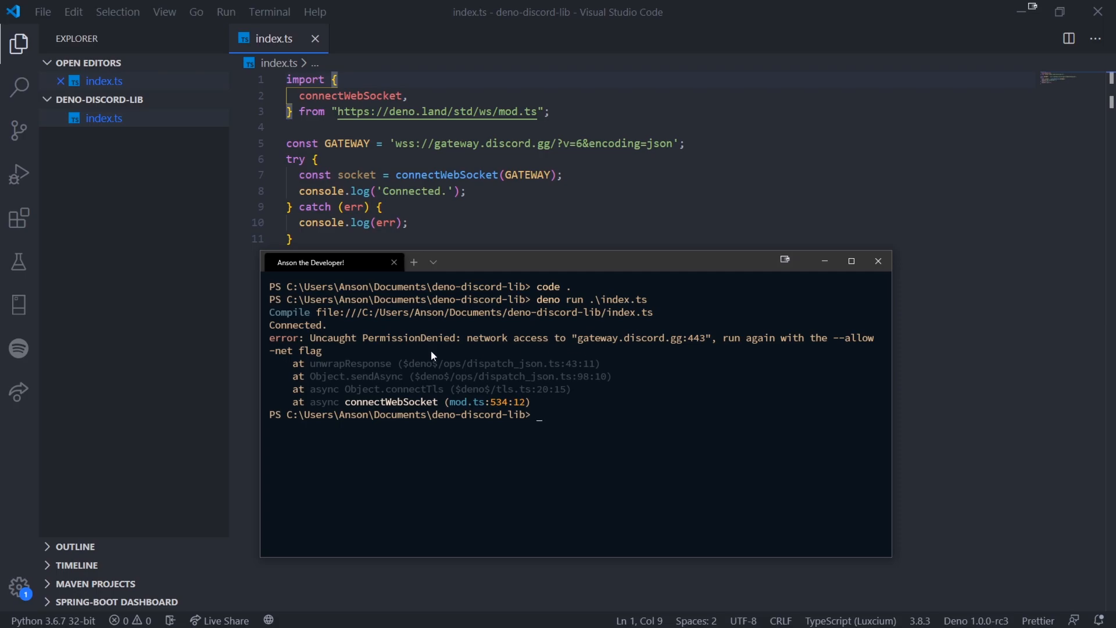
mouse_move(841, 344)
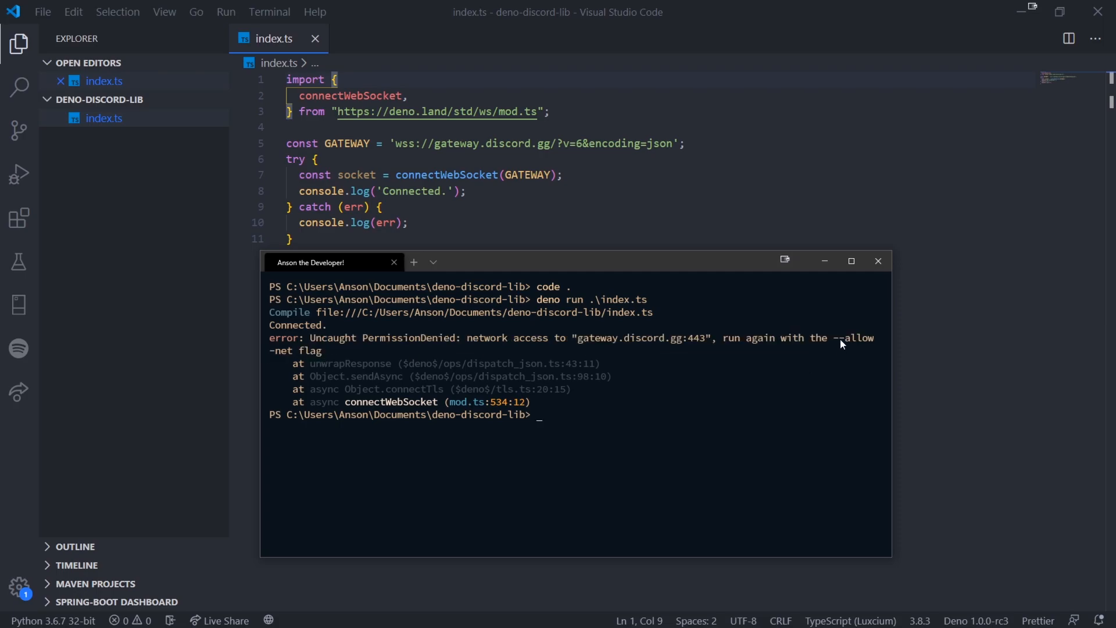
double_click(854, 337)
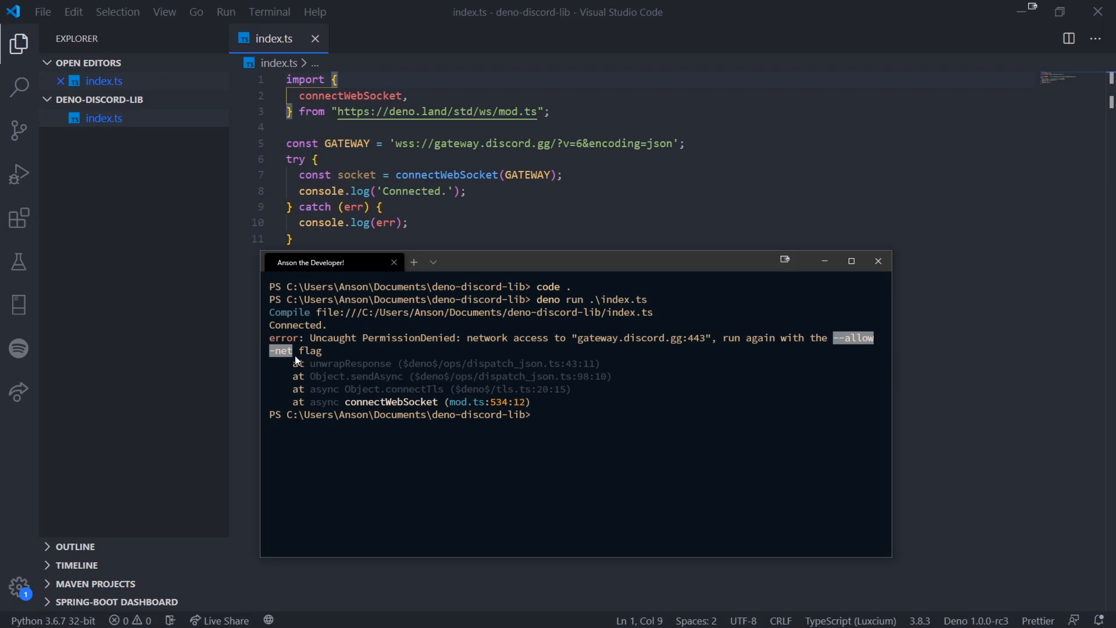
mouse_move(692, 373)
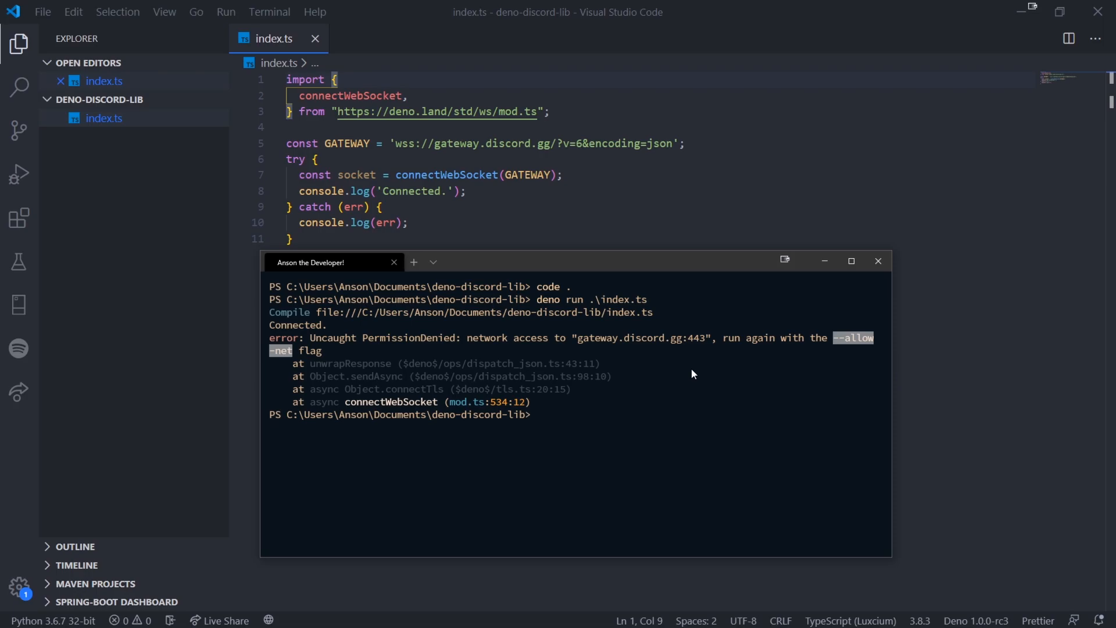
Rerun index.ts with deno run --allow-net to grant network access.
type("deno run")
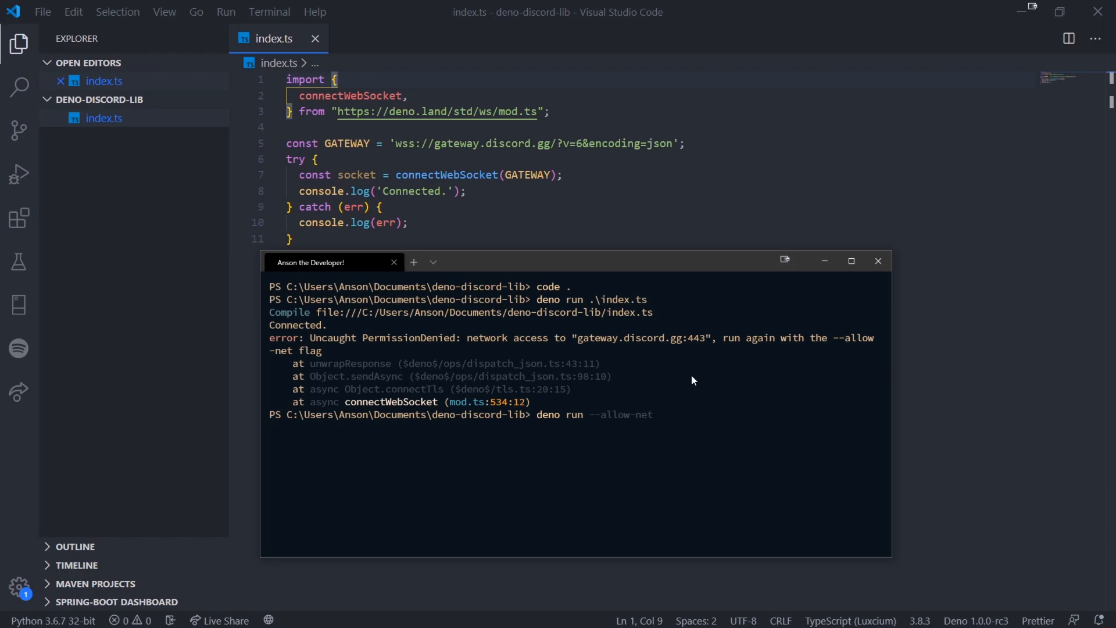
type("ind")
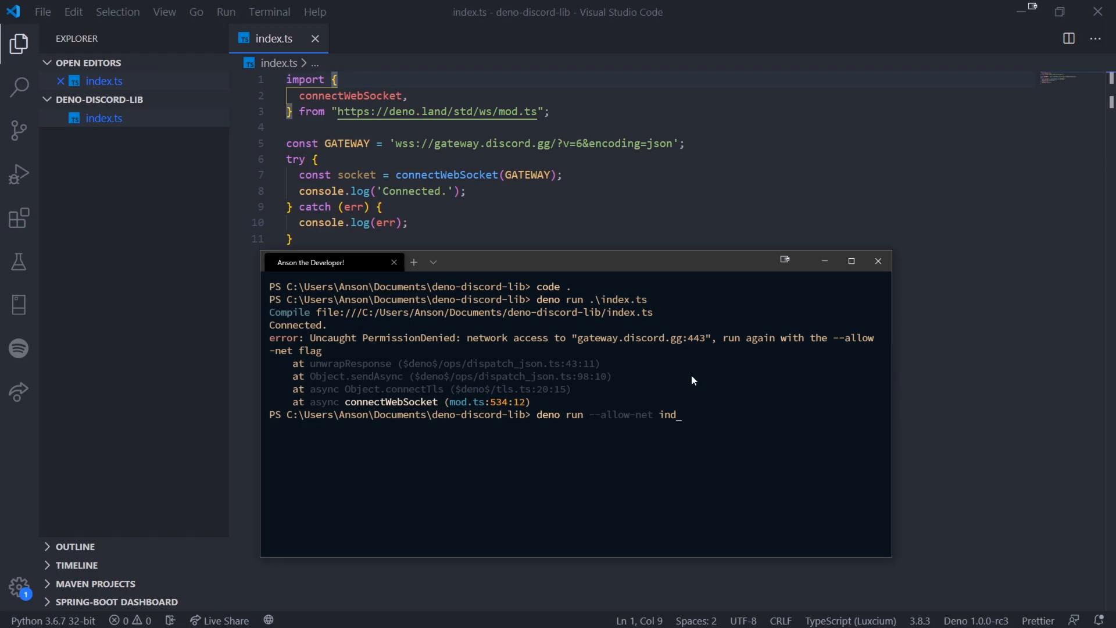
key("Return")
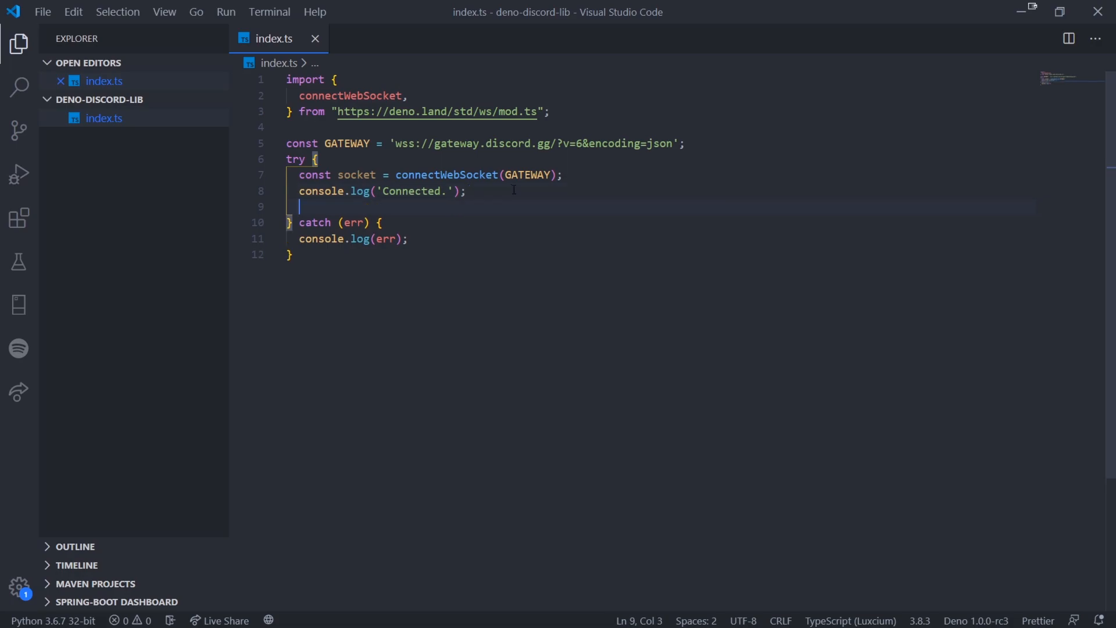
Add a for await (const m of socket) loop and await the connectWebSocket call.
type("for await (const")
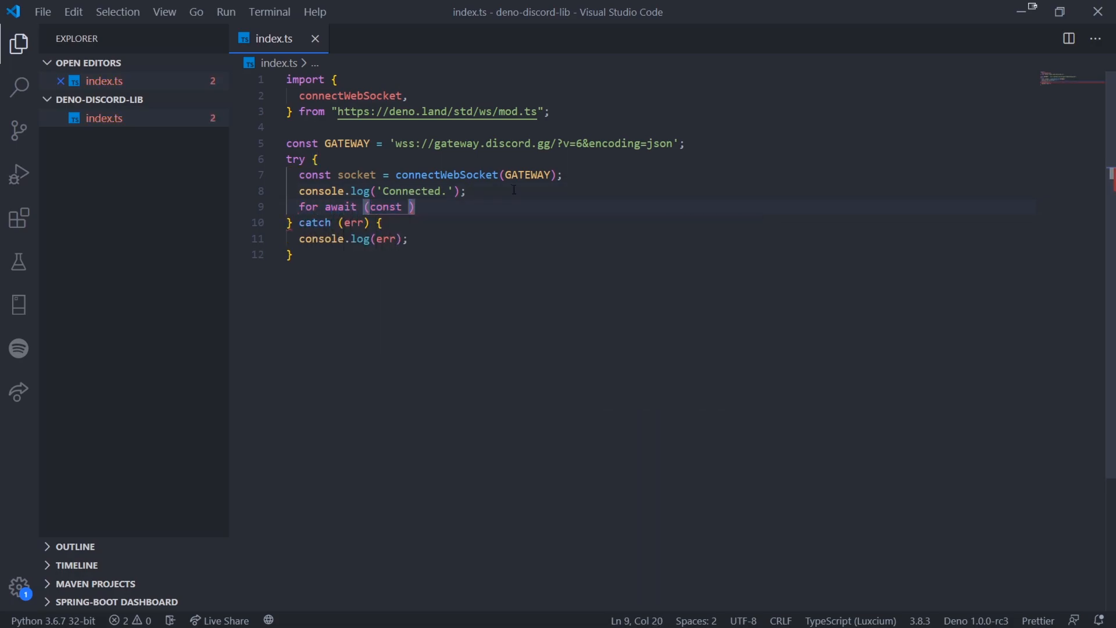
type("m of socket")
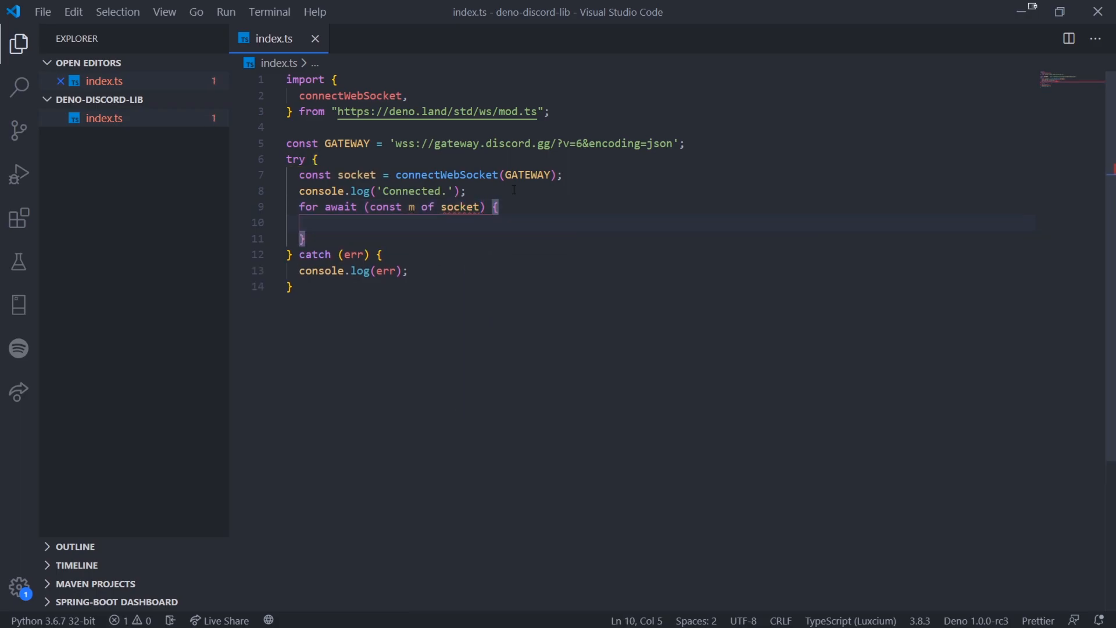
mouse_move(476, 220)
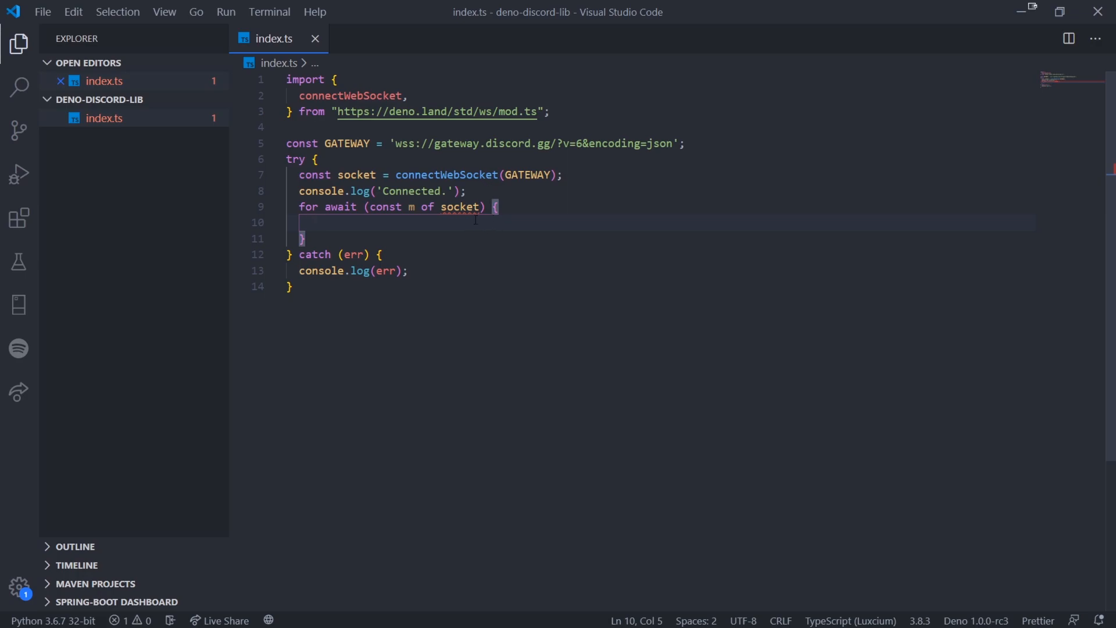
mouse_move(460, 207)
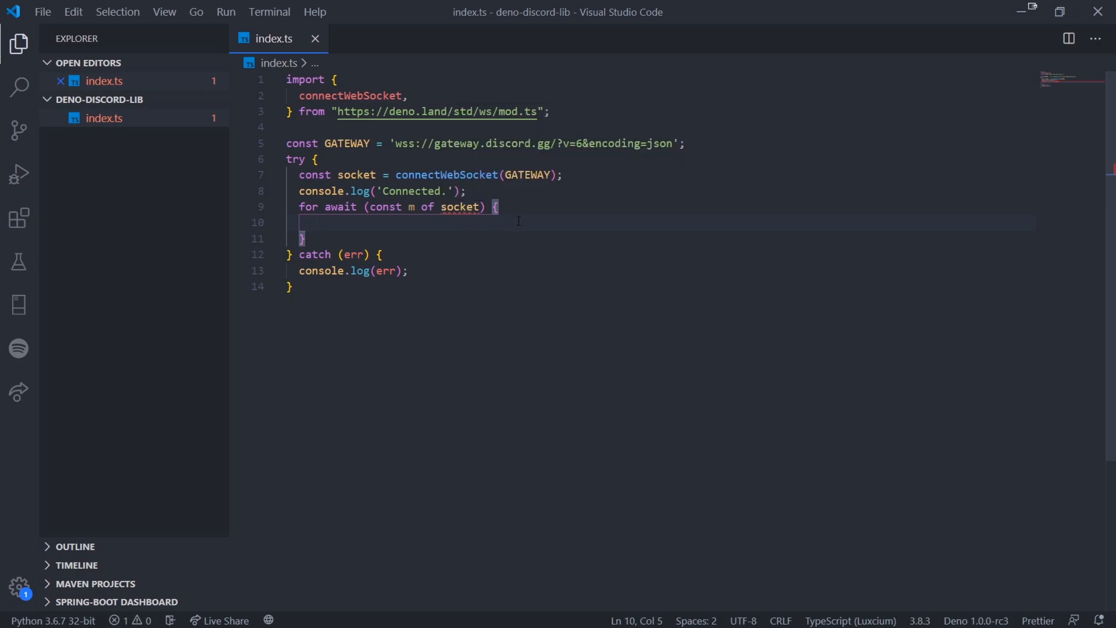
mouse_move(442, 222)
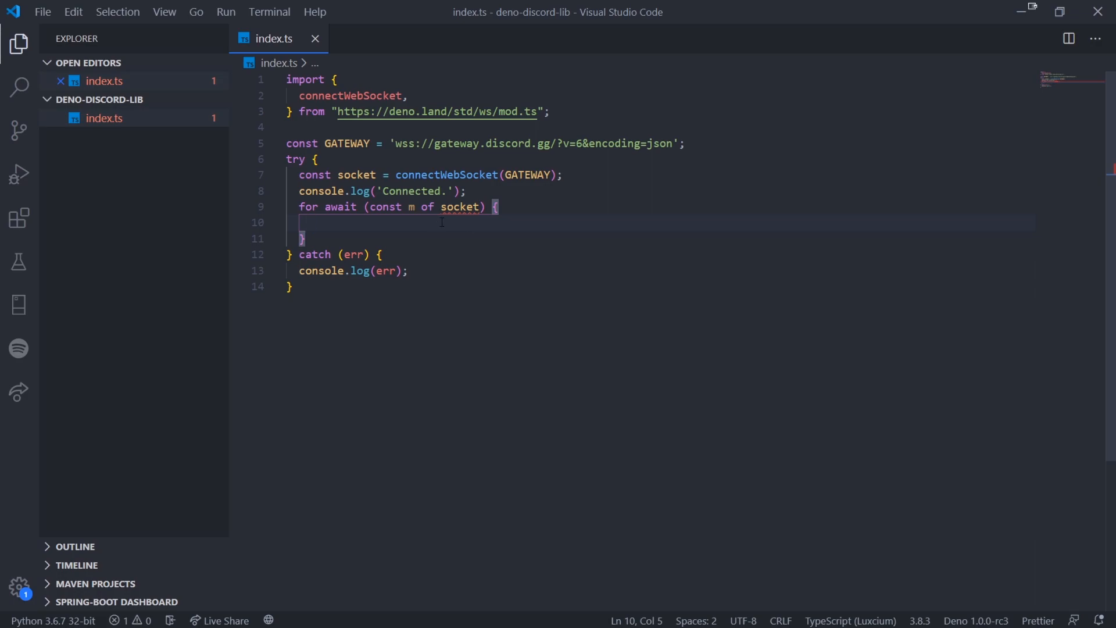
left_click(398, 175)
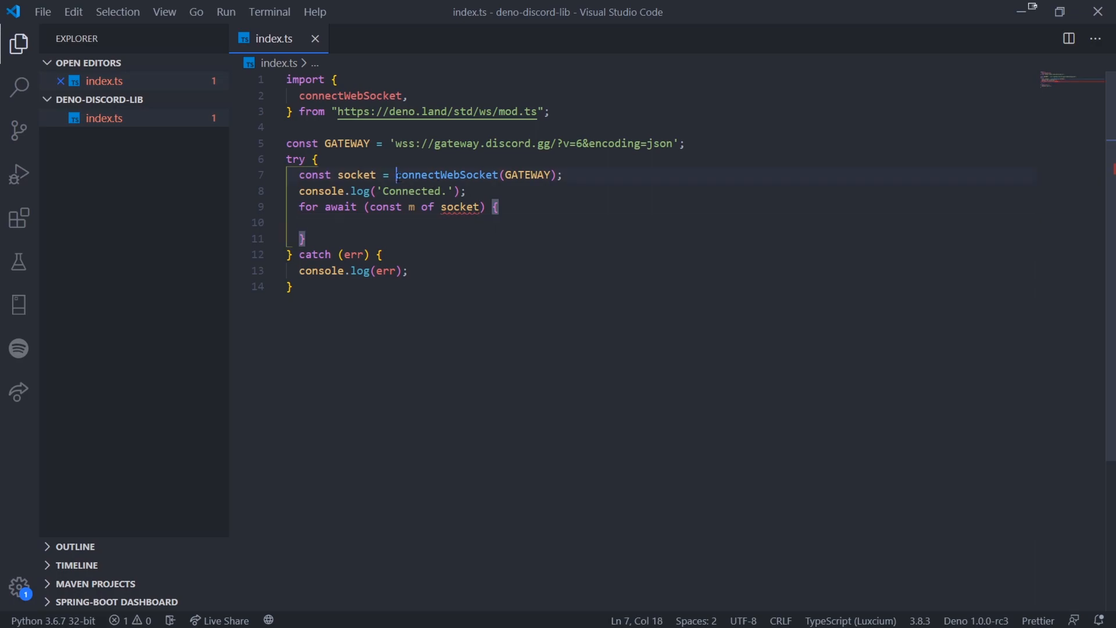
type("await")
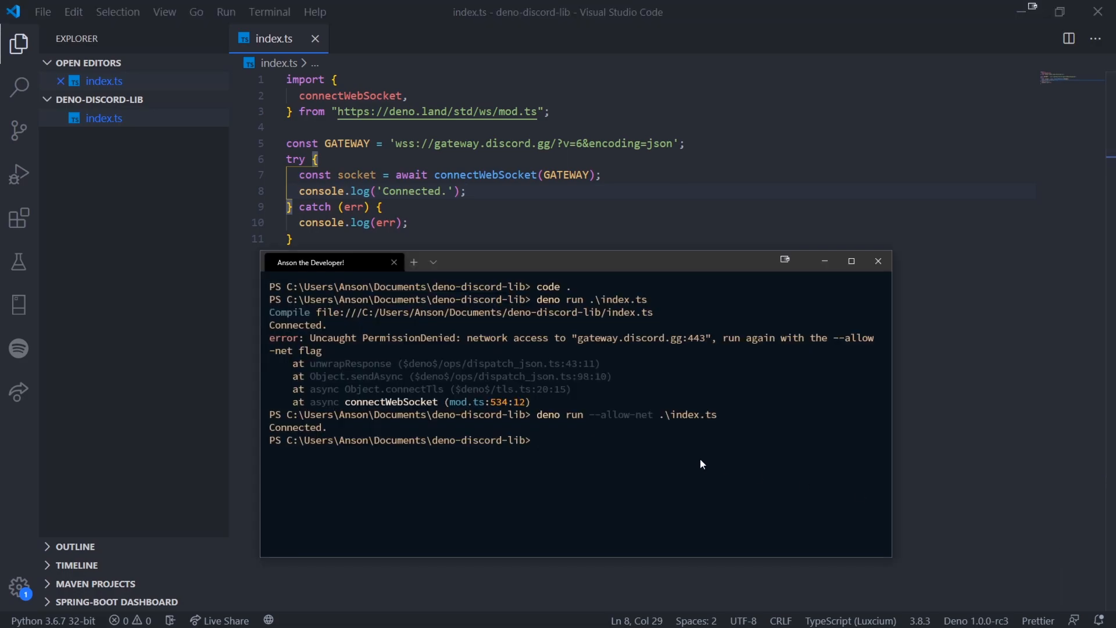
Rerun with --allow-net printing 'Connected.', then run without the flag to hit PermissionDenied.
key("Return")
type("deno run .\\index.ts")
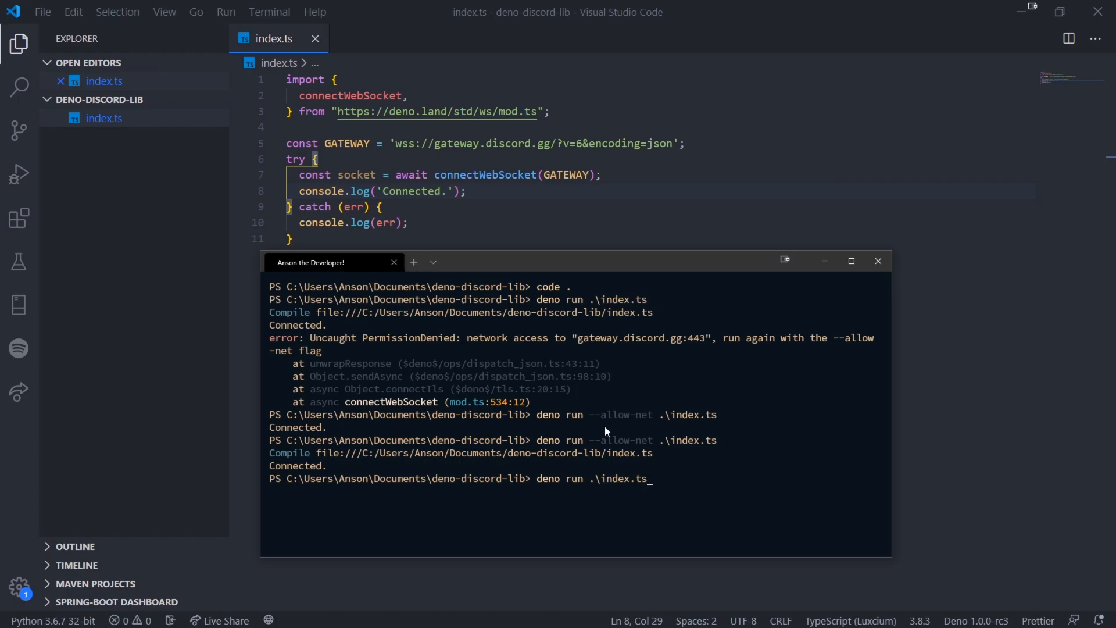
key("Return")
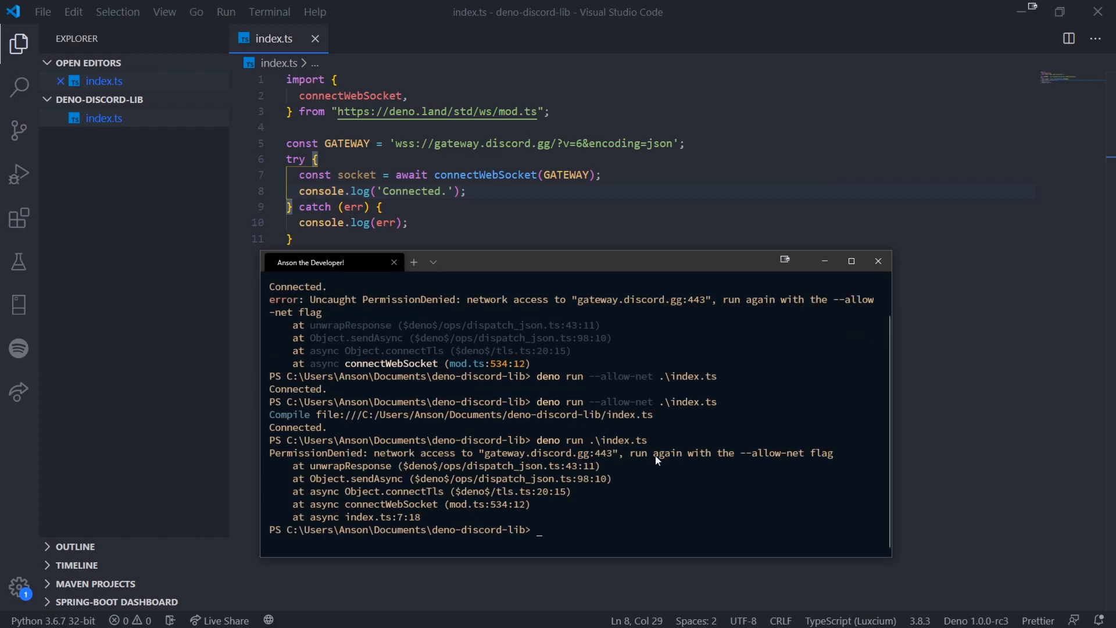
mouse_move(644, 480)
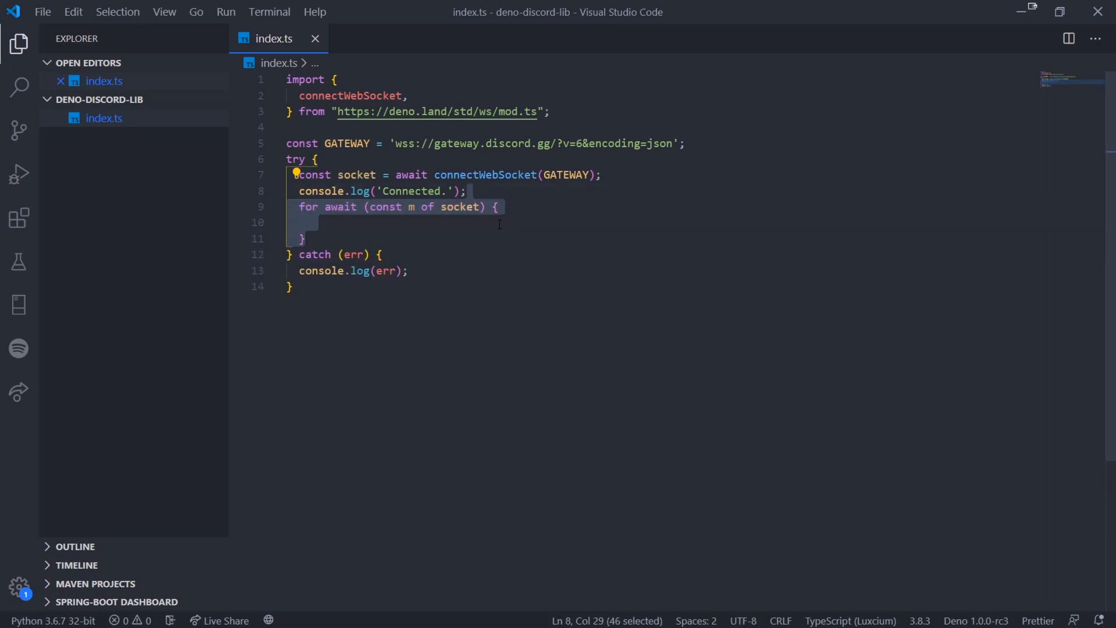
Restore await before connectWebSocket and log each message m inside the loop.
left_click(320, 222)
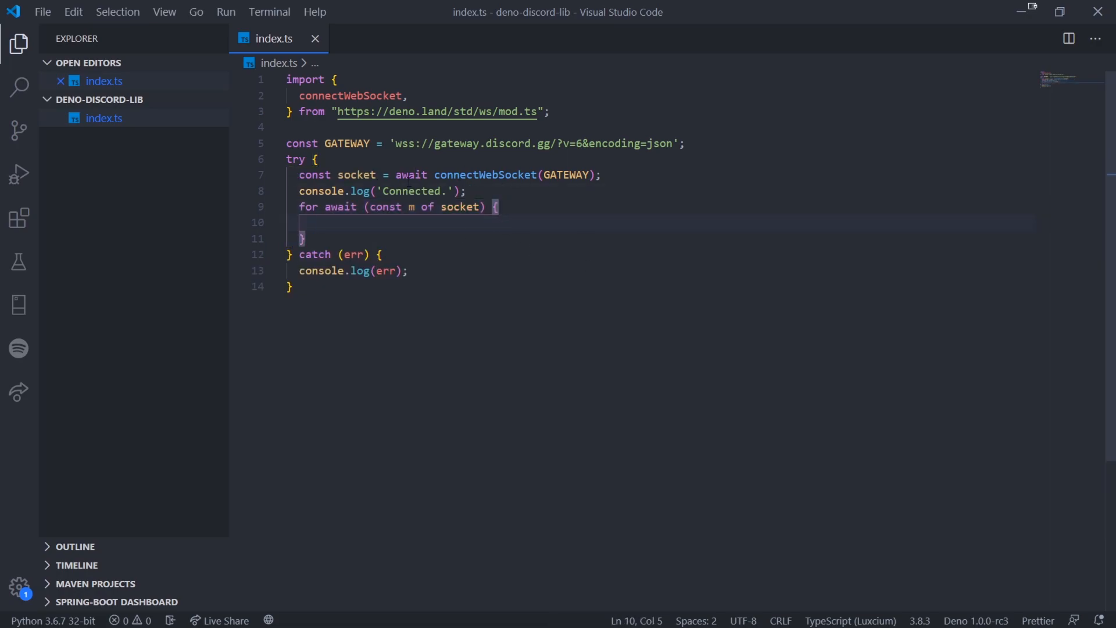
key("ctrl+a")
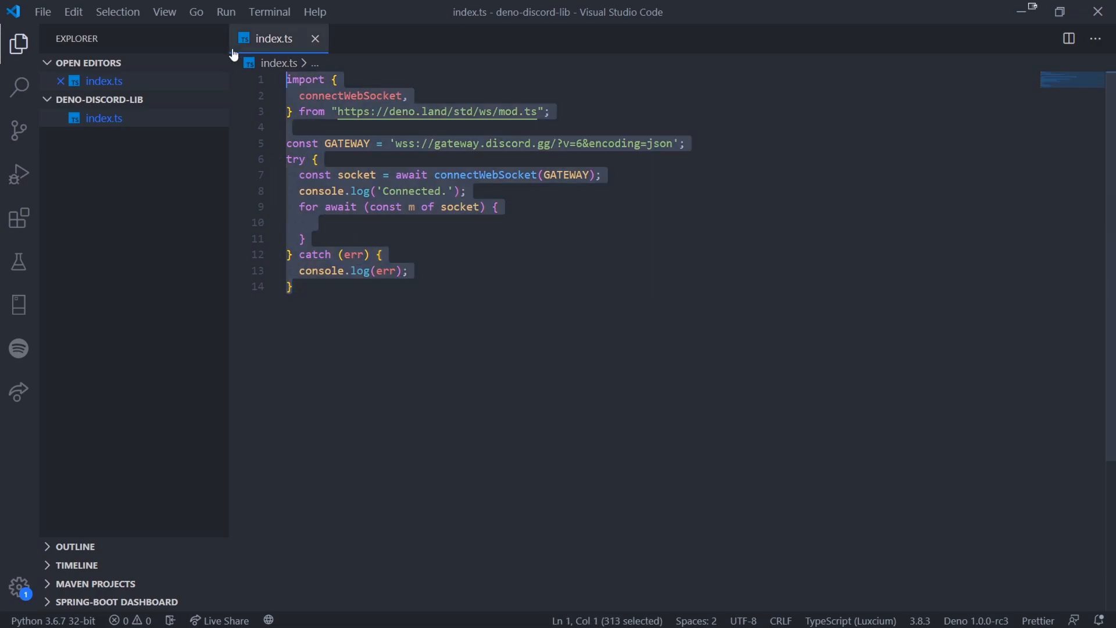
left_click(546, 221)
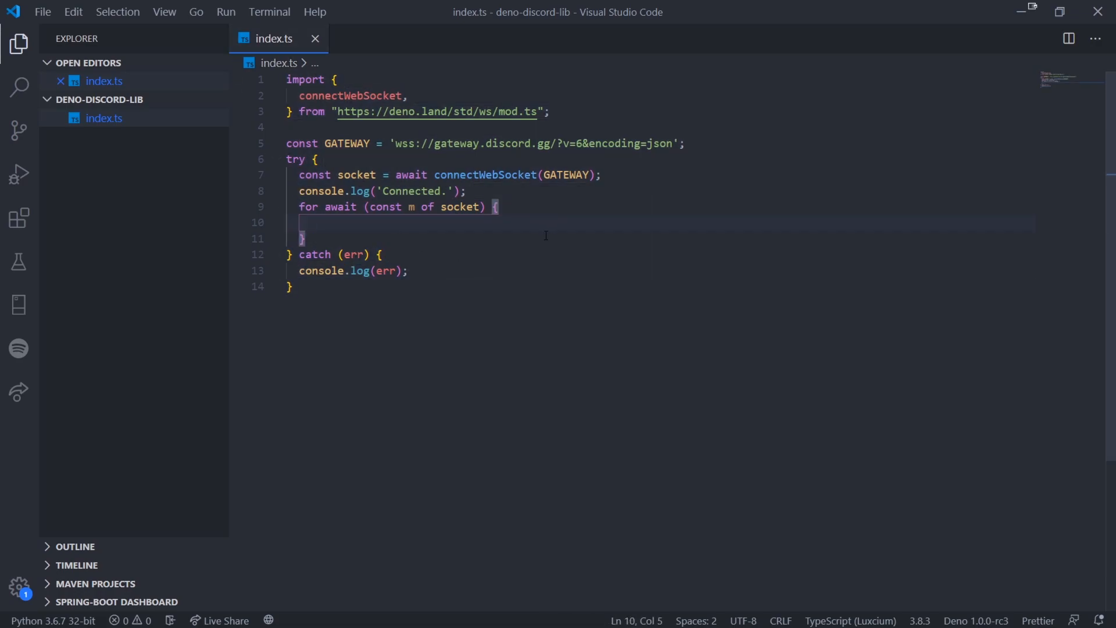
left_click(395, 175)
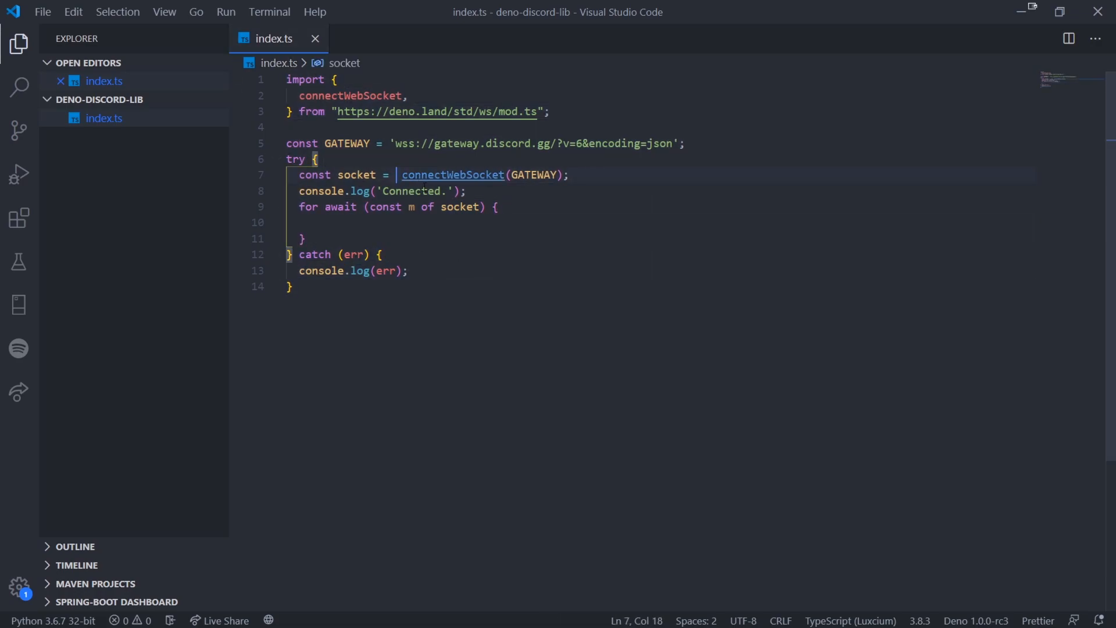
mouse_move(461, 207)
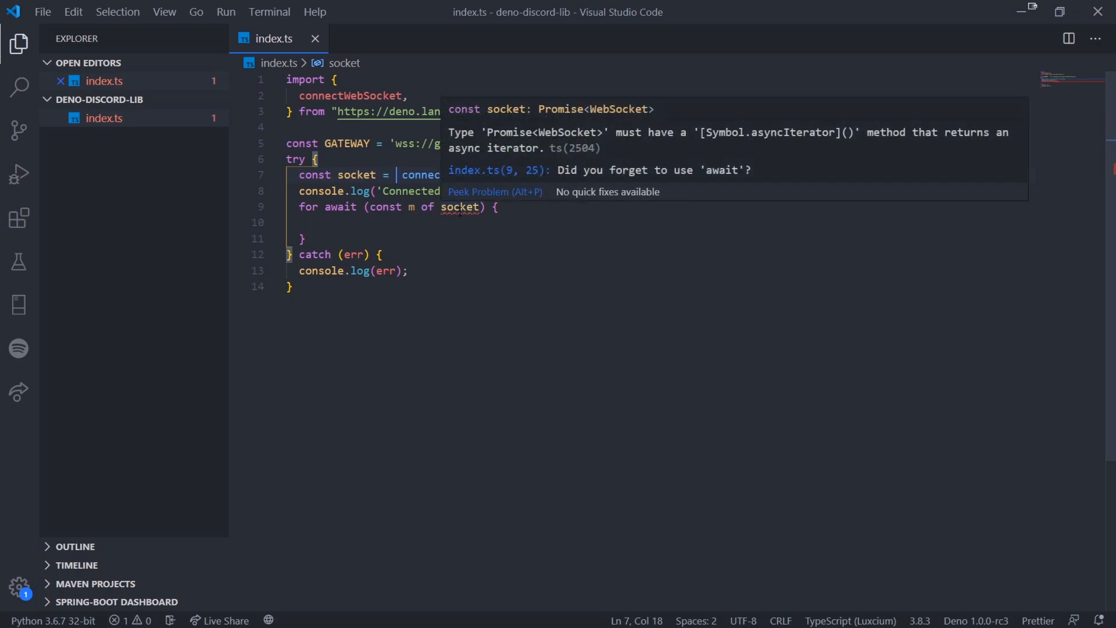
mouse_move(774, 144)
type(" await")
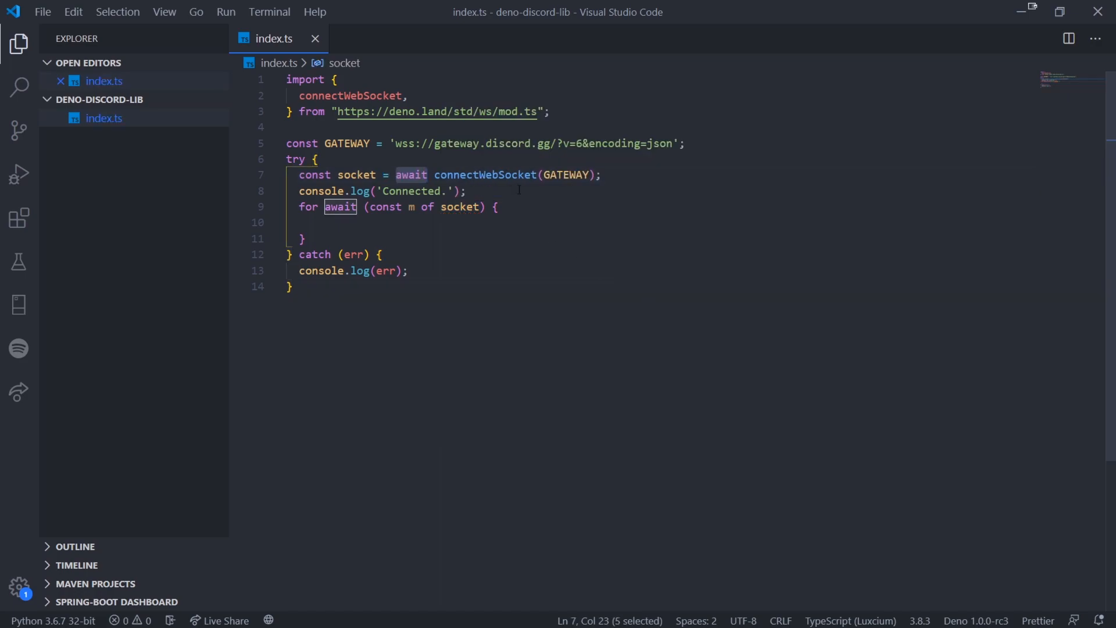
left_click(312, 222)
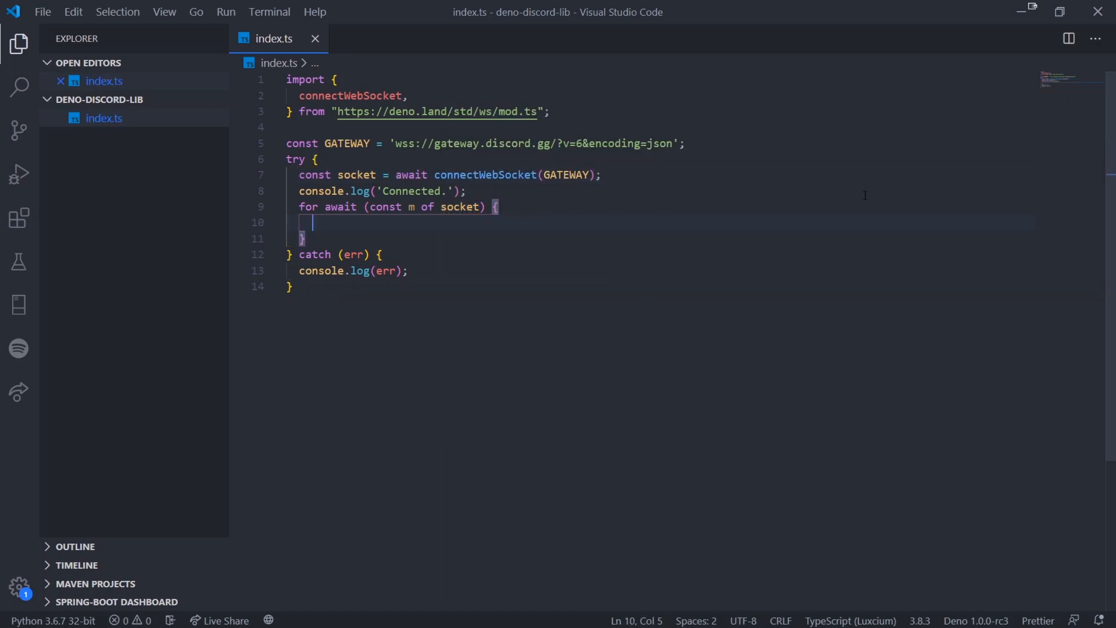
type("console.log(m);")
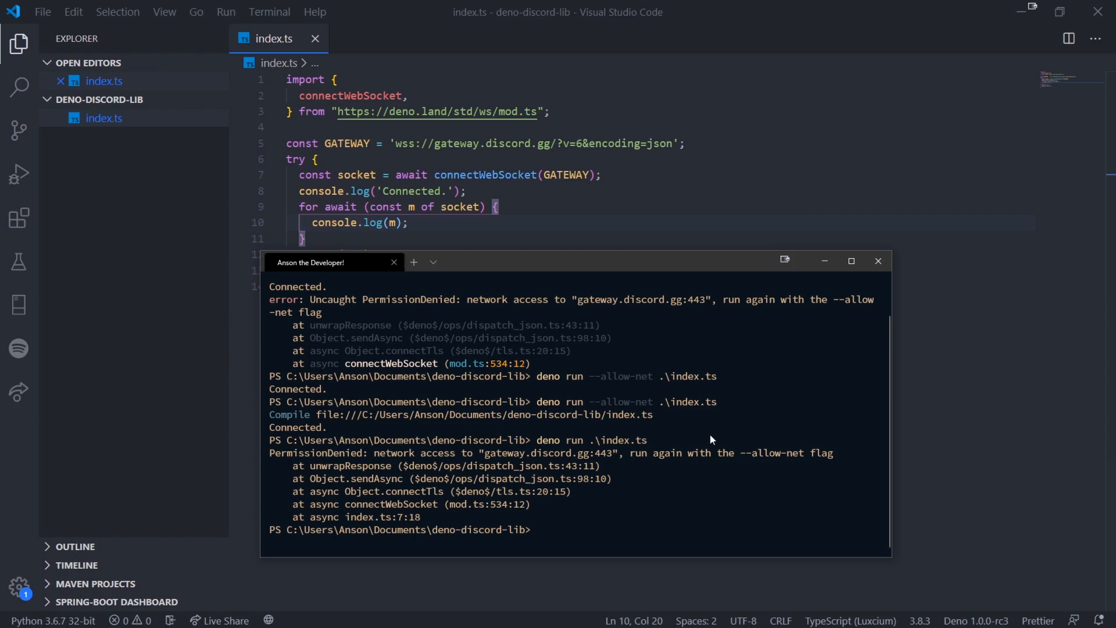
Run deno run --allow-net .\index.ts, see Connected. and the hello payload, then return to the editor.
type("deno run --allw")
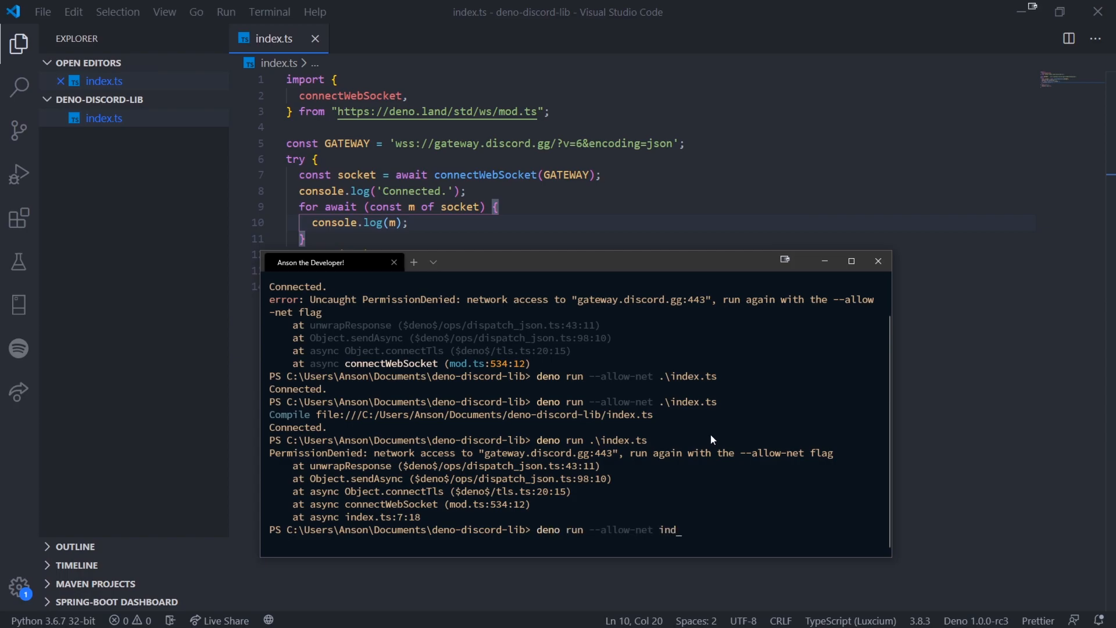
key("Return")
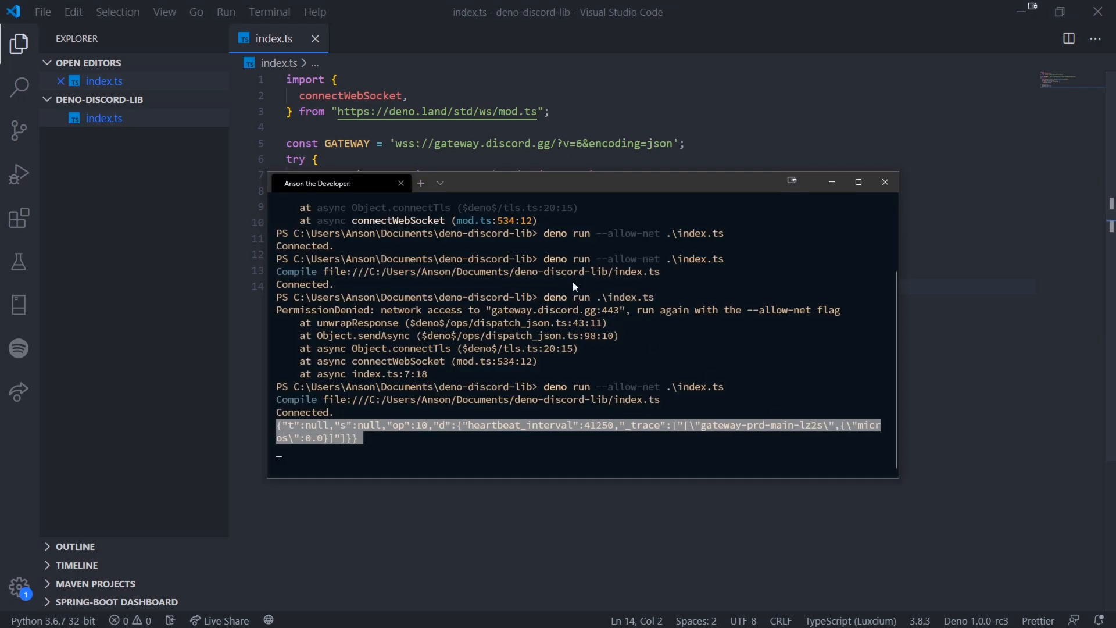
left_click(885, 181)
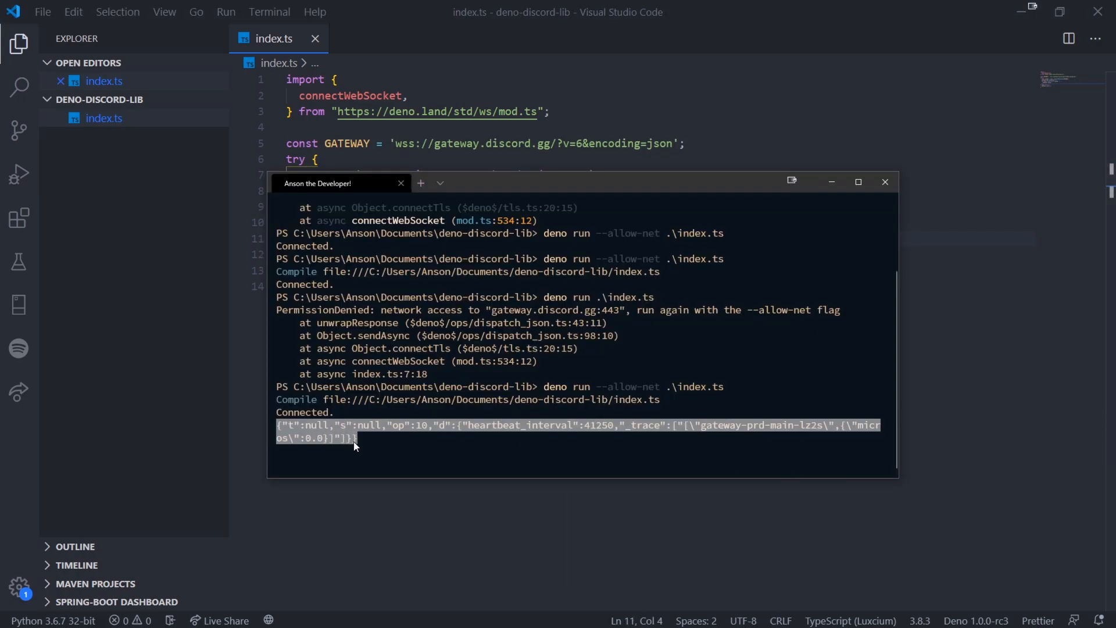
left_click(884, 181)
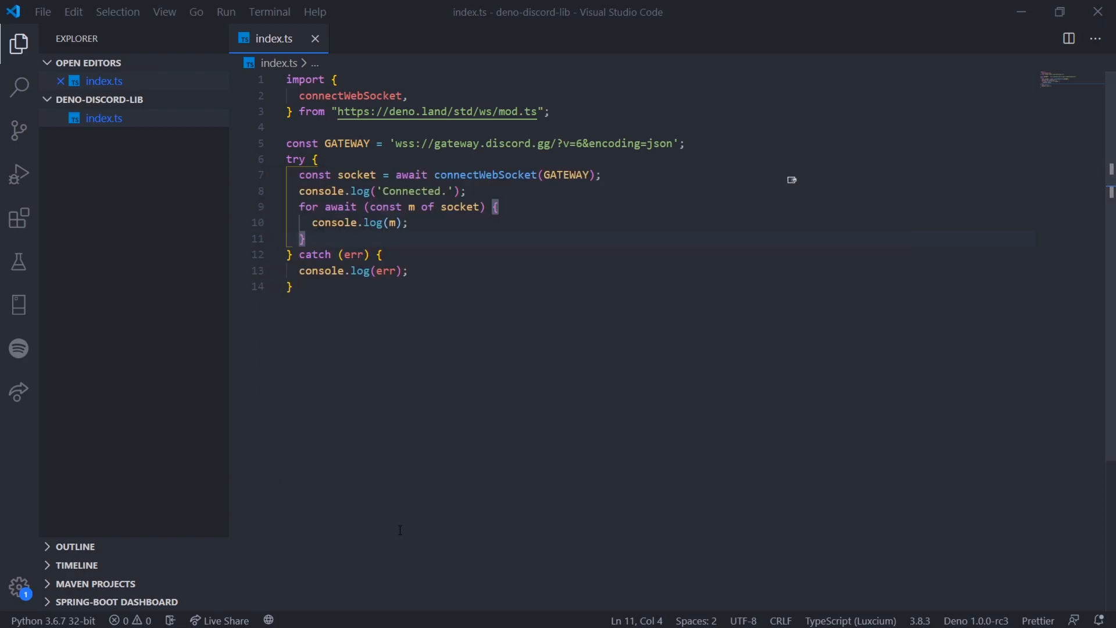
Remove the console.log(m) line from the for-await socket loop.
type(".t")
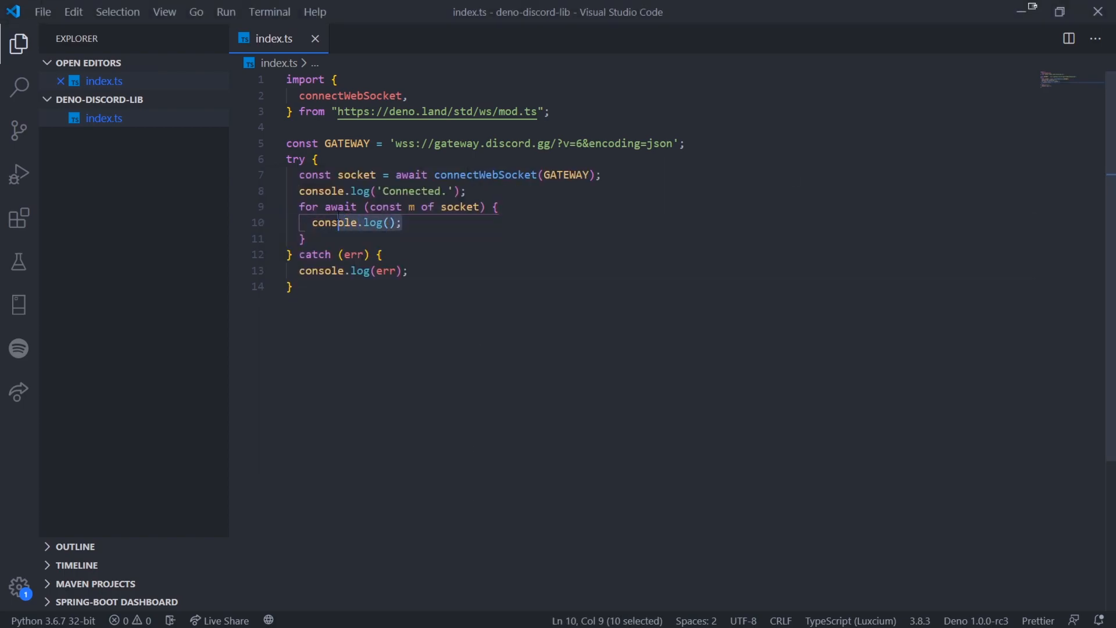
key("Delete")
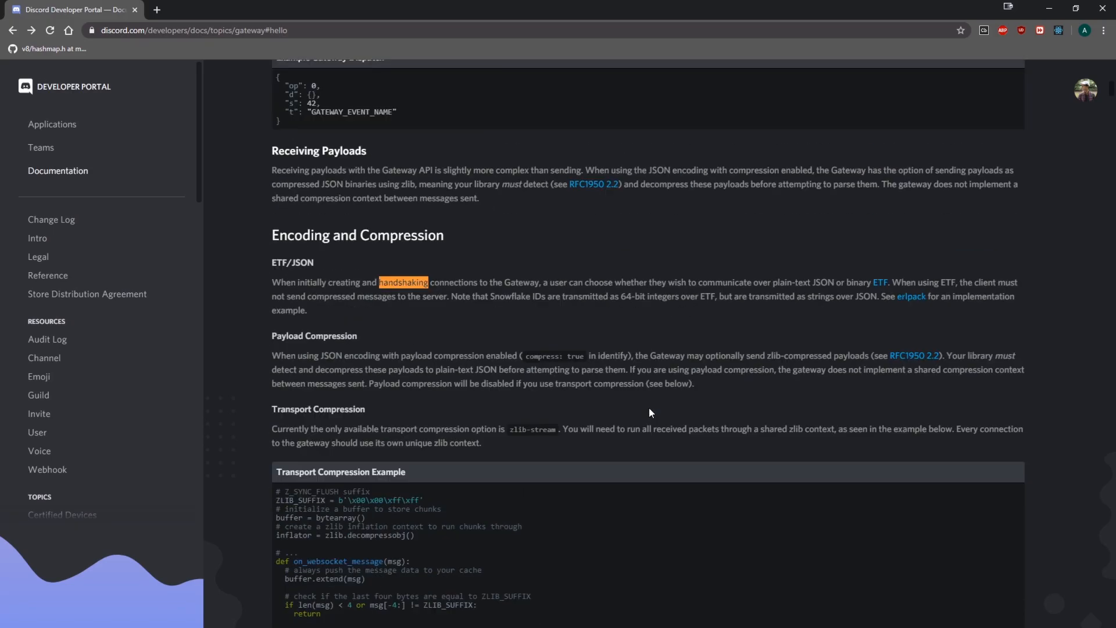
Scroll through the Encoding and Compression section of the gateway docs.
scroll("up", 3)
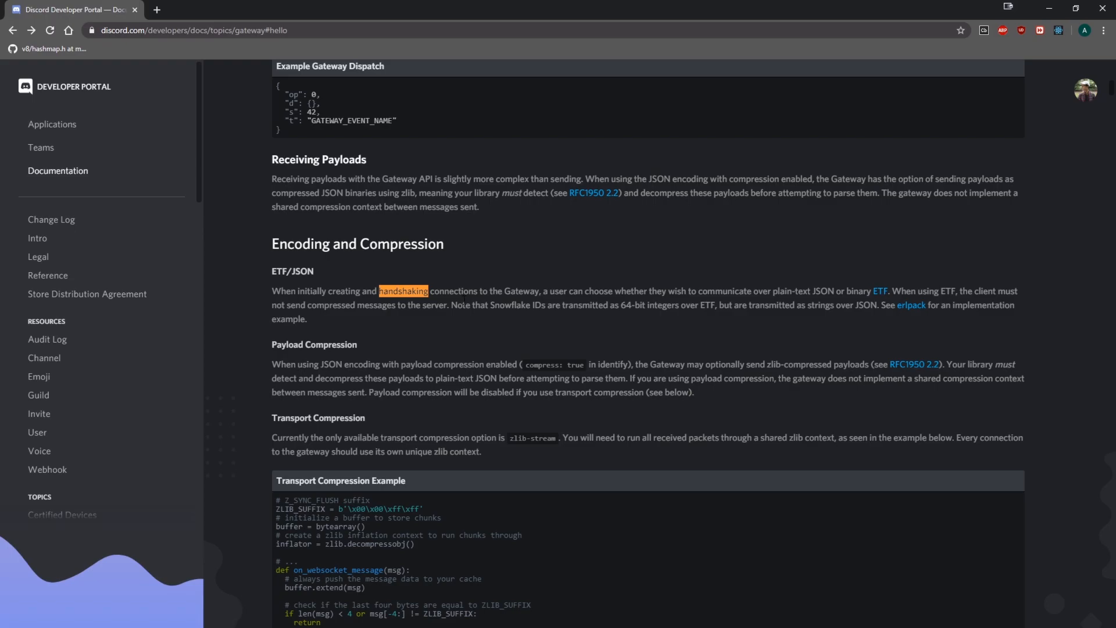
mouse_move(627, 353)
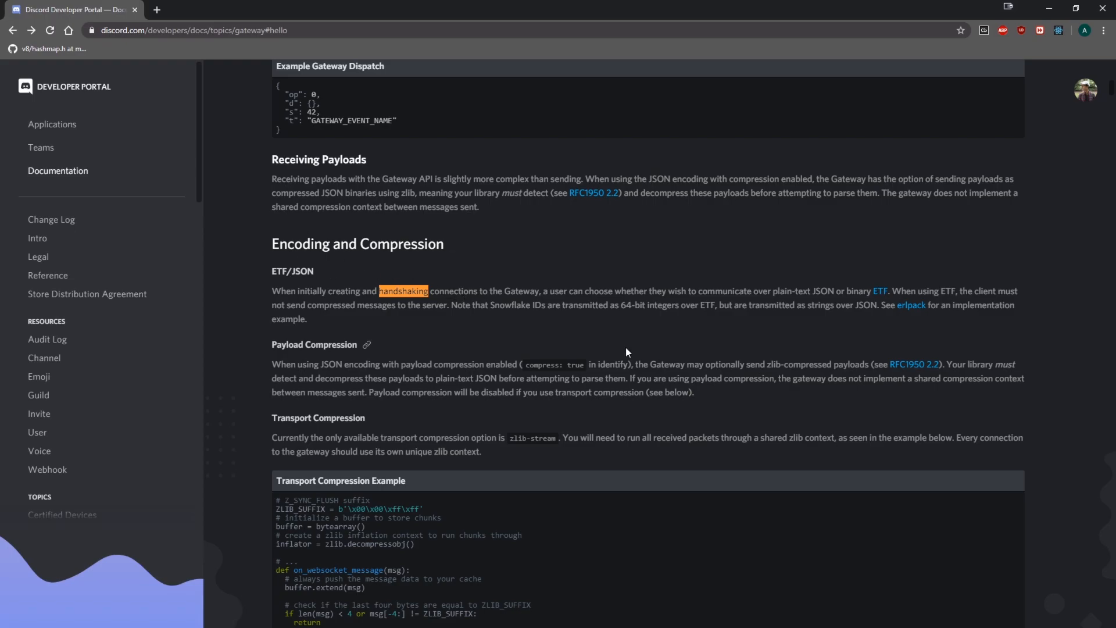
scroll("down", 3)
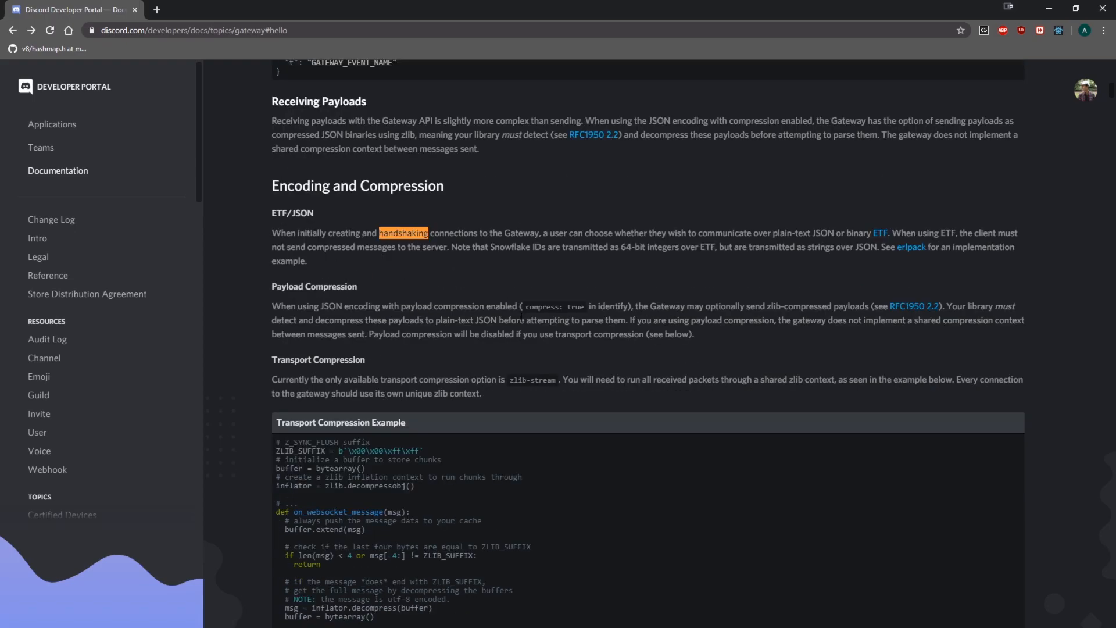
scroll("up", 3)
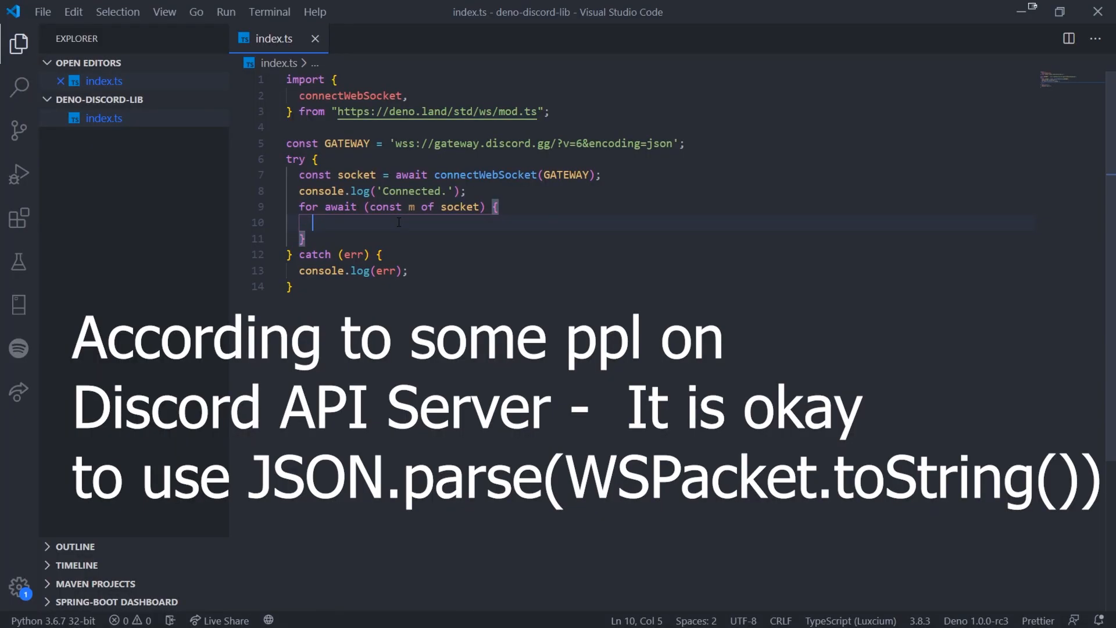
Parse each socket message with const payload = JSON.parse(m.toString()); and add console.log(payload);.
type("const payload =")
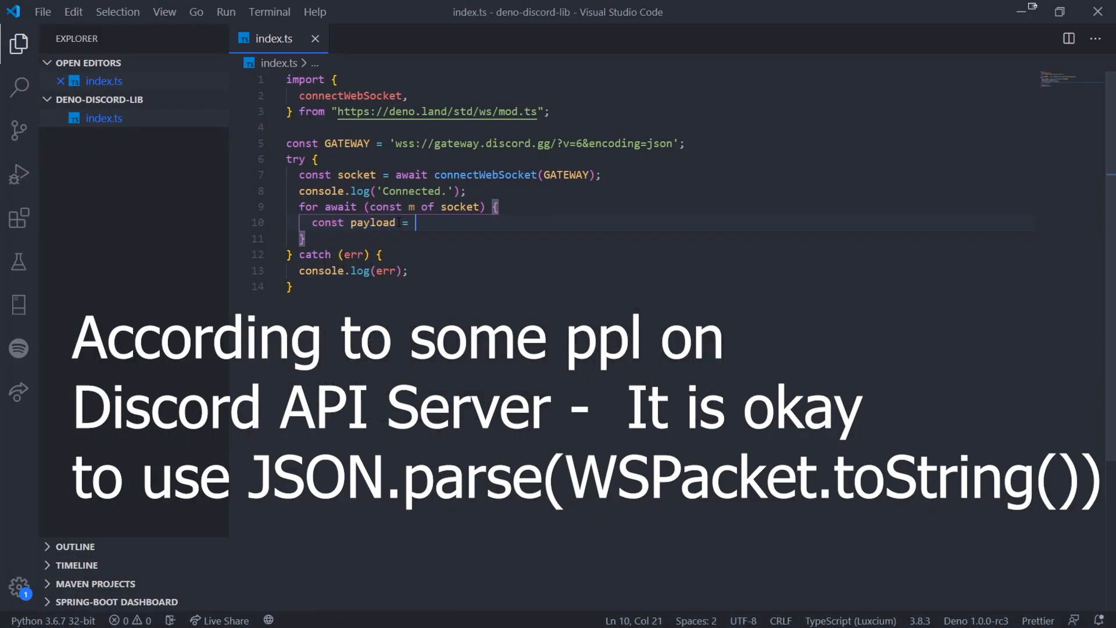
type("JSON.parse()")
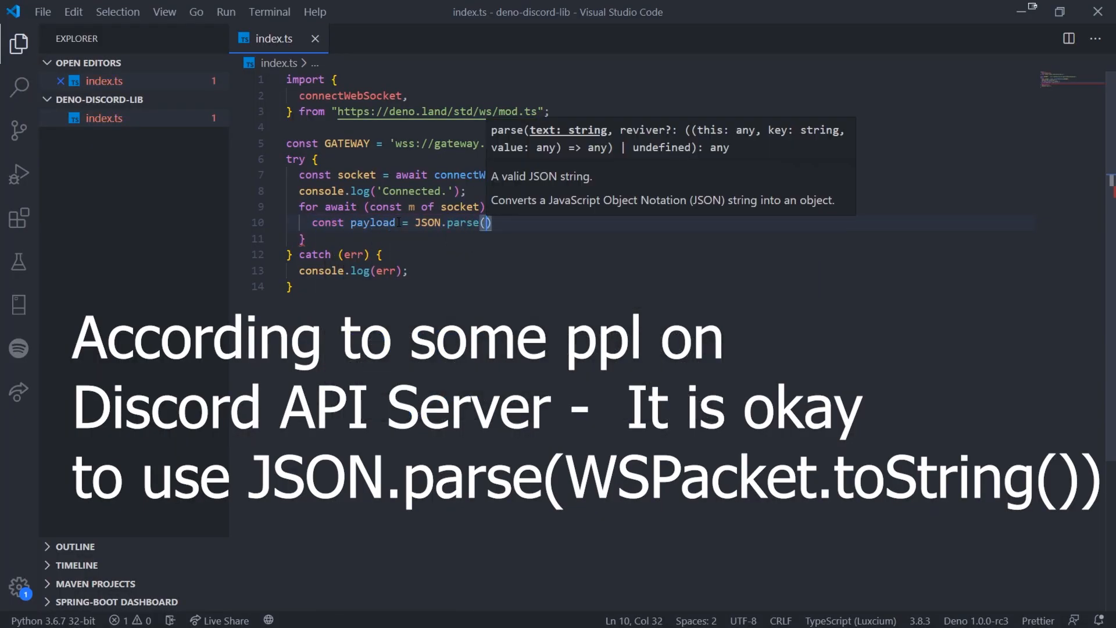
type("m.toString()")
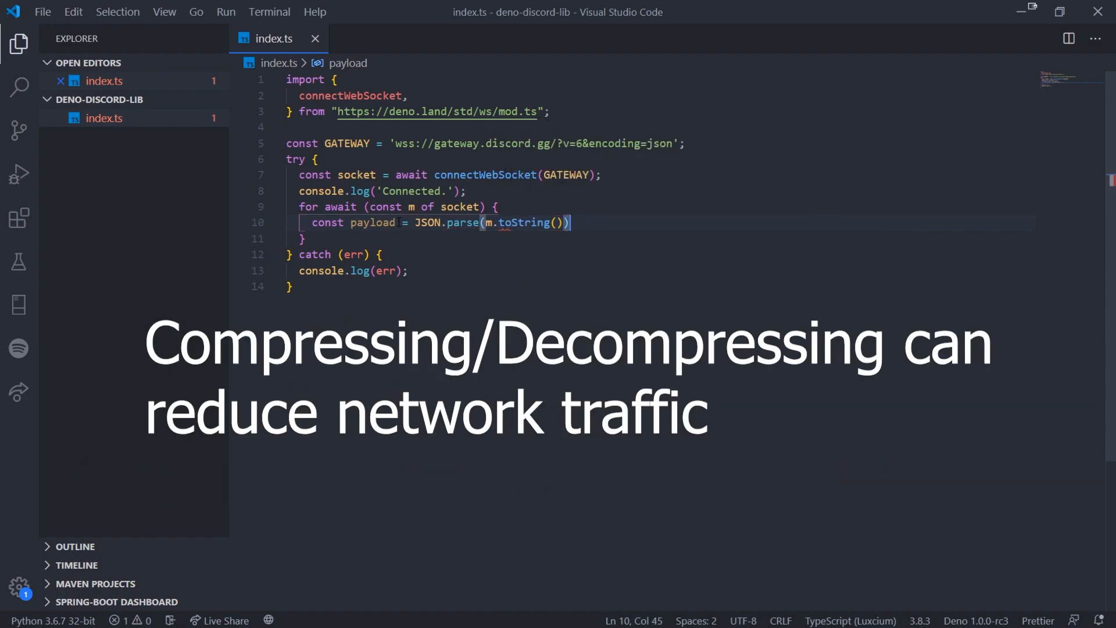
type(";")
key("Enter")
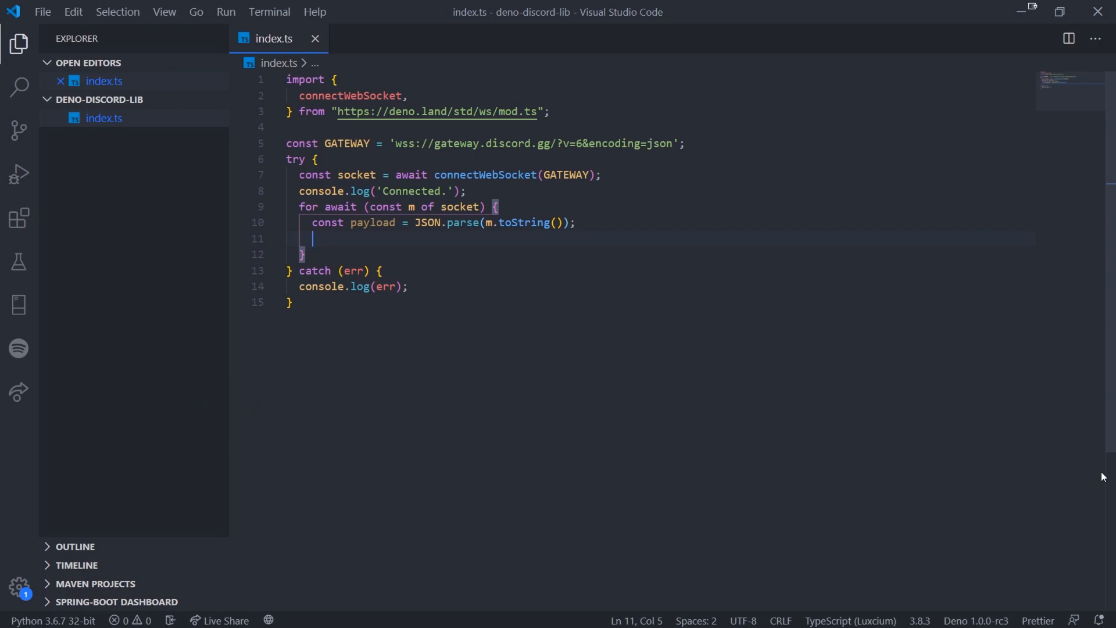
type("console")
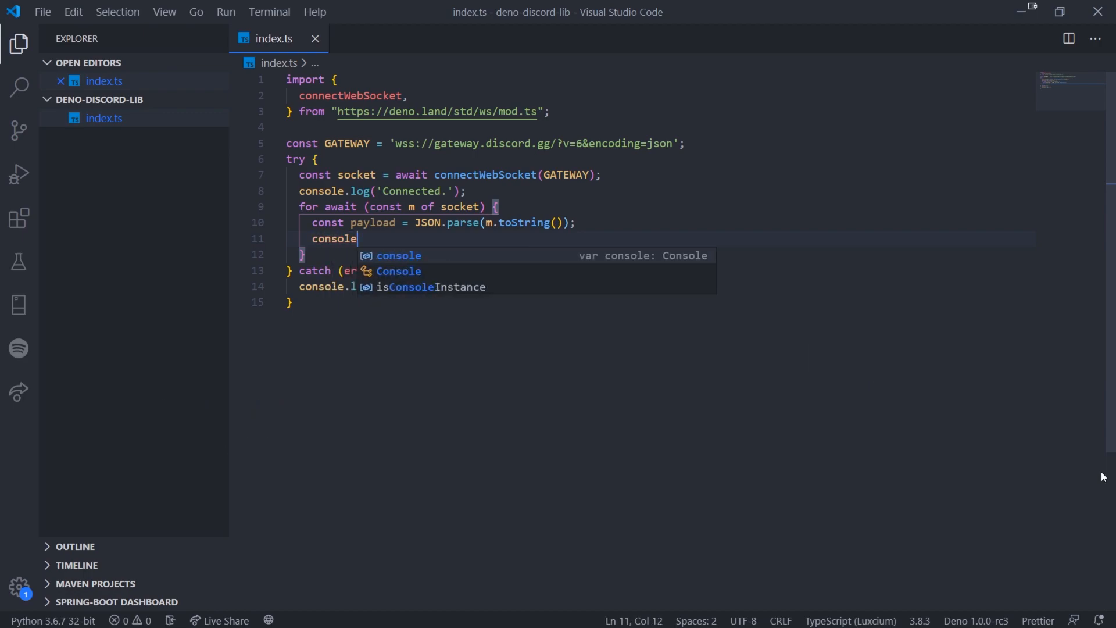
type(".log(payload);")
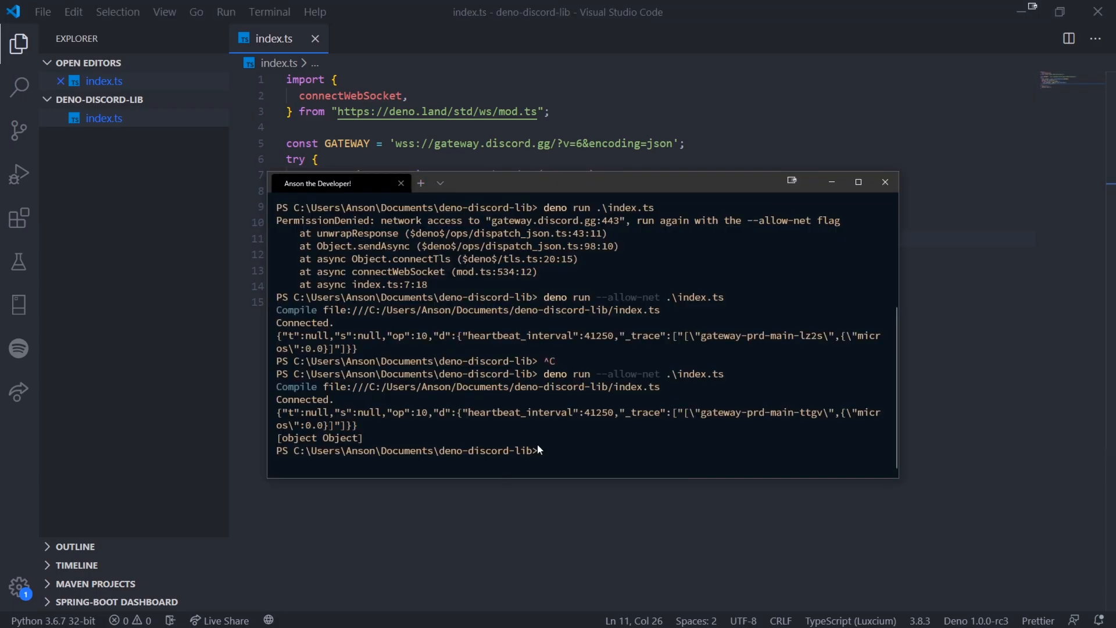
Rerun index.ts to see the parsed hello object with op 10 and heartbeat_interval 41250, then return to VS Code.
key("Return")
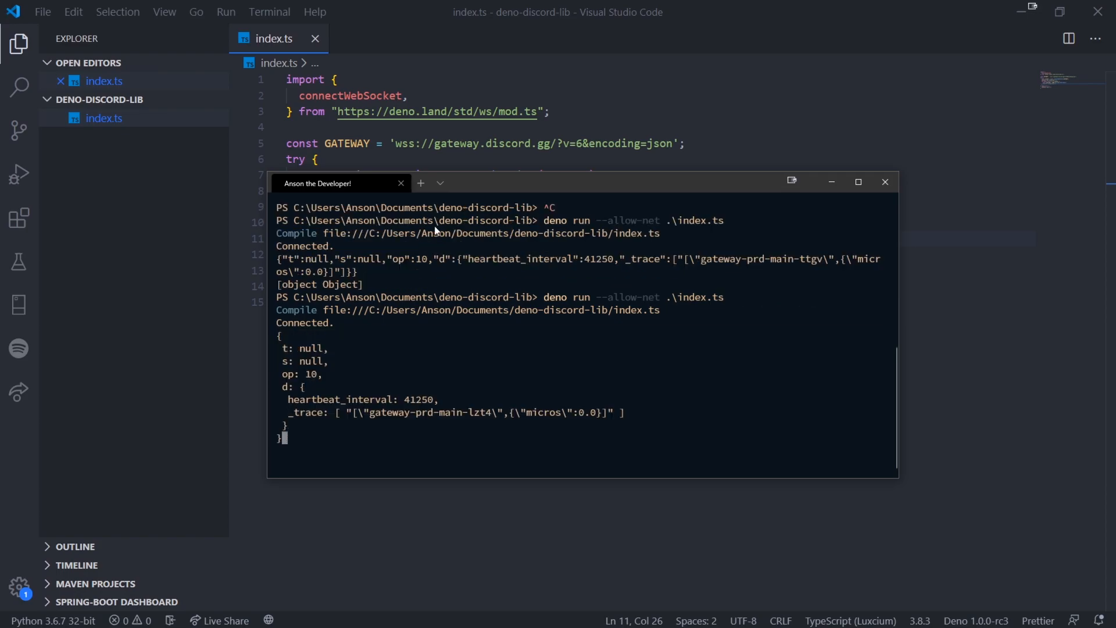
mouse_move(801, 396)
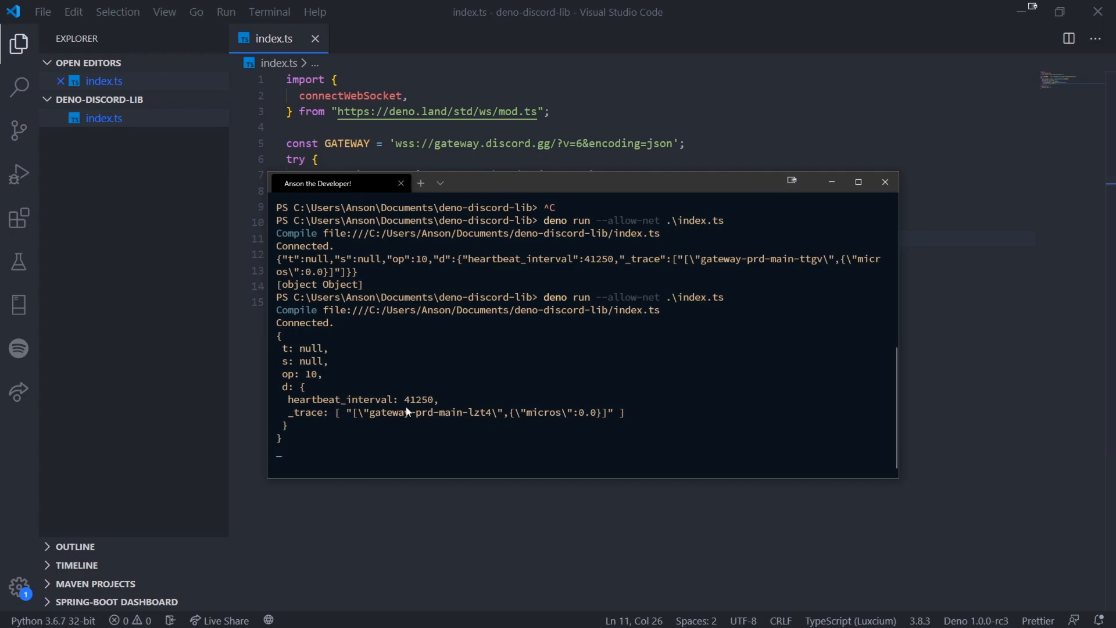
double_click(299, 373)
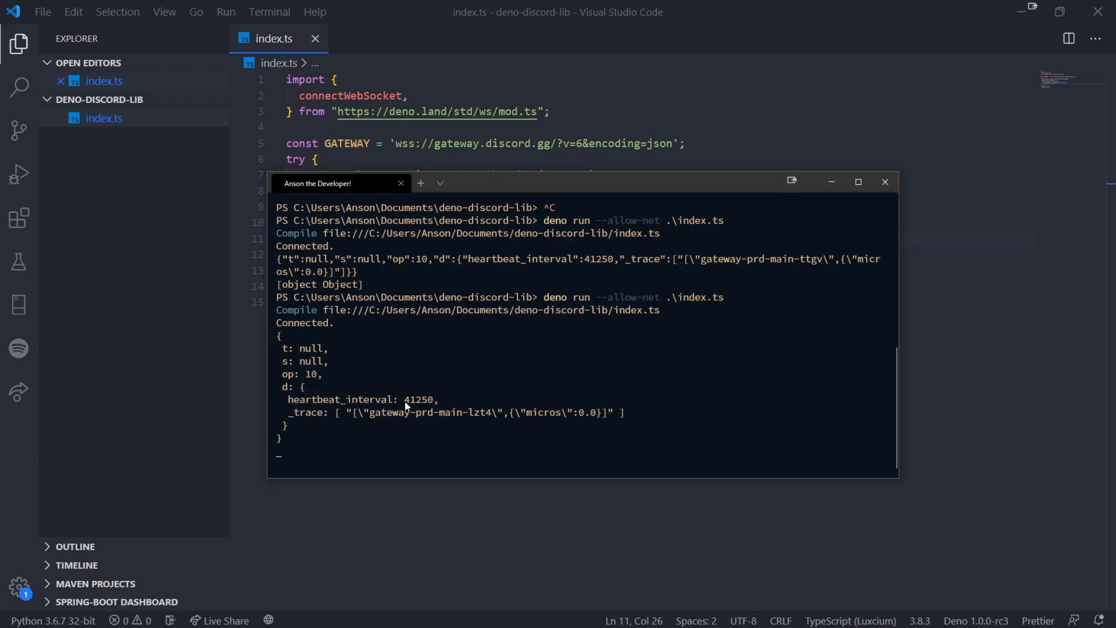
mouse_move(410, 431)
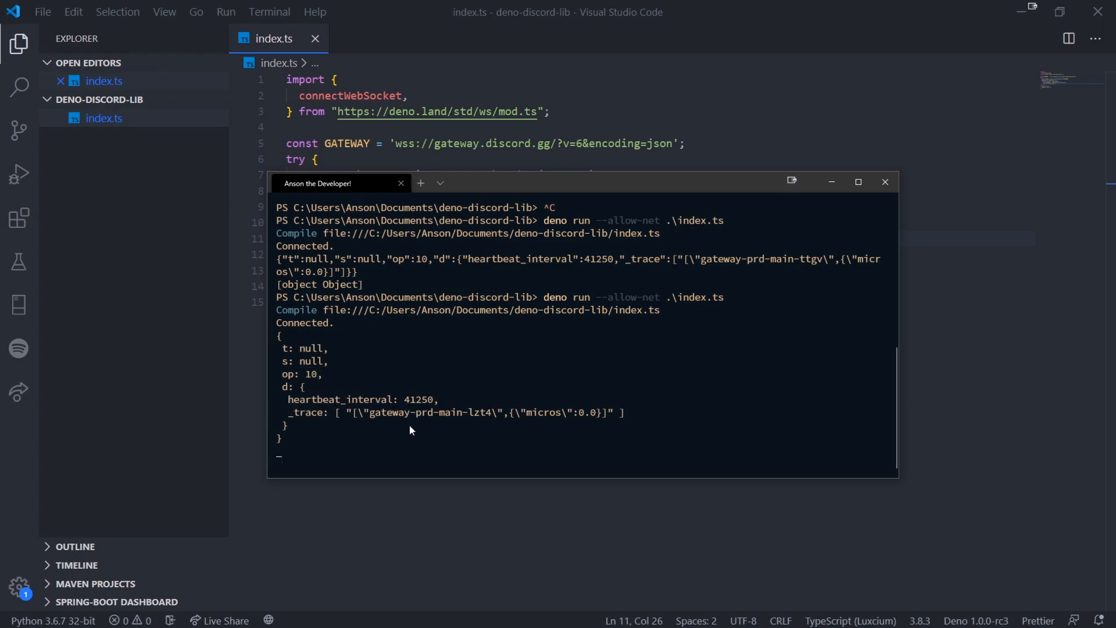
left_click(885, 183)
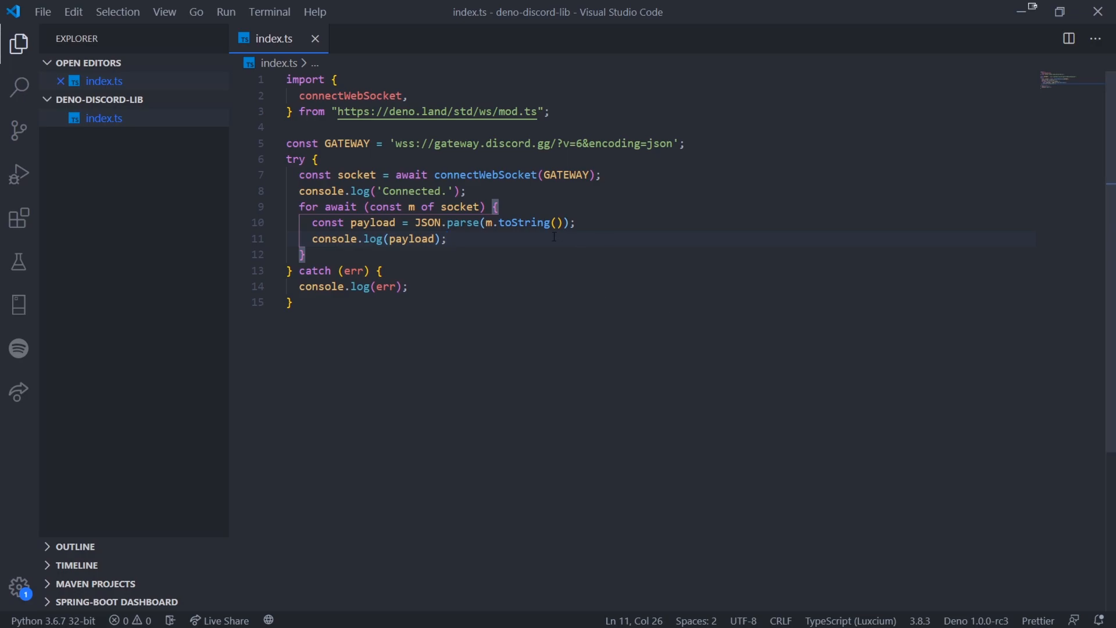
mouse_move(326, 241)
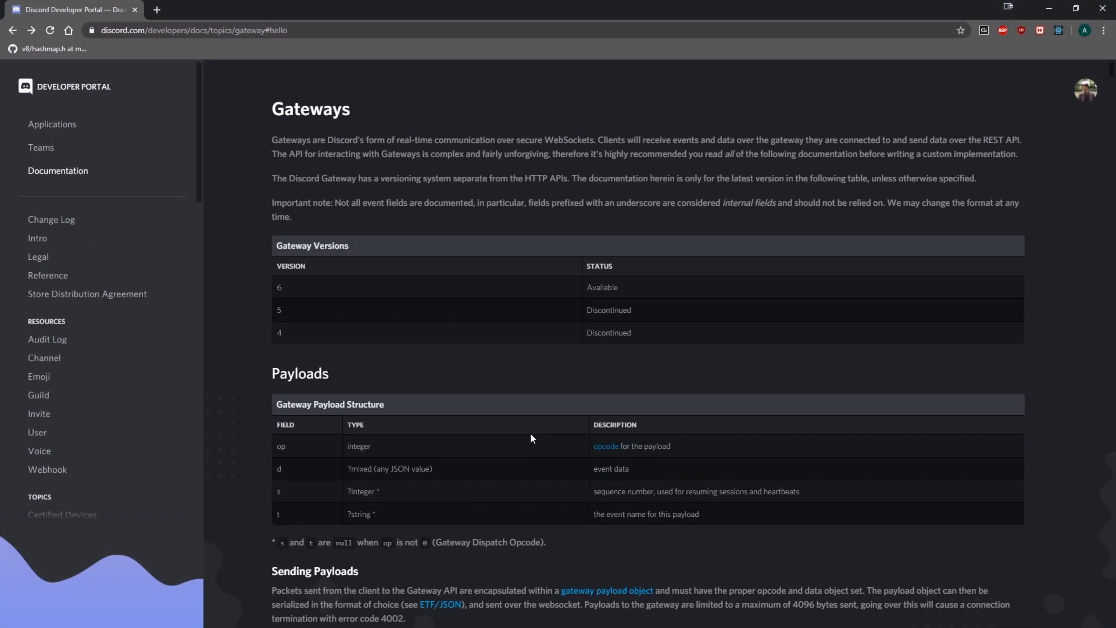
key("alt+tab")
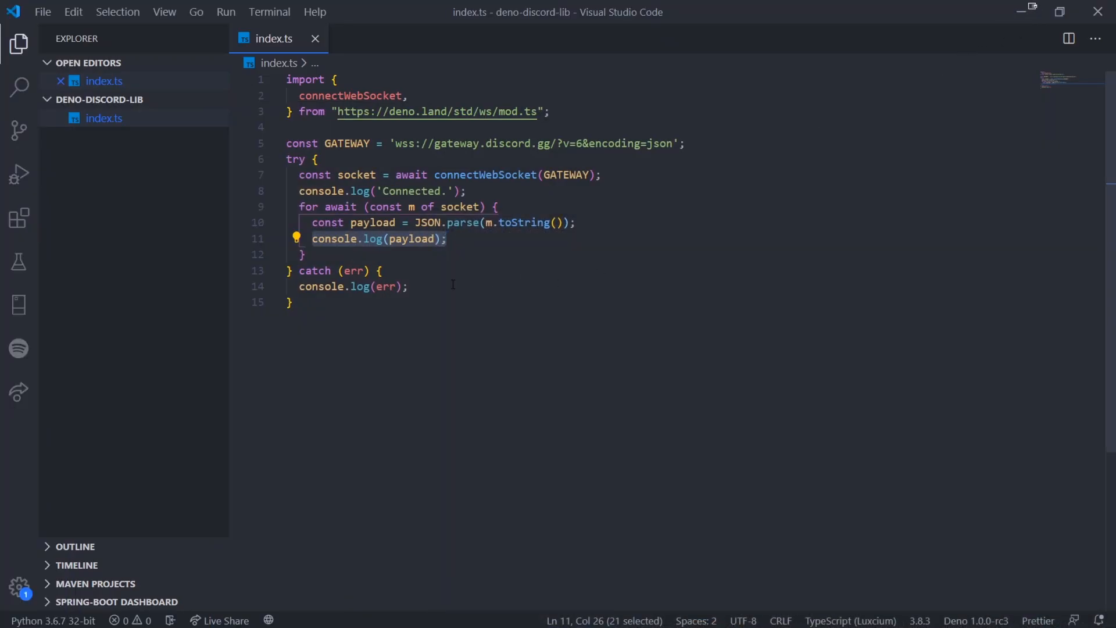
Destructure t, s, op, d from payload and start a heartbeat_interval destructuring, discarding a half-written if.
type("const { t,")
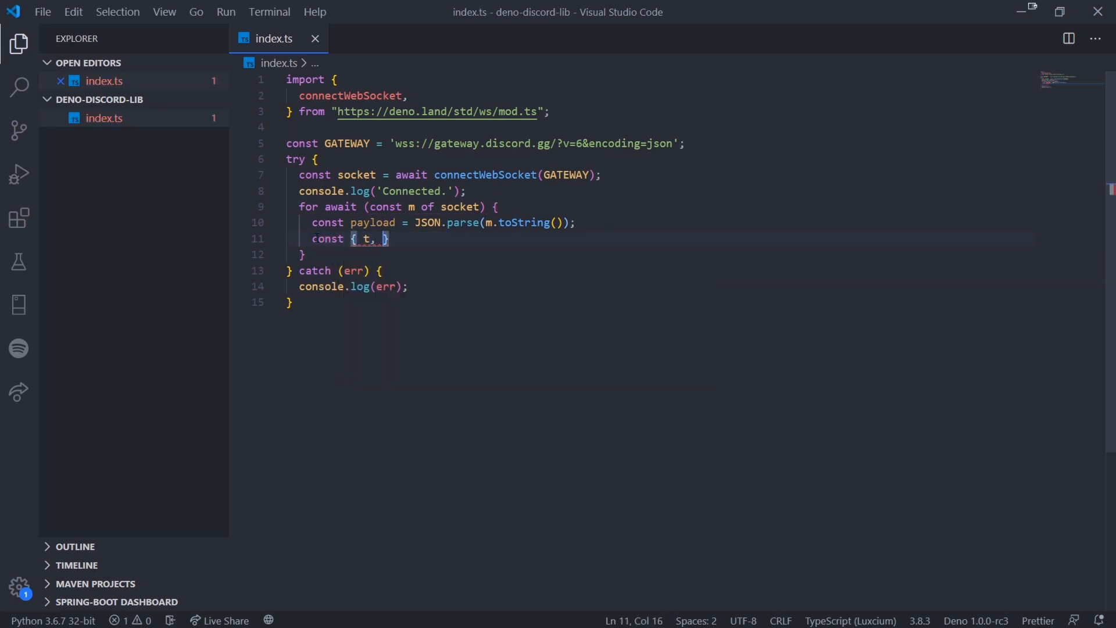
type("s, op, d } =p")
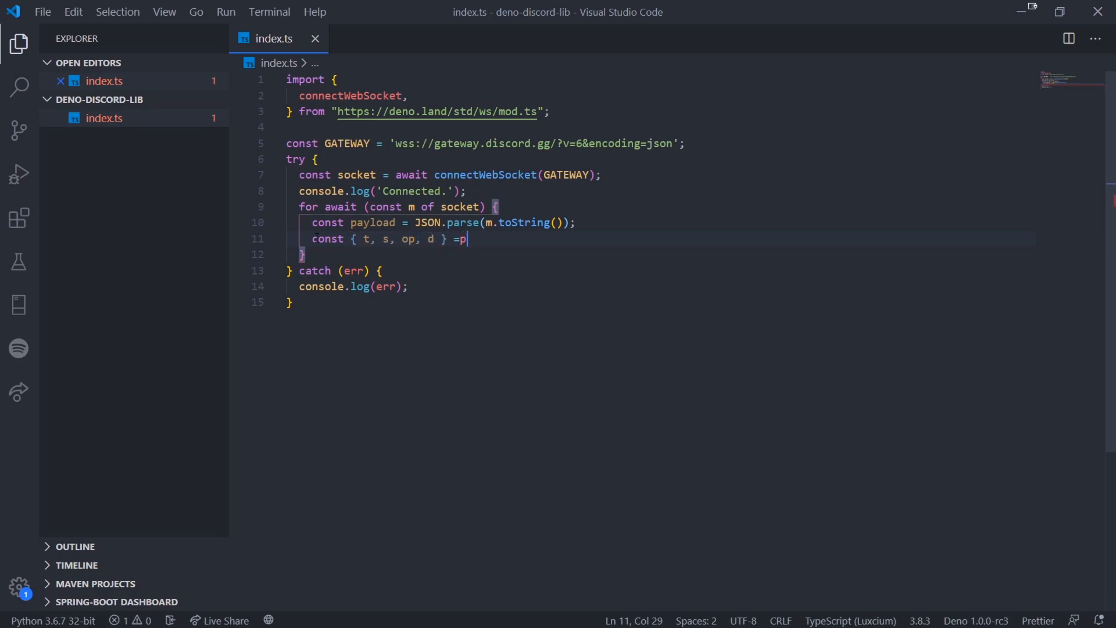
type("ayload;")
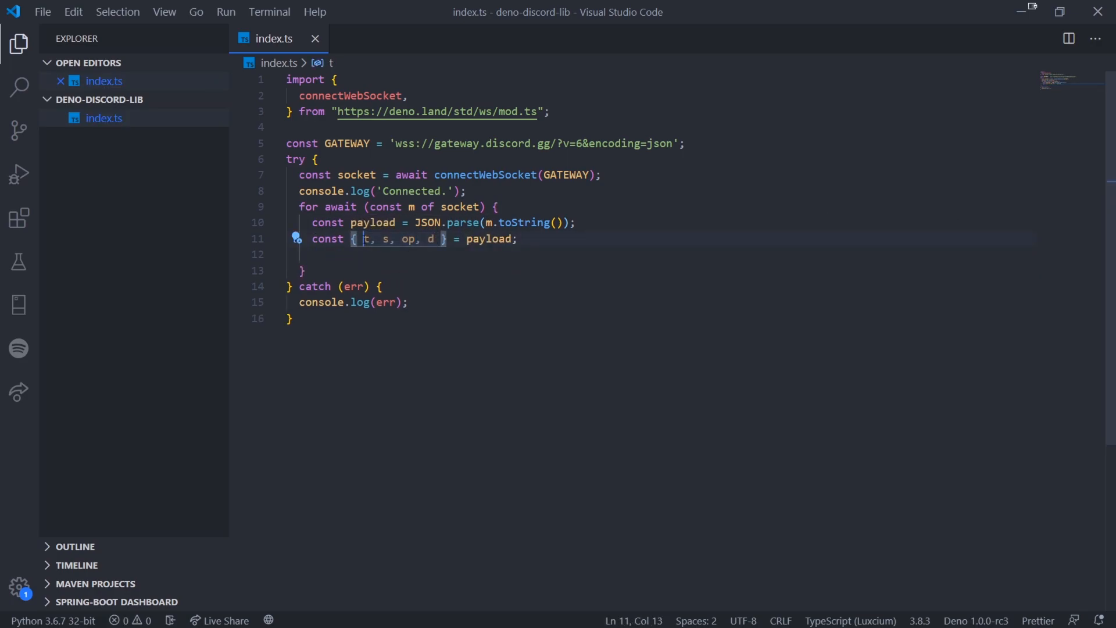
left_click(420, 254)
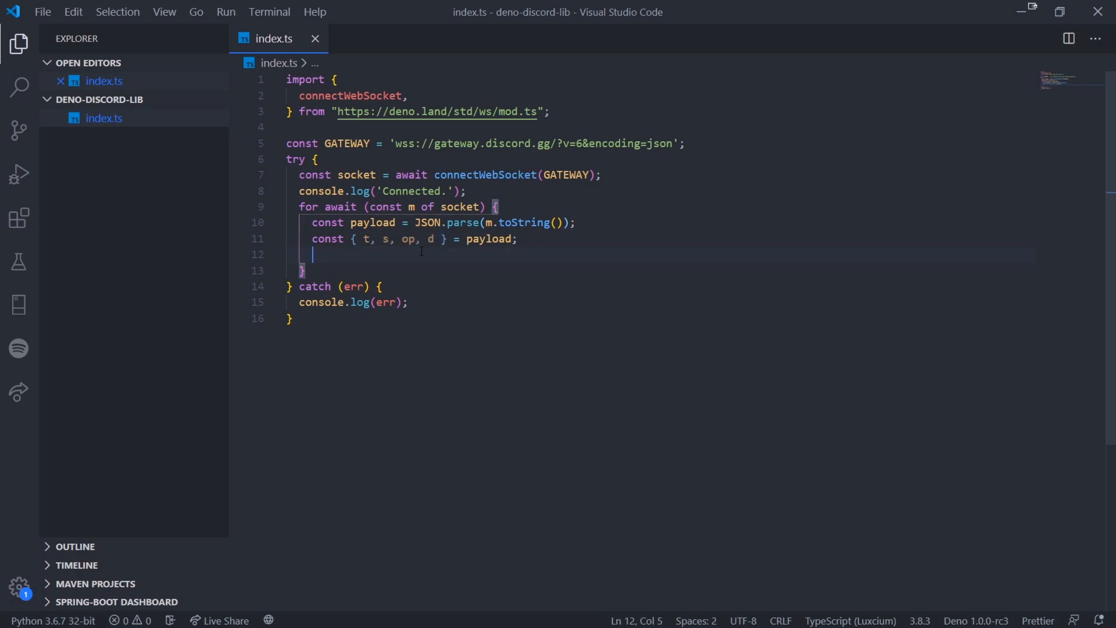
type("const { heartbeat_interval } = d;")
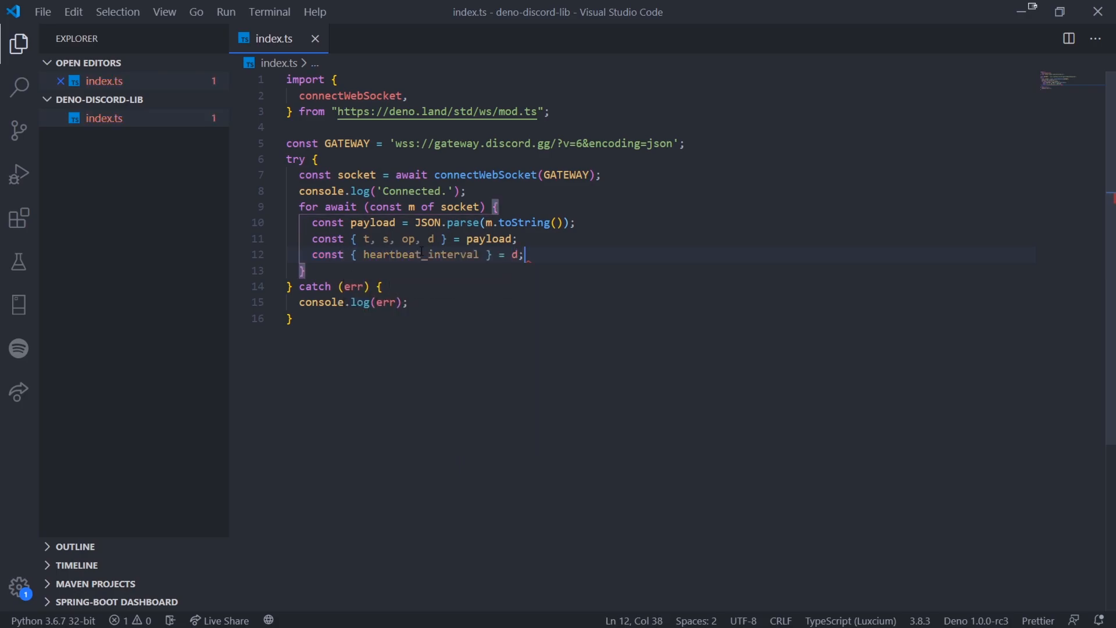
type("if")
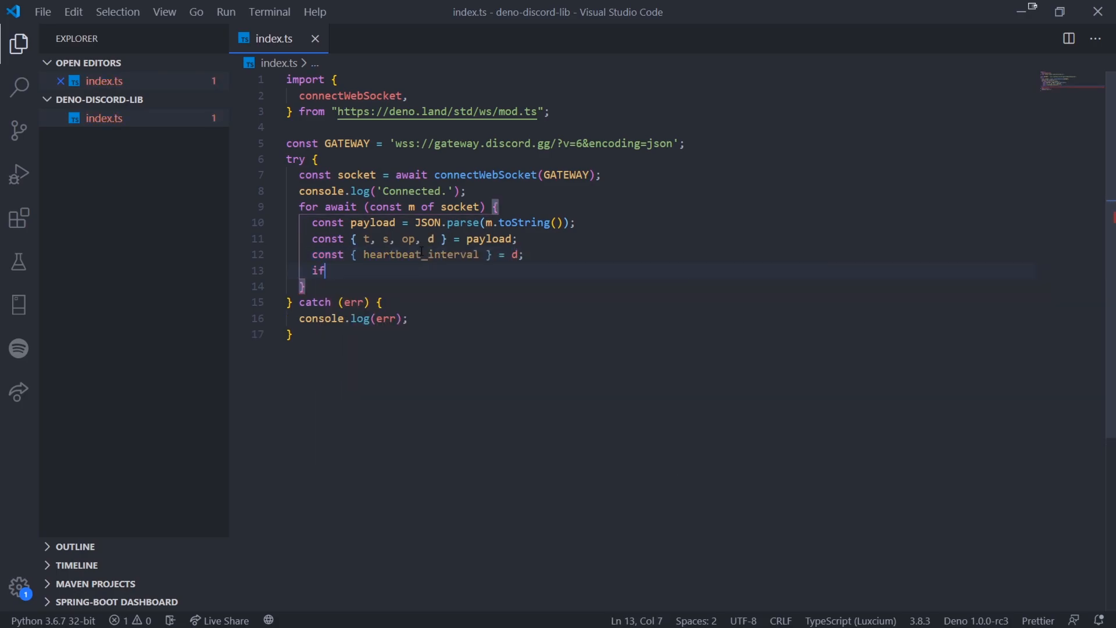
key("Backspace")
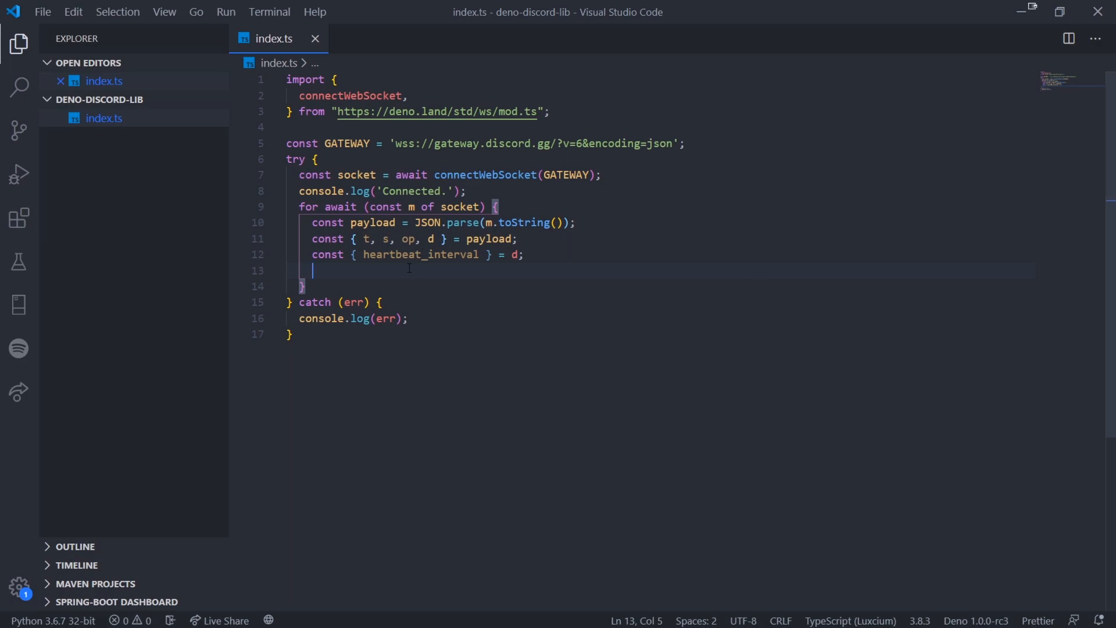
Write switch (op) with case 10: console.log(d); break; for the hello payload.
type("switch (op) {")
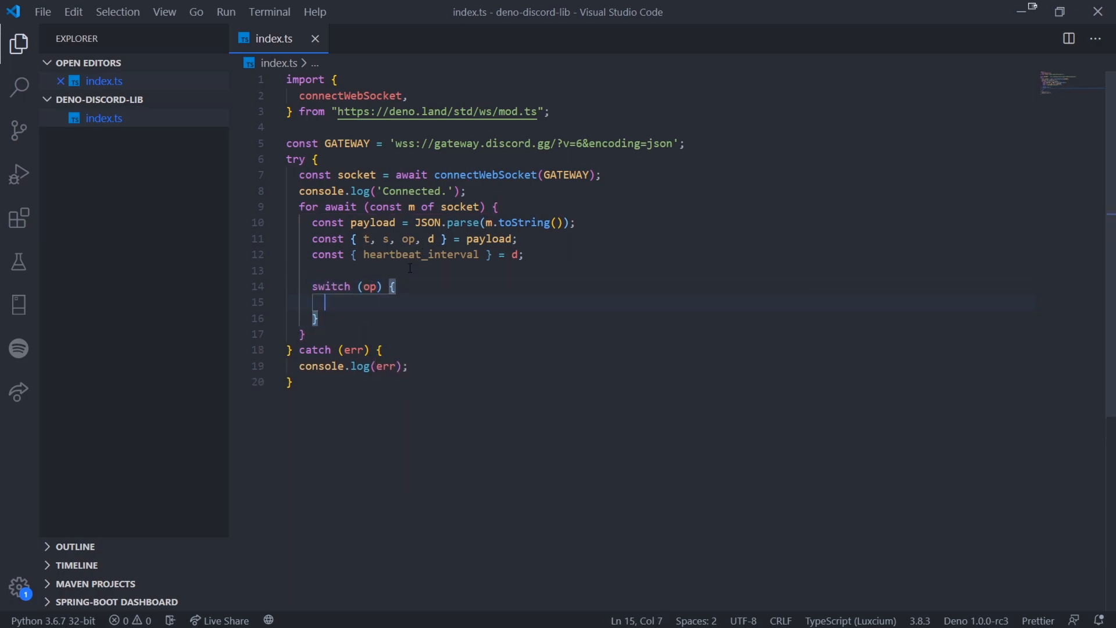
type("case")
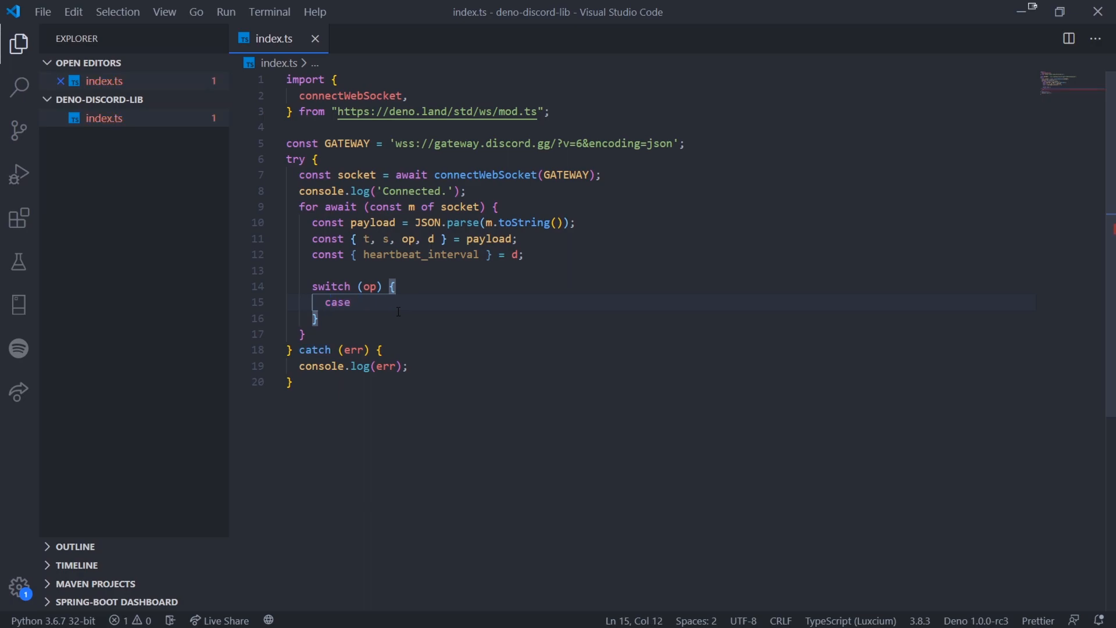
type("10:")
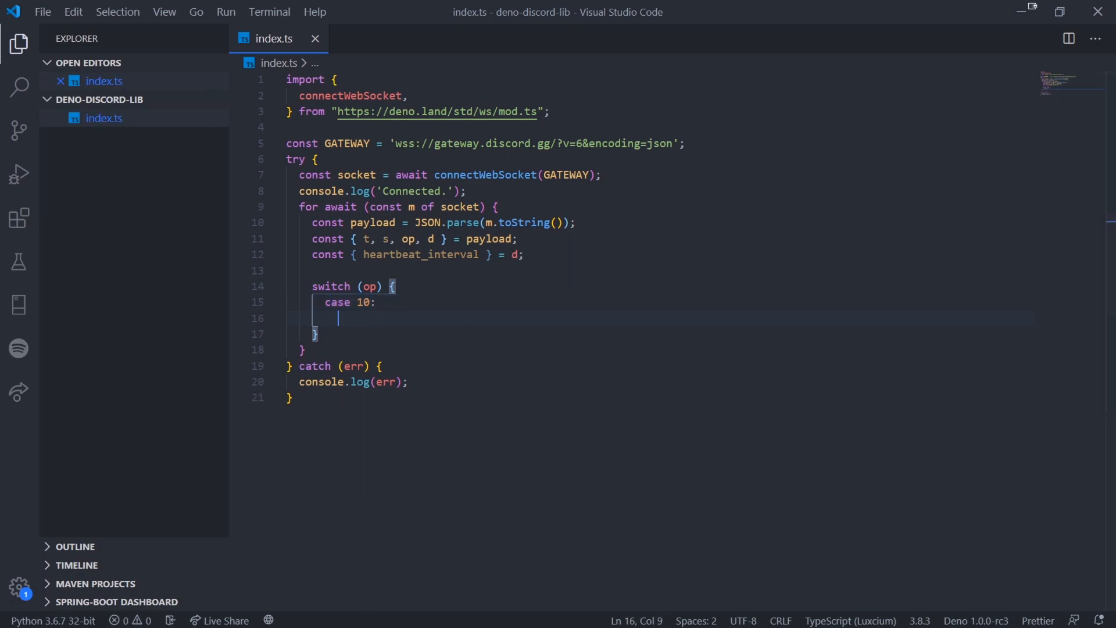
type("console.")
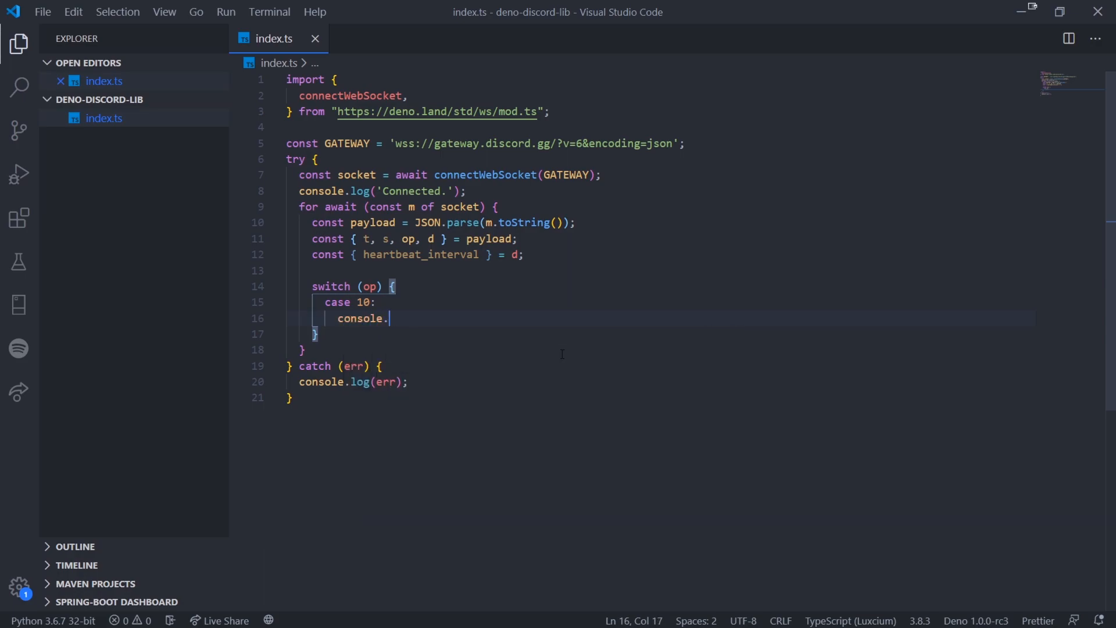
type("log()")
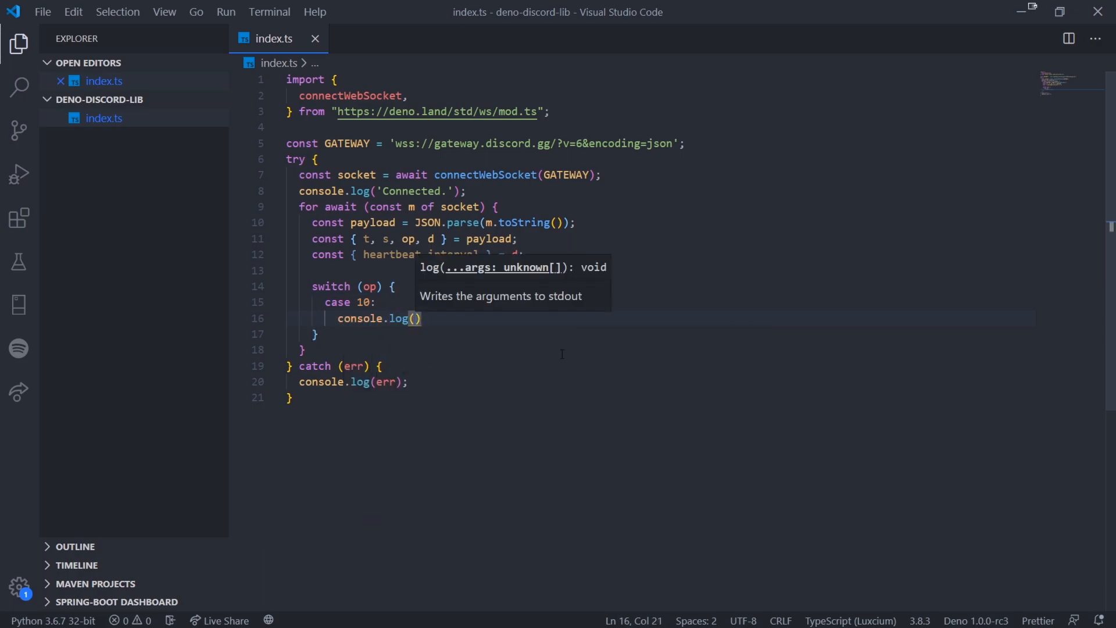
type("brea")
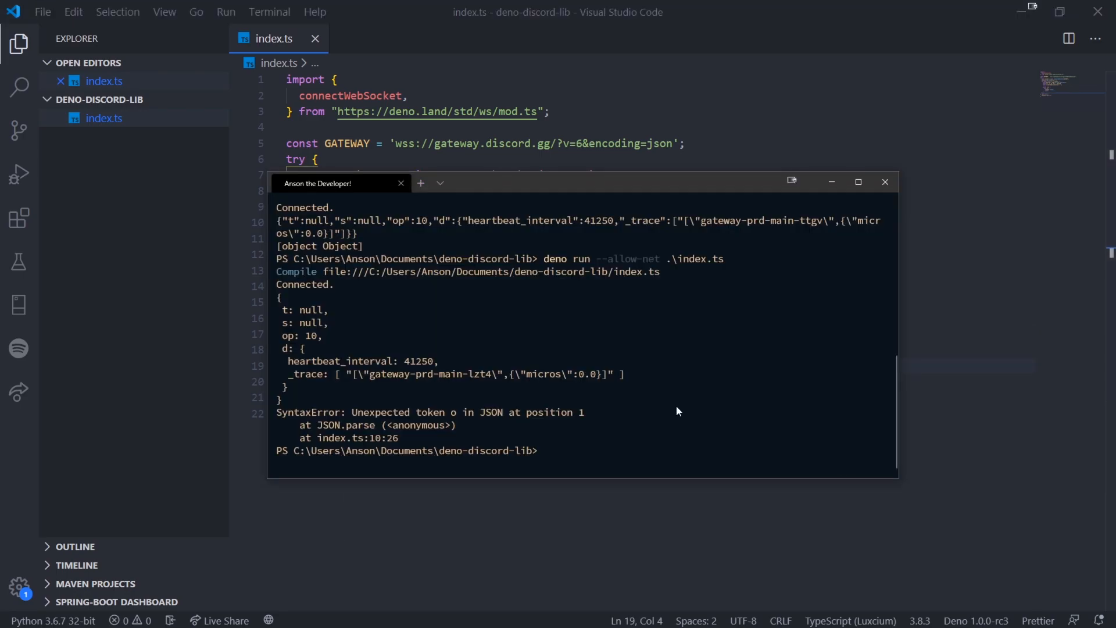
scroll("down", 3)
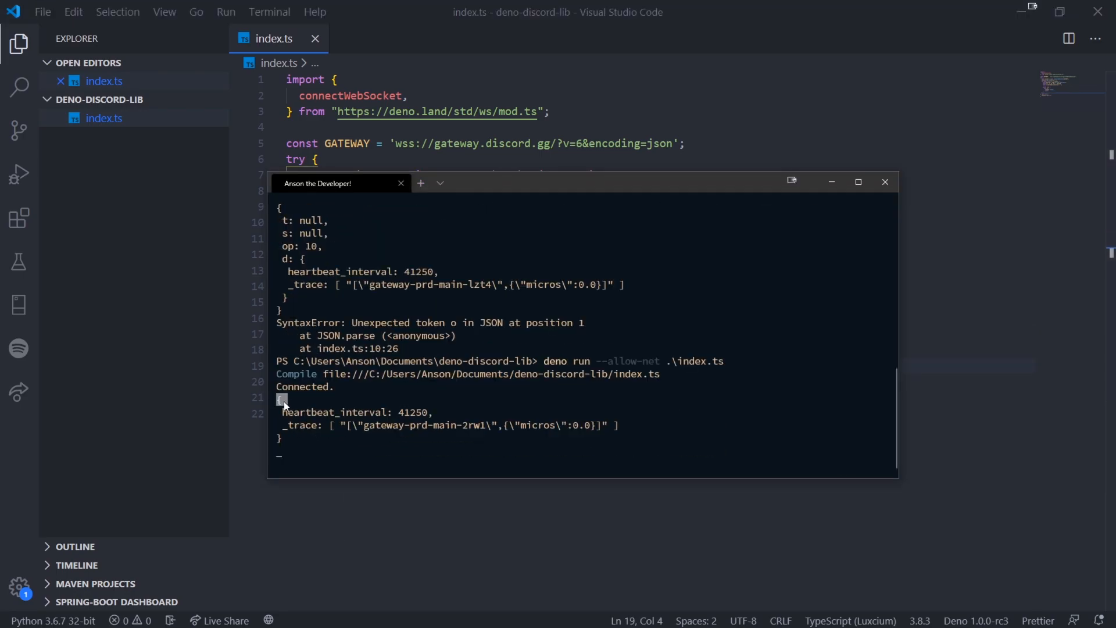
left_click(885, 183)
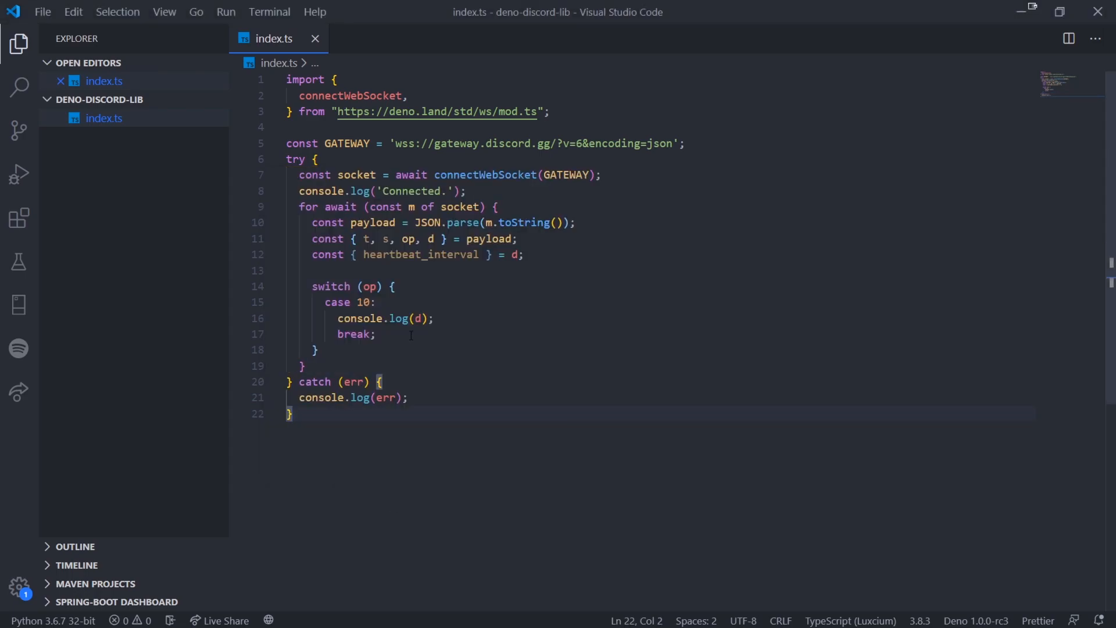
Delete the console.log(d); line so case 10 keeps only its break.
left_click(487, 318)
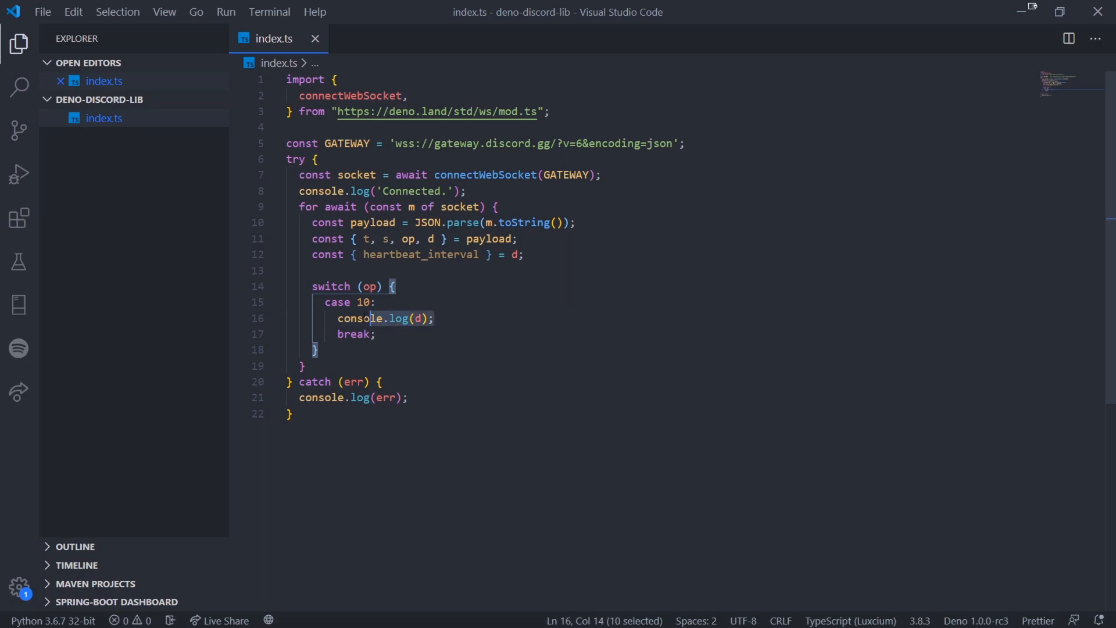
key("Delete")
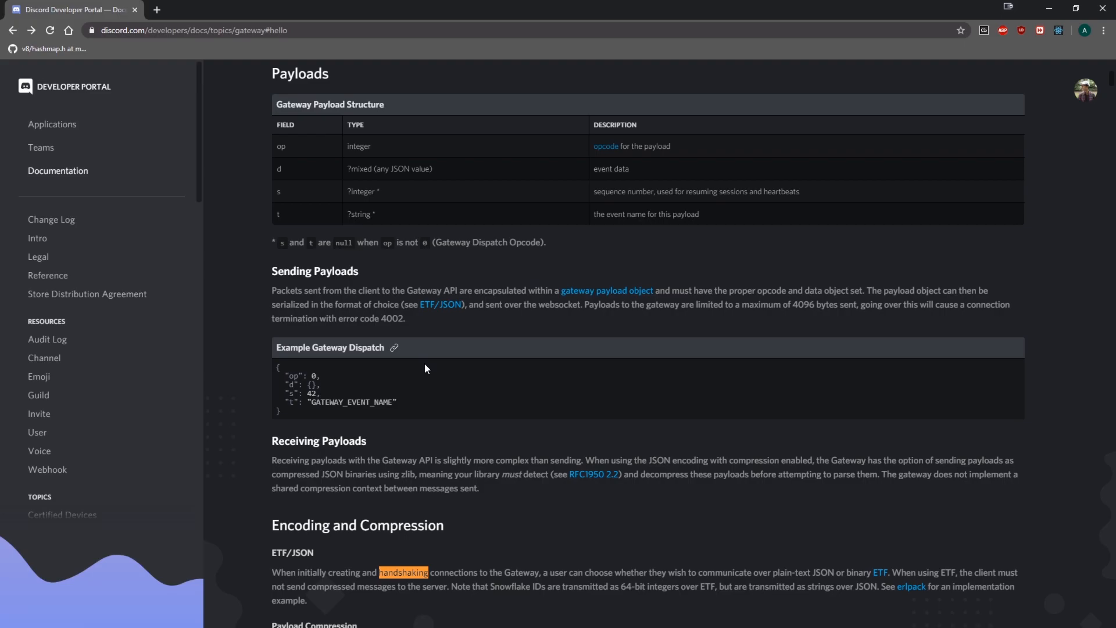
Scroll the gateway docs to the Heartbeat op 1 example, then return to VS Code.
scroll("down", 3)
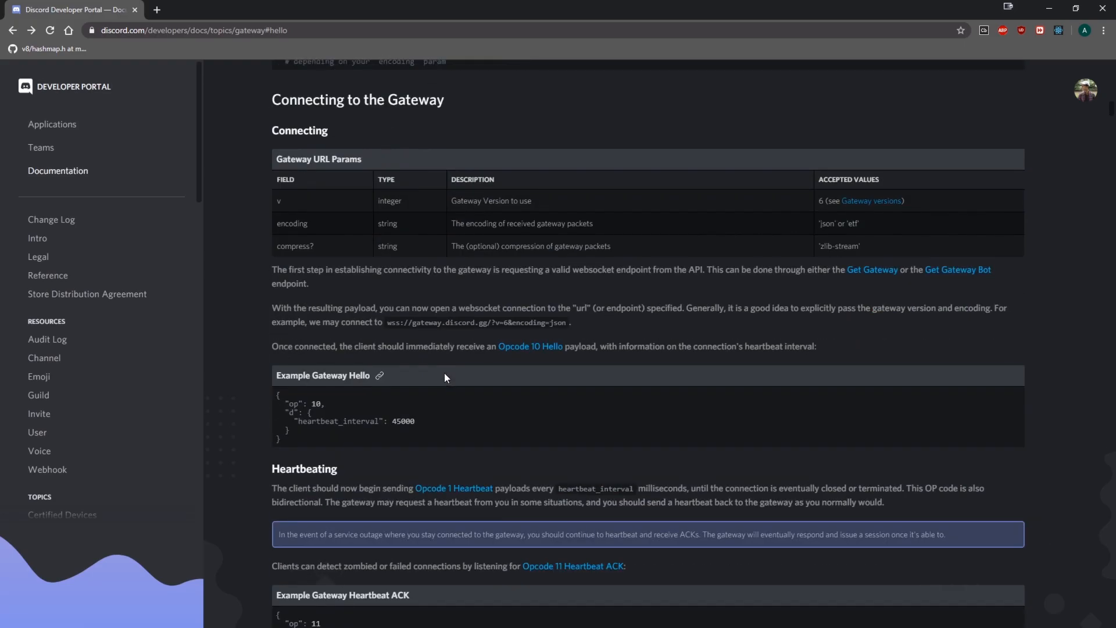
scroll("down", 3)
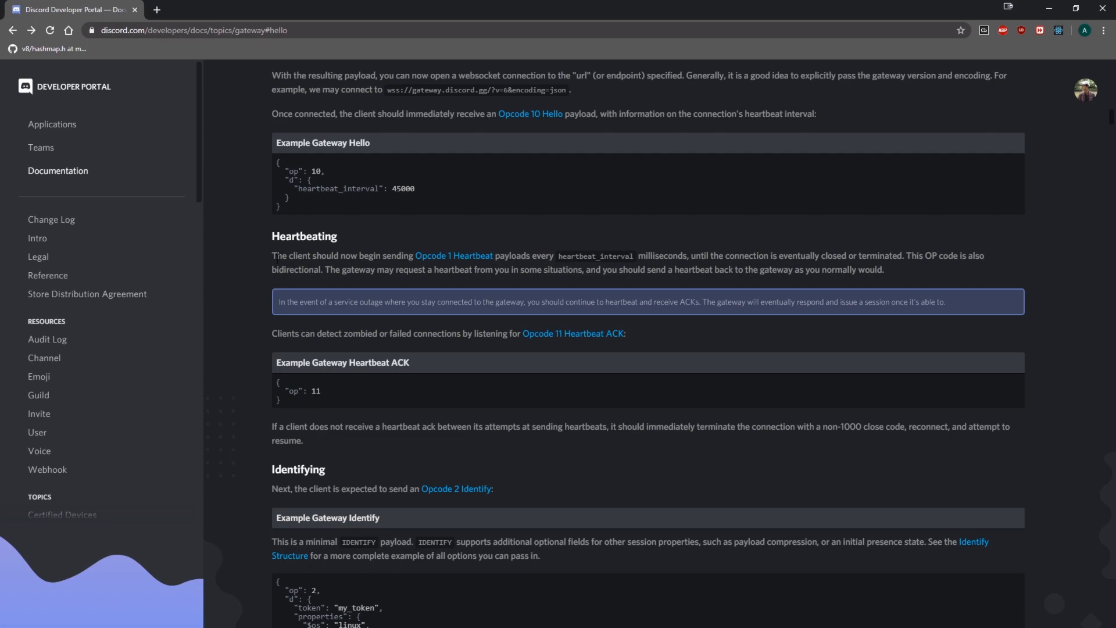
mouse_move(453, 256)
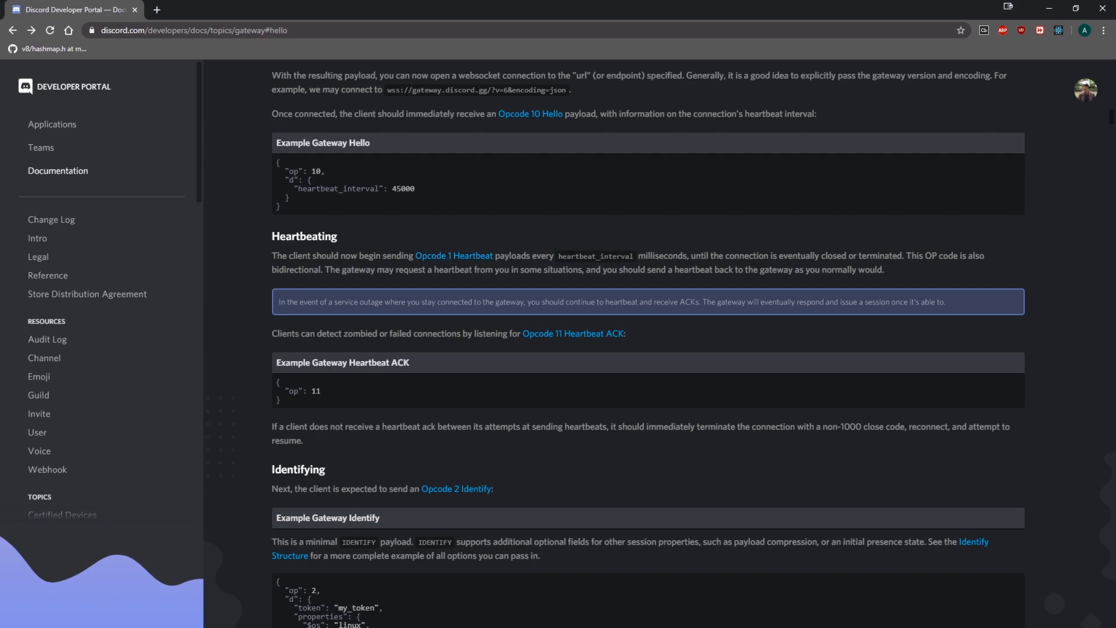
mouse_move(453, 256)
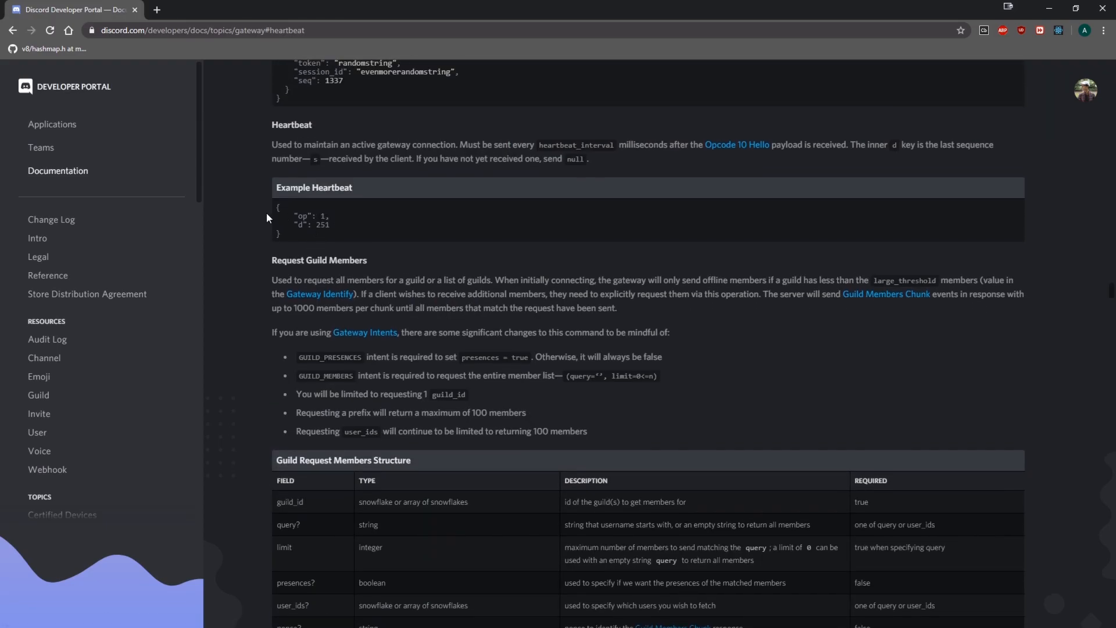
mouse_move(566, 204)
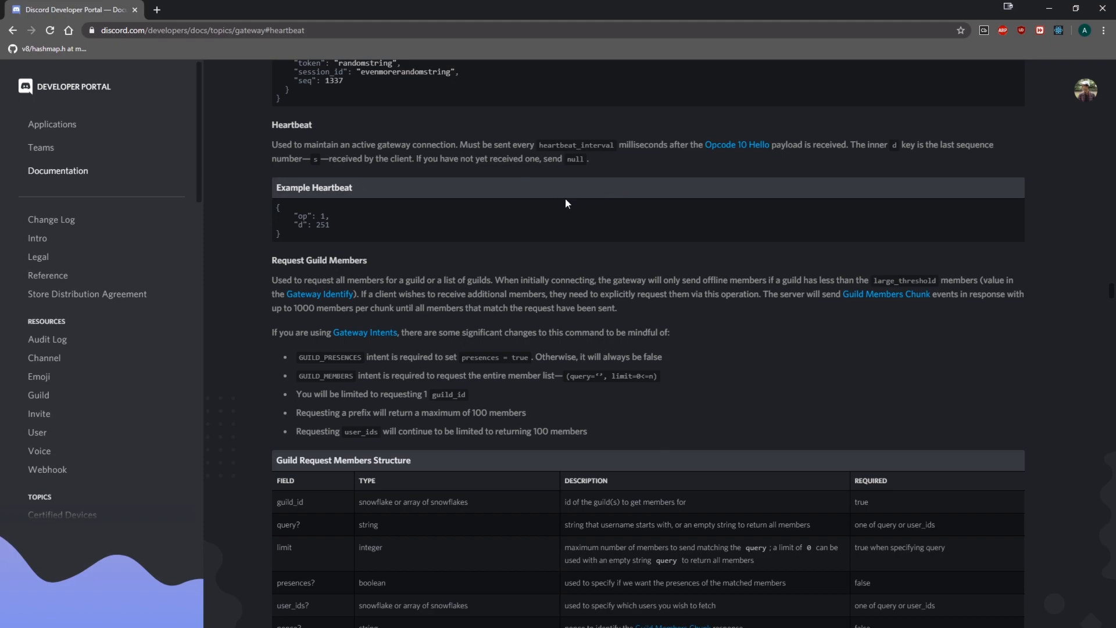
mouse_move(807, 166)
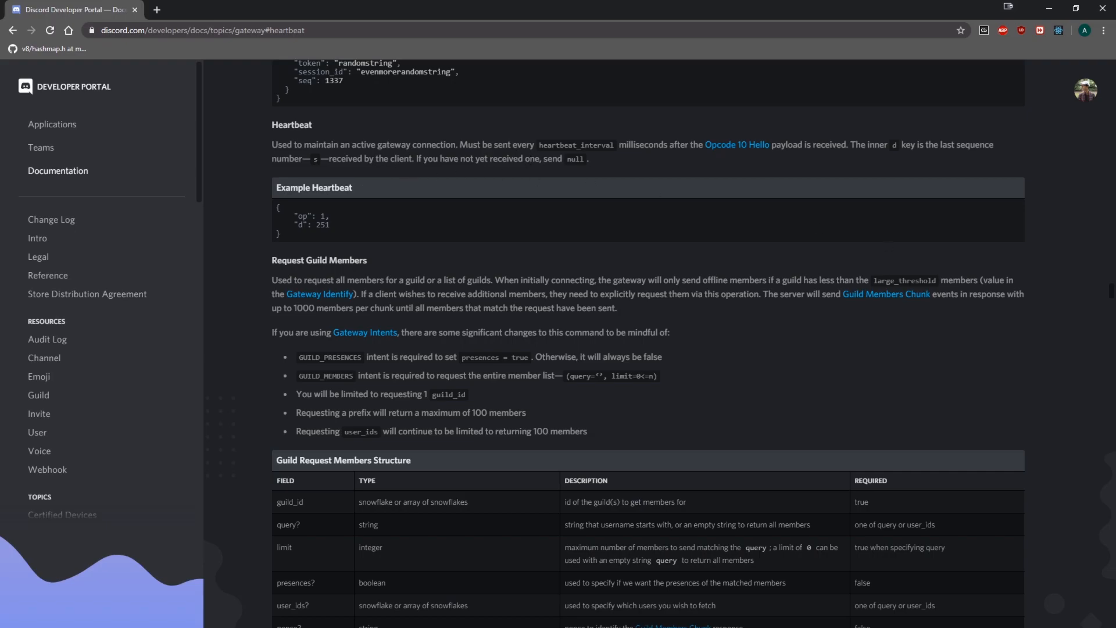
key("alt+tab")
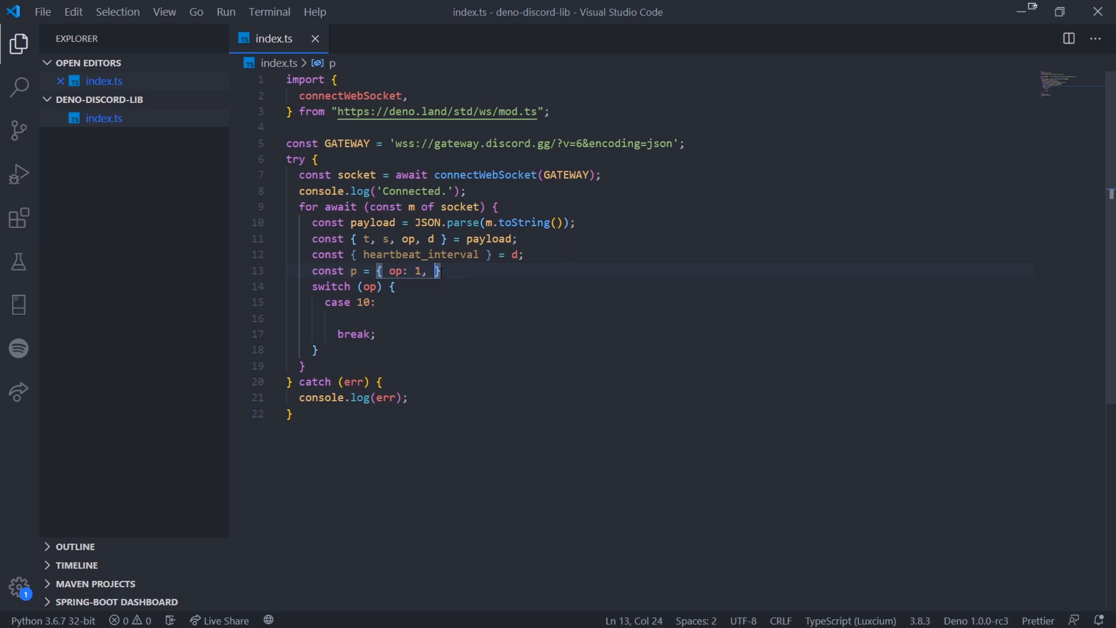
Define p = { op: 1, d: null } and in case 10 setInterval logging and socket.send(JSON.stringify(p)) every heartbeat_interval.
type("d: null")
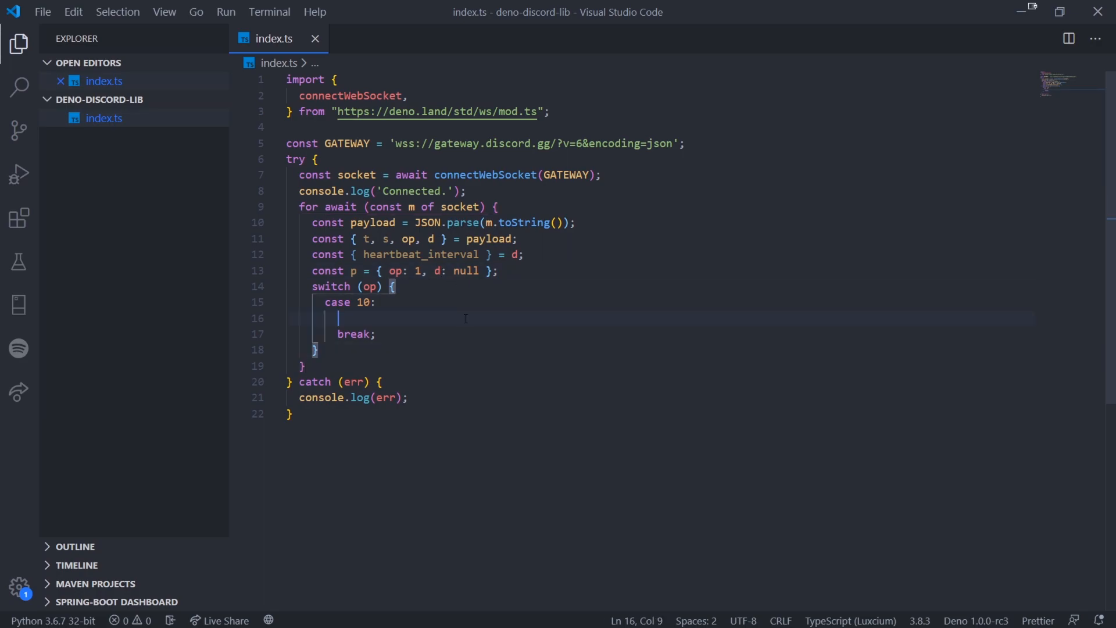
type("set")
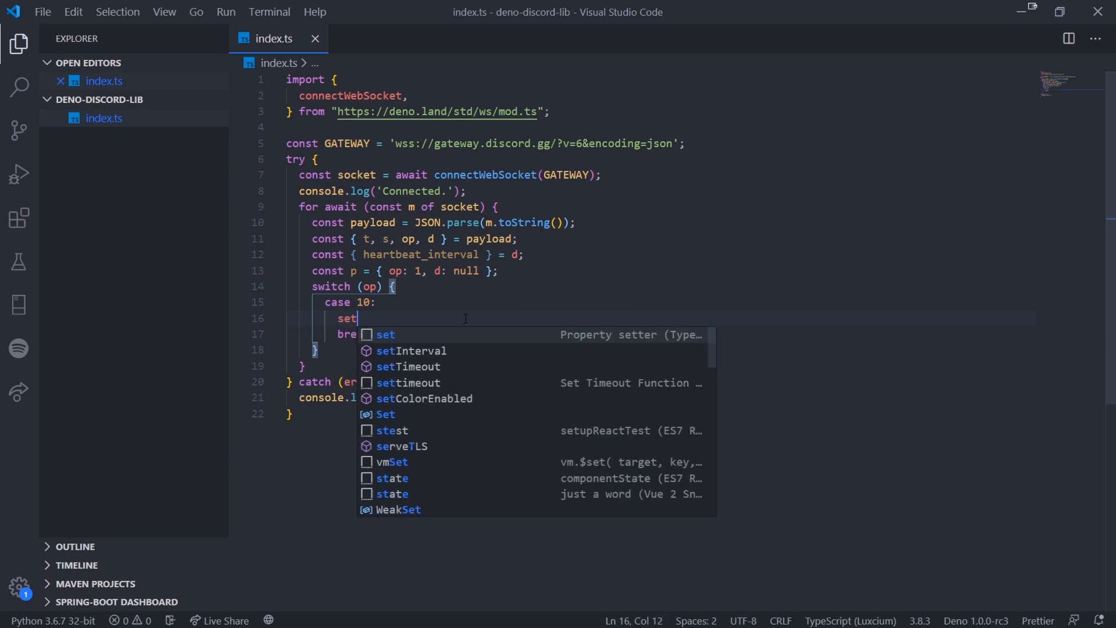
left_click(410, 350)
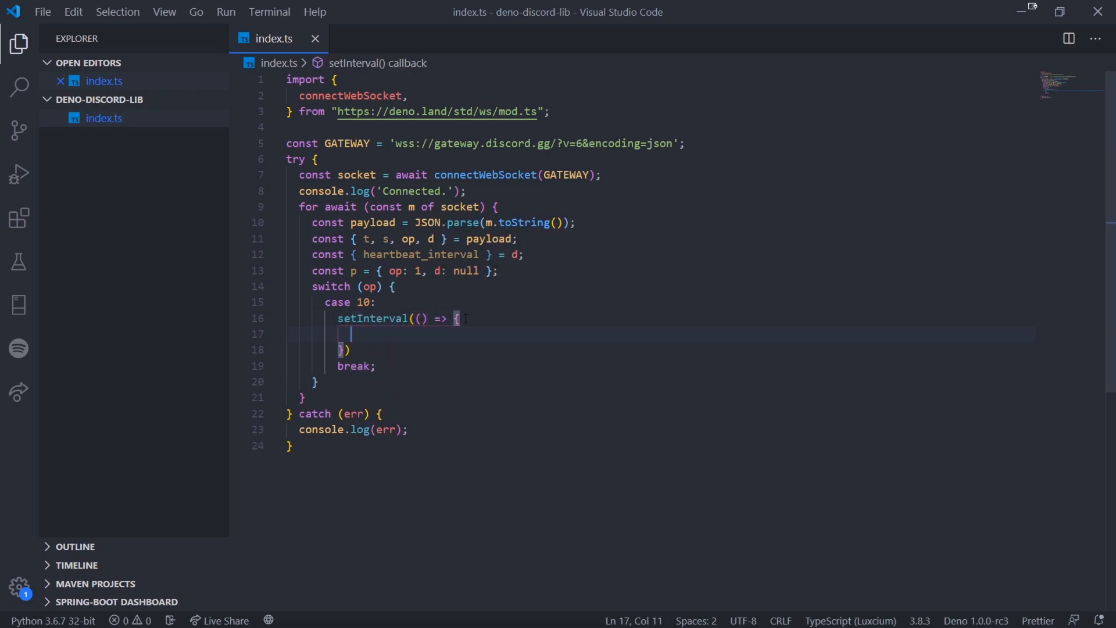
type("console.log(`Sending heartbeat every ${heartbeat_interval} milliseconds.`);")
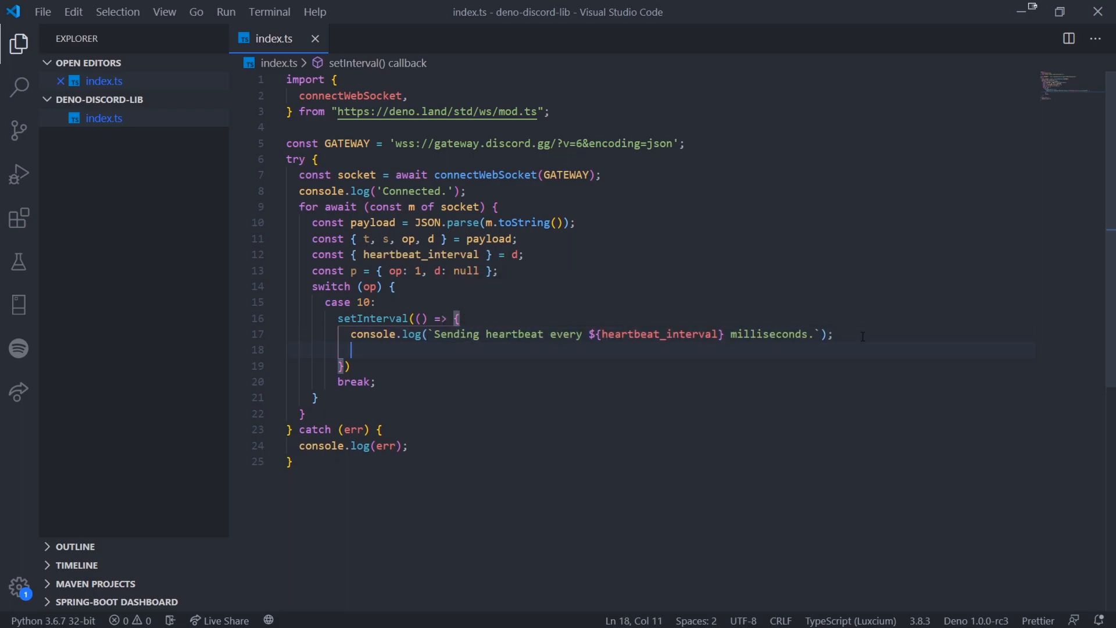
type("socket.send(")
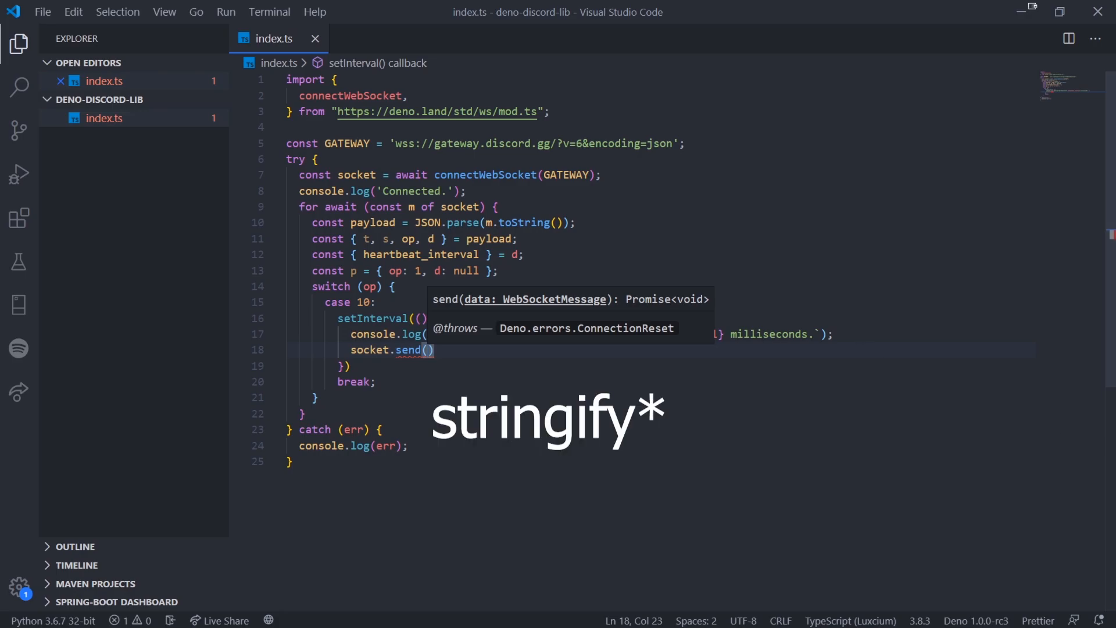
type("JKSO")
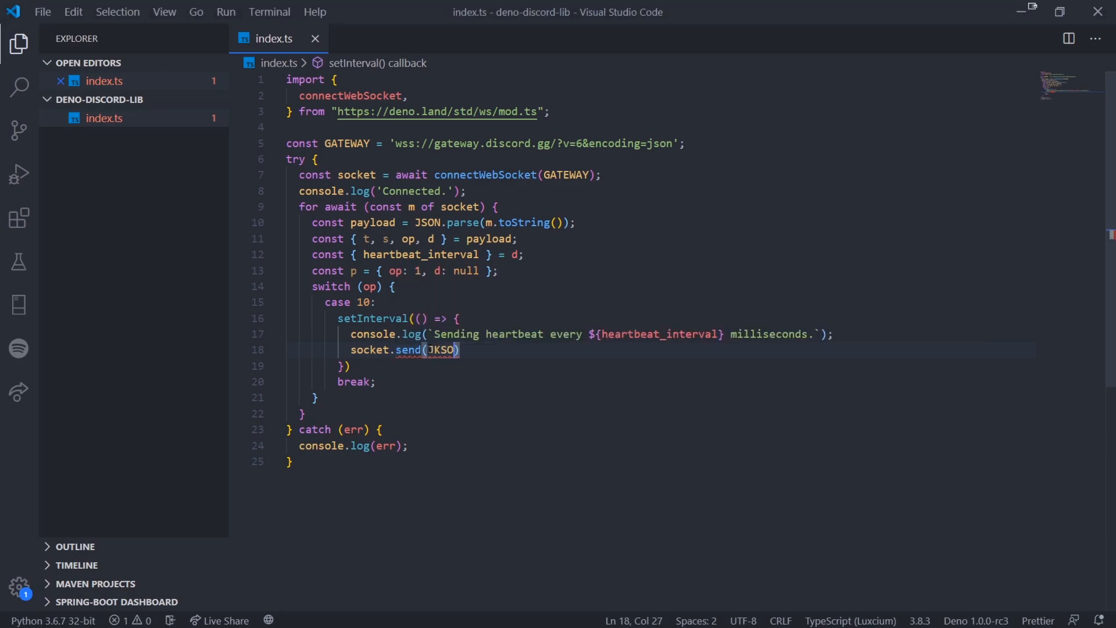
type("JSON.stringify(p")
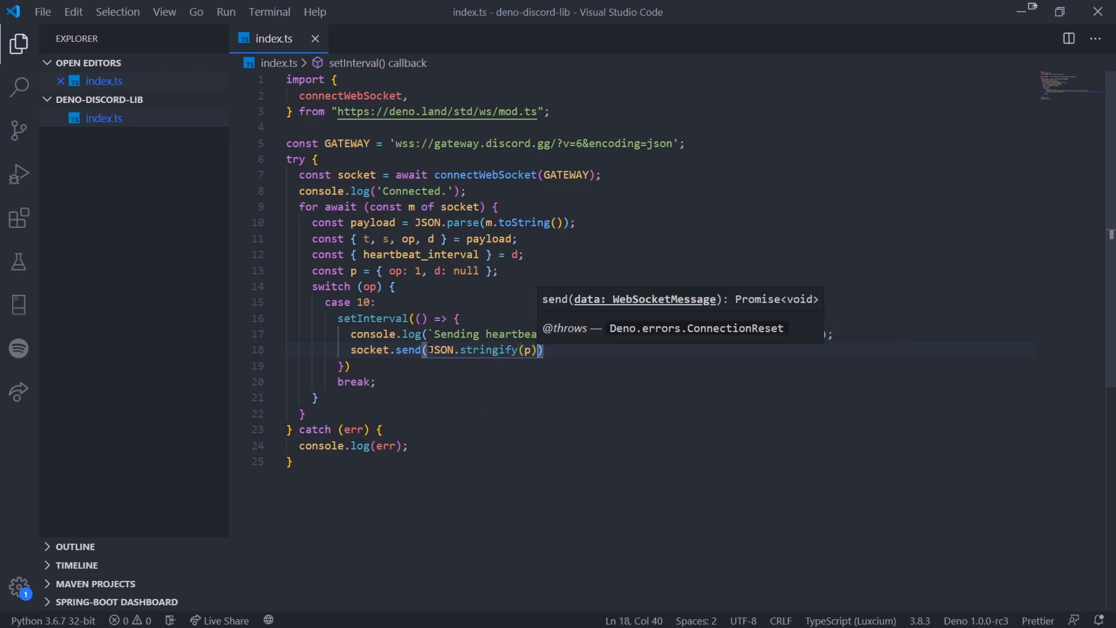
type(";")
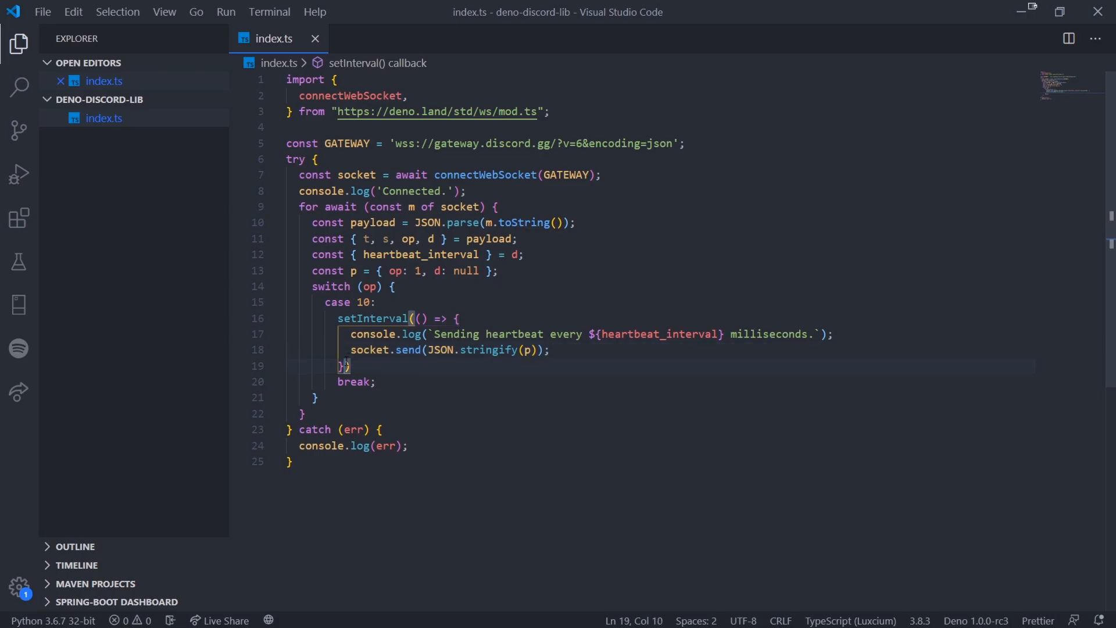
type(", heartbeat_interval")
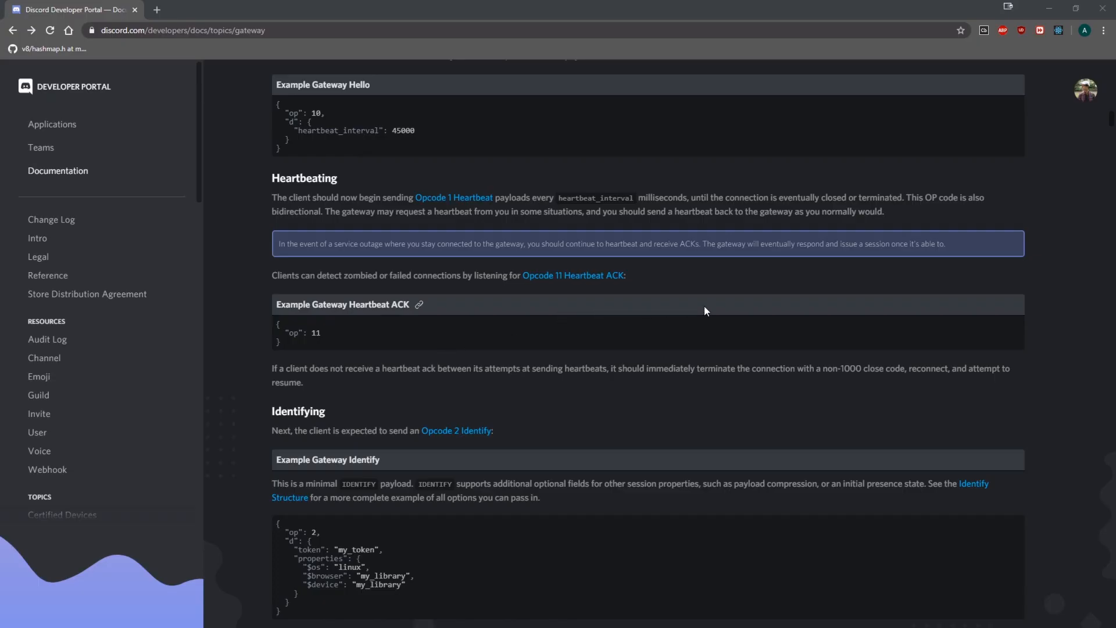
mouse_move(687, 303)
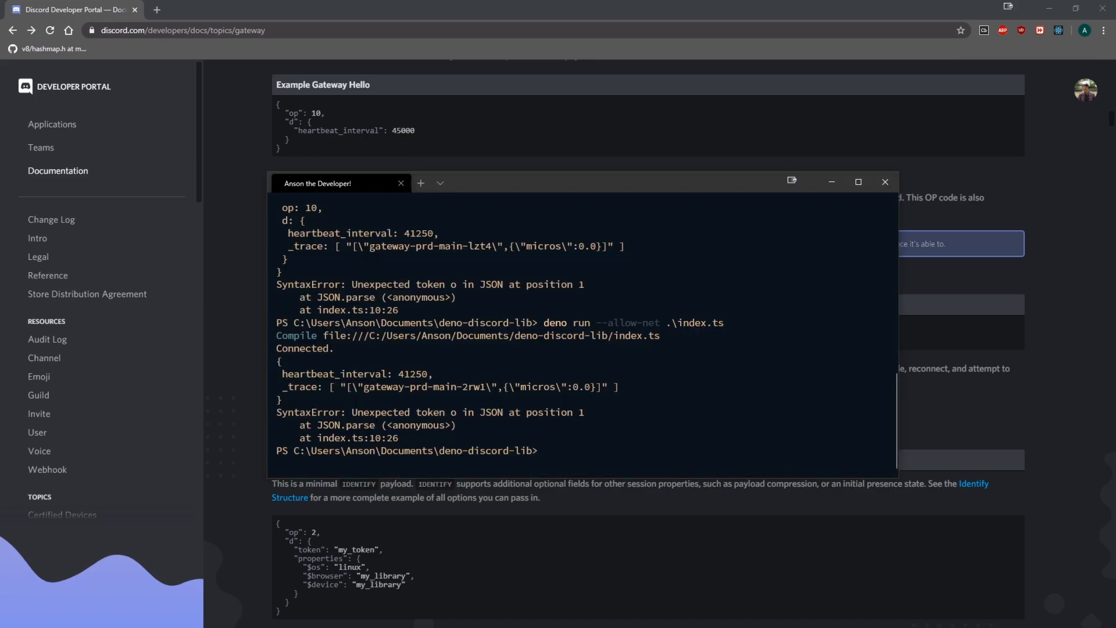
Glance at the Identifying section and terminal output, returning focus to the editor.
left_click(885, 182)
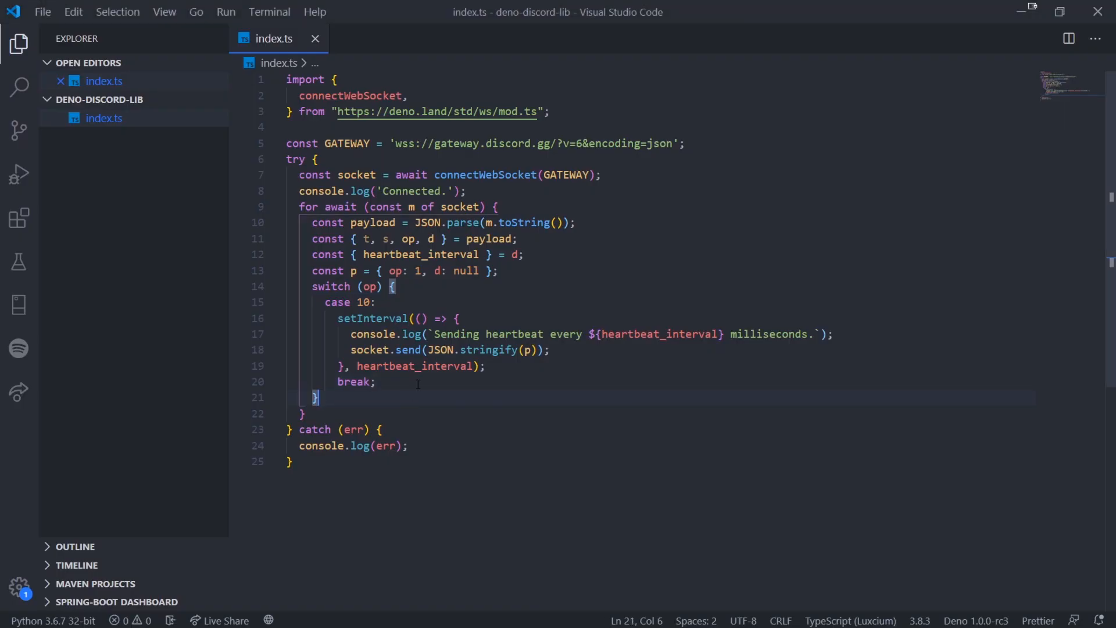
key("enter")
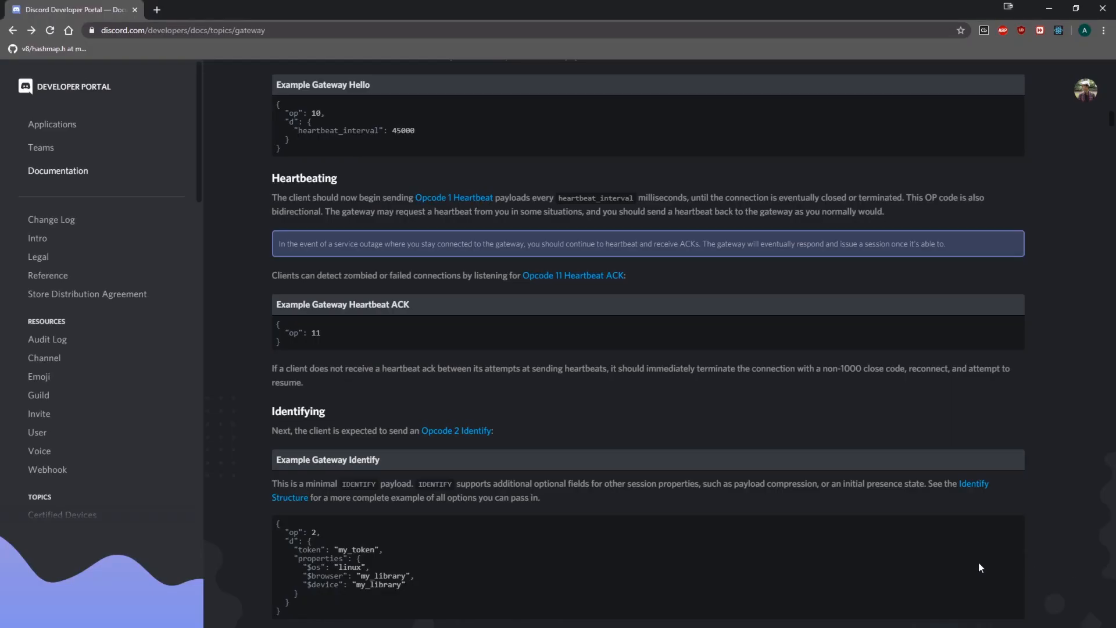
Review the Gateway docs' Connecting section and Identify Structure reference with the example Hello payload.
scroll("down", 3)
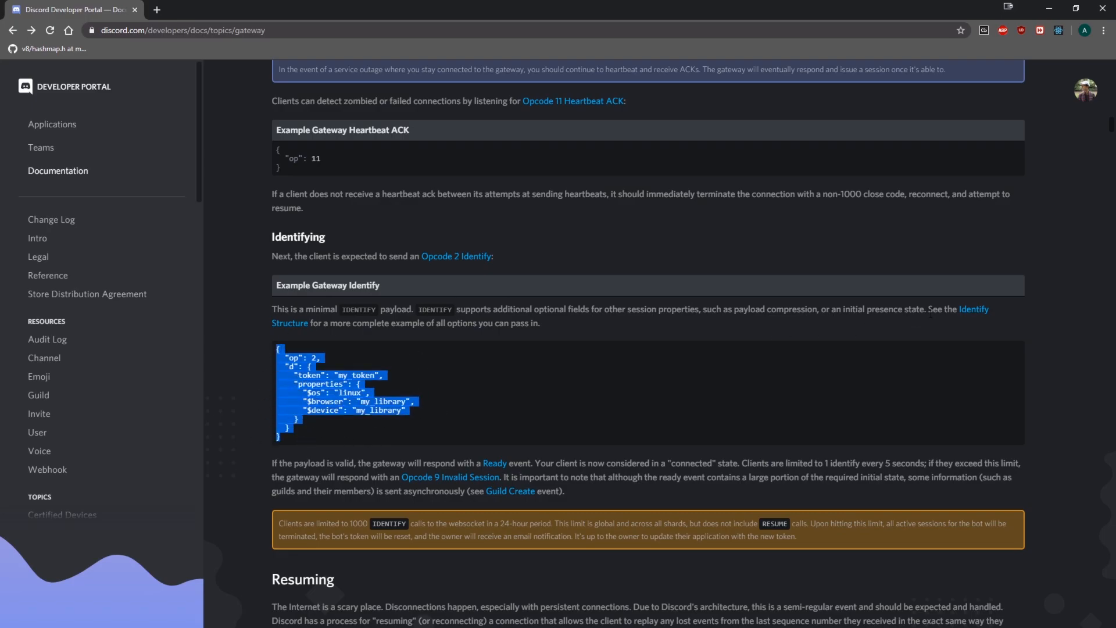
left_click(972, 309)
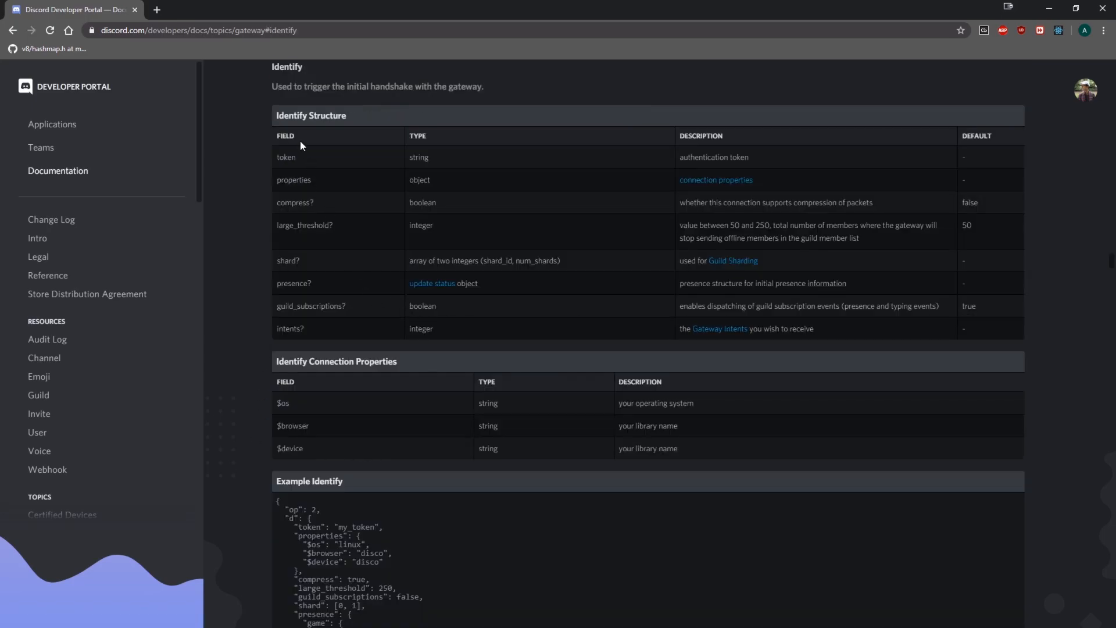
mouse_move(302, 173)
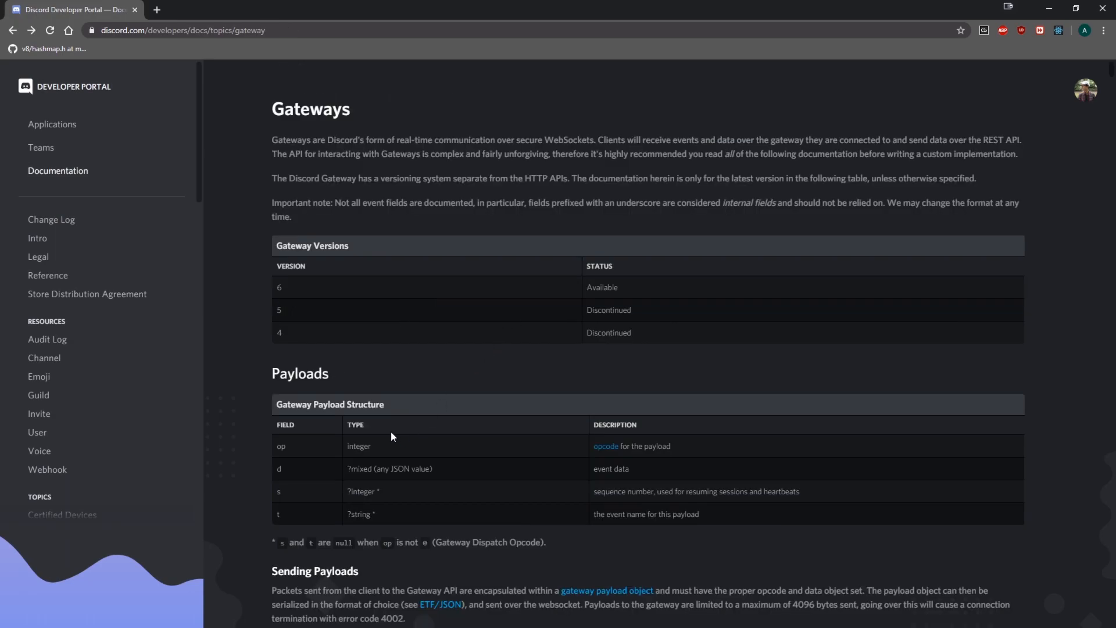
scroll("down", 3)
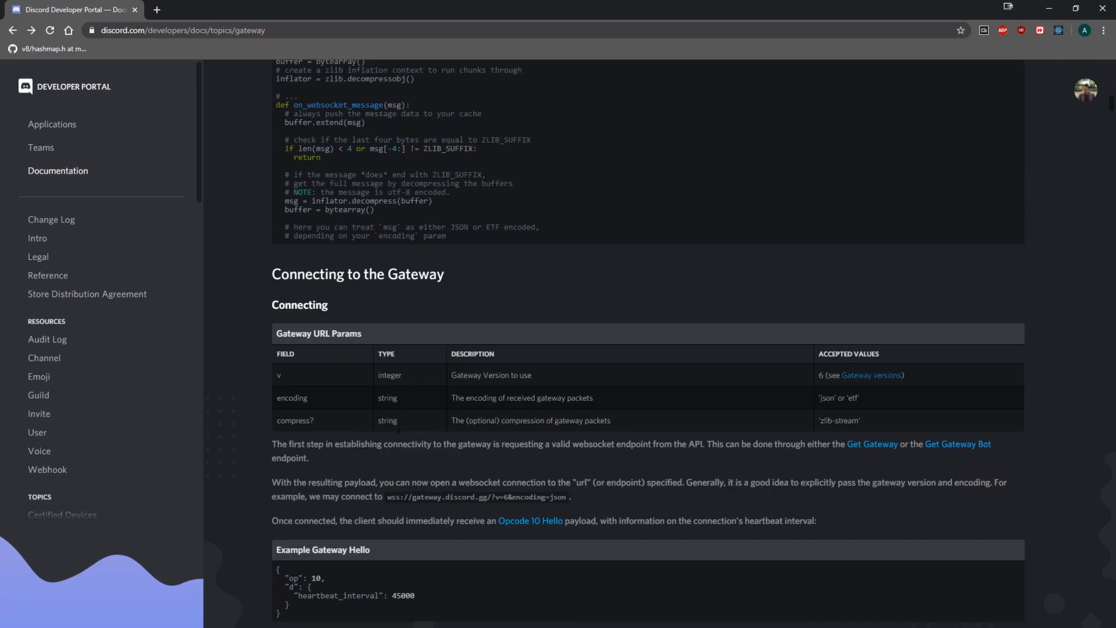
scroll("down", 3)
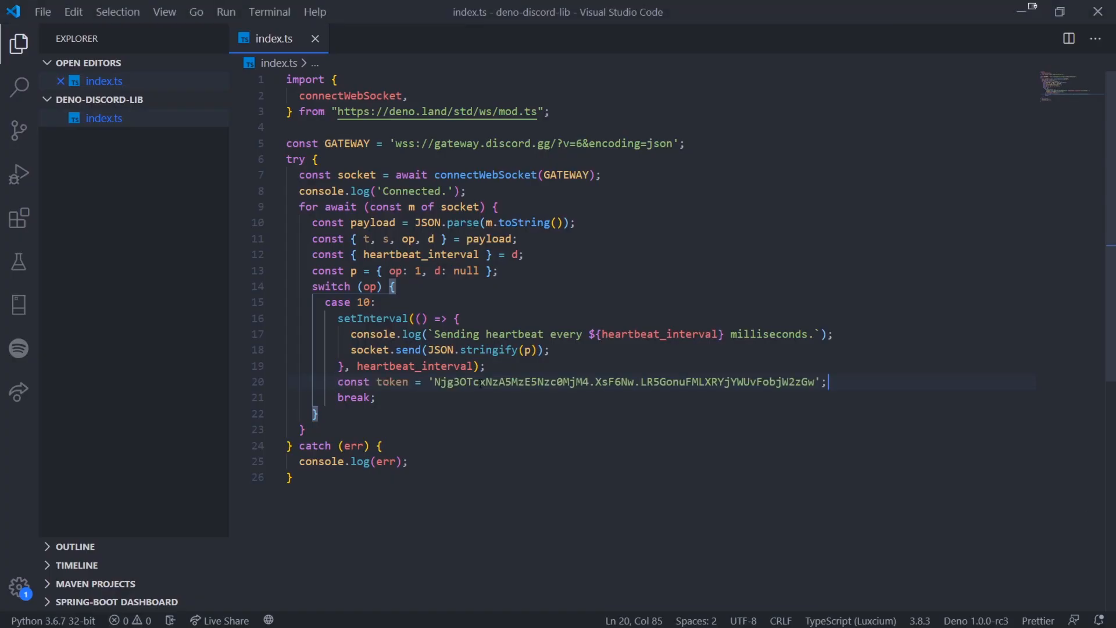
Declare const properties = { $os: 'linux', $browser: 'deno-discord', $device: 'deno-dis...' } after the token.
double_click(390, 382)
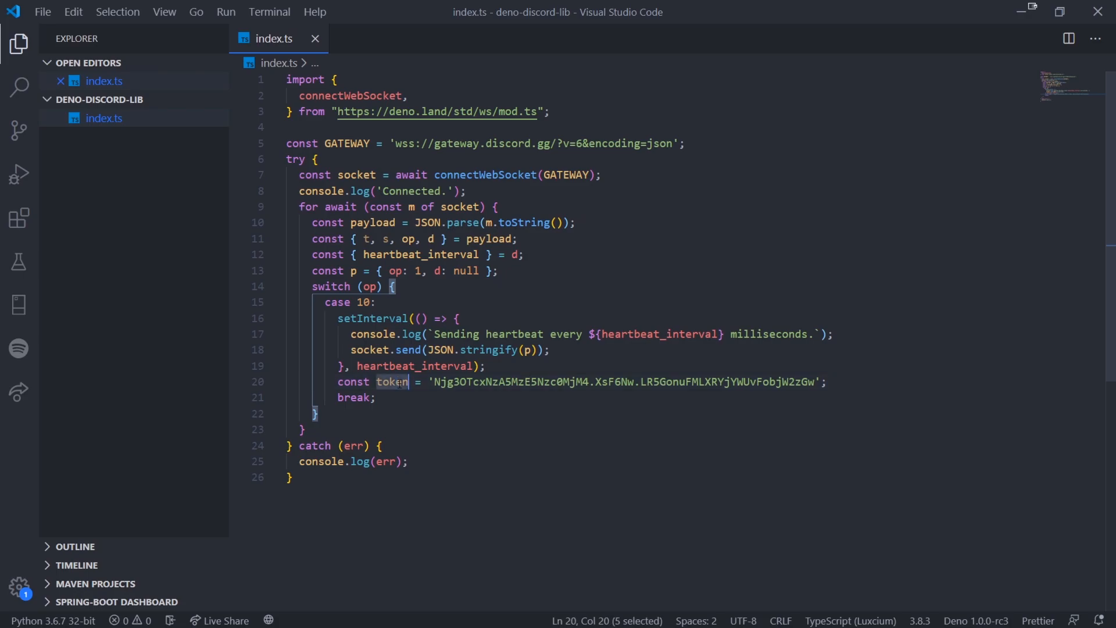
key("Enter")
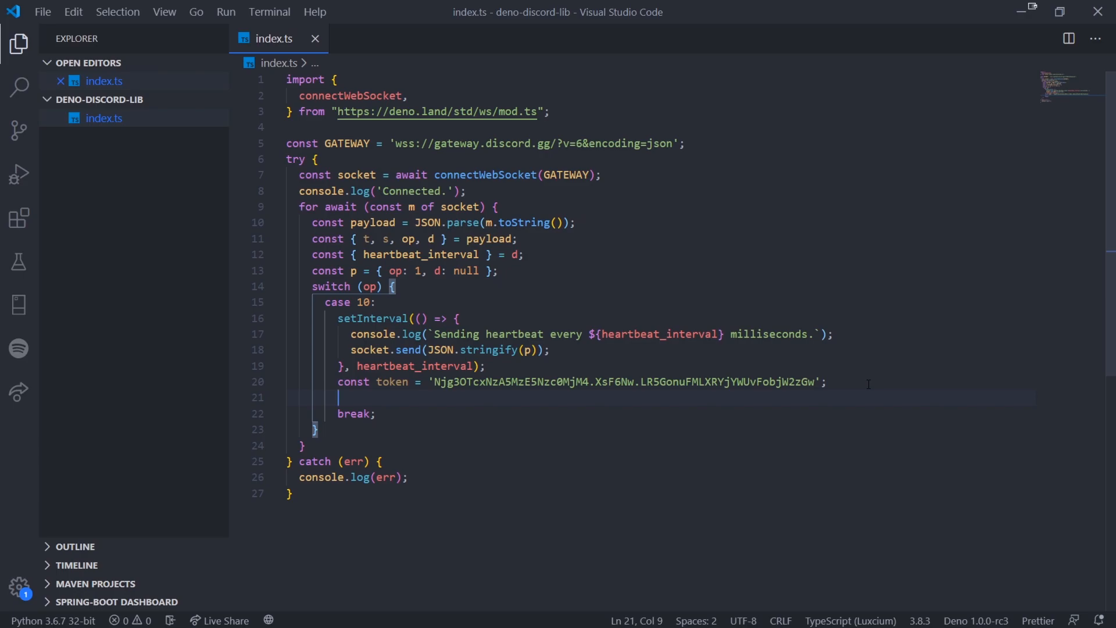
type("const properties = { $os: 'linux',")
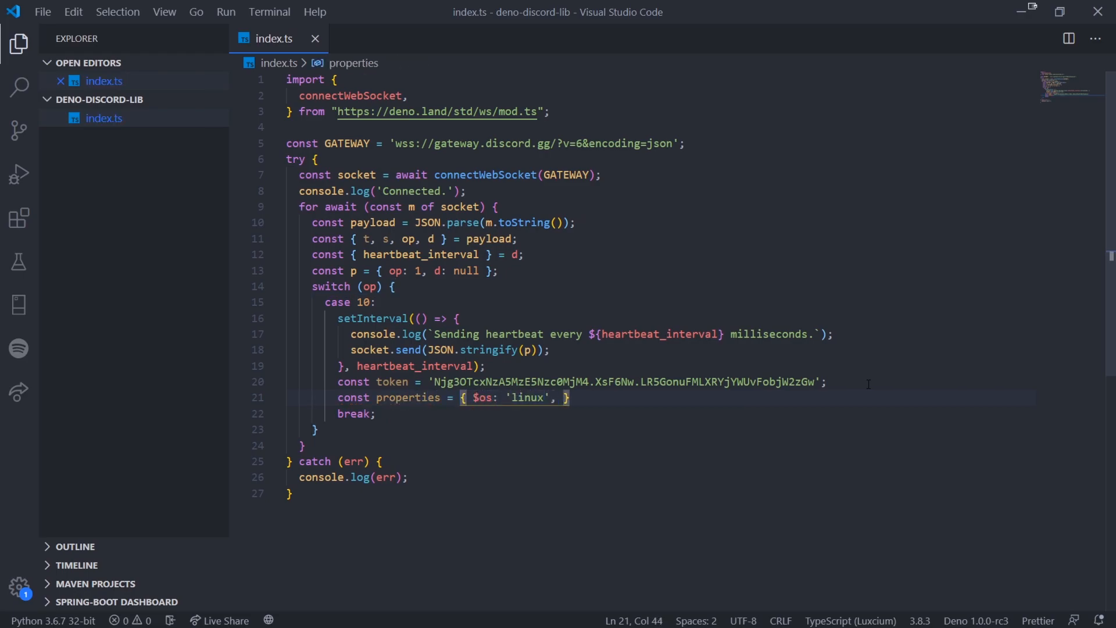
type("$browser: '")
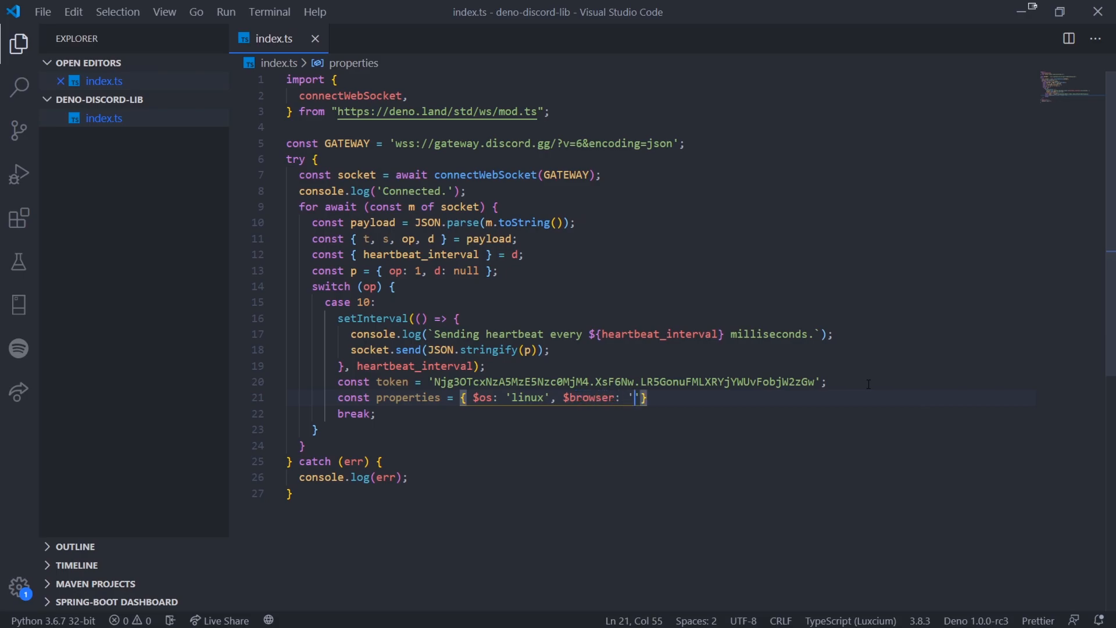
type("deno")
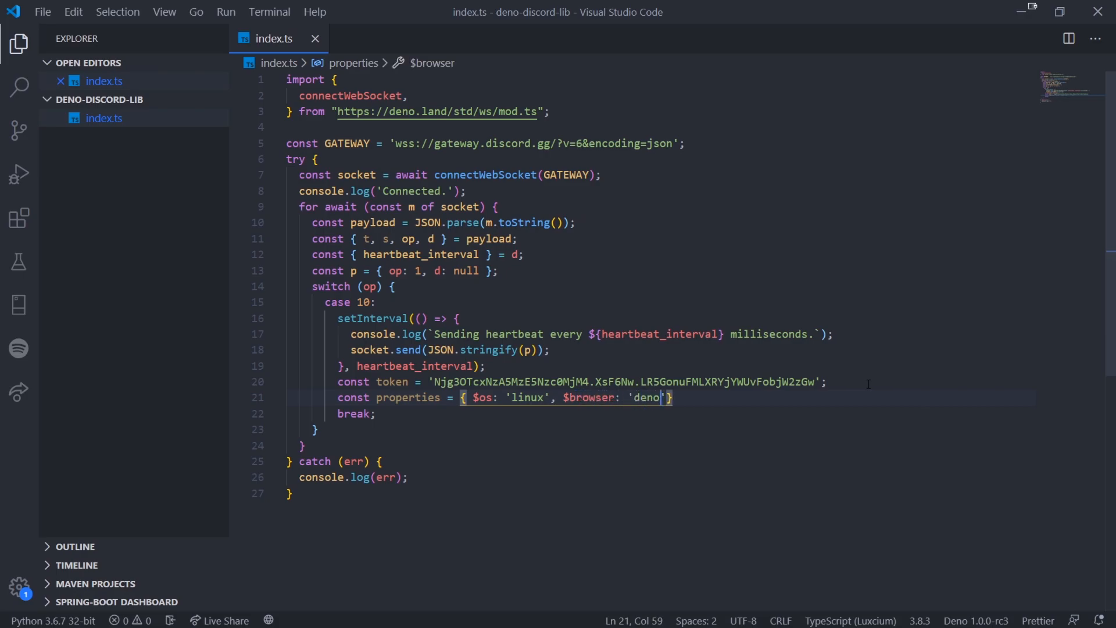
type("-discord',")
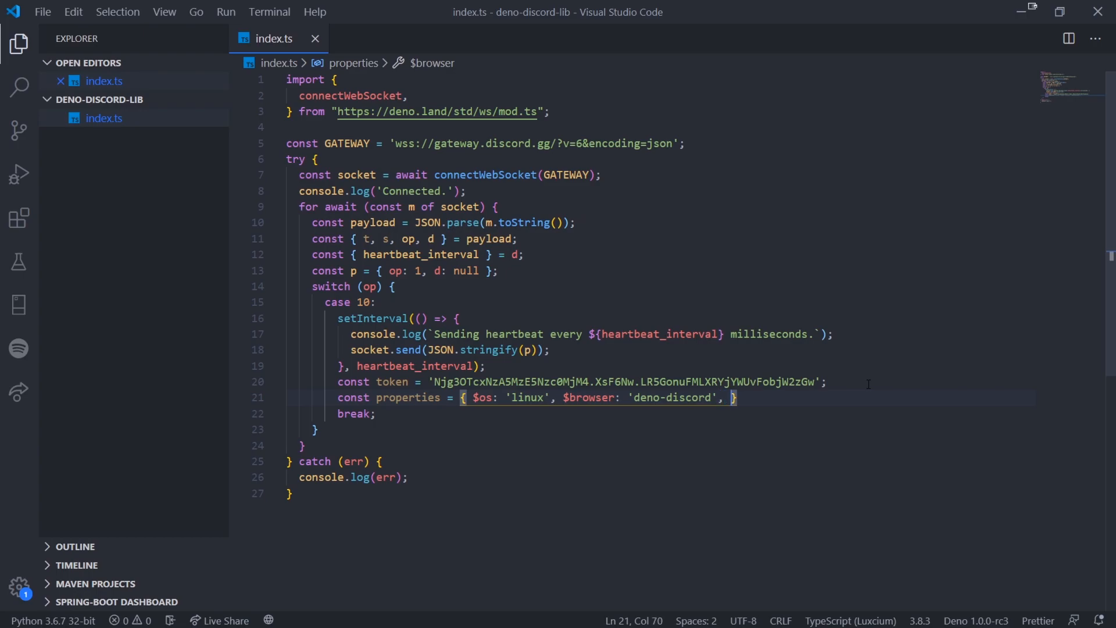
type("$device: ''")
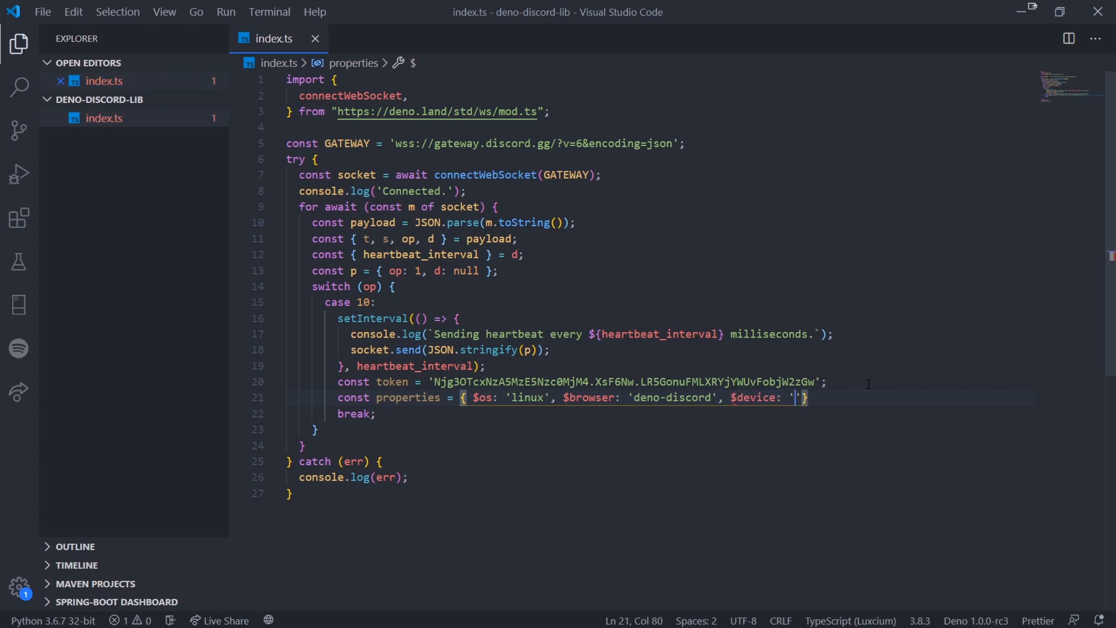
type("deno-dis")
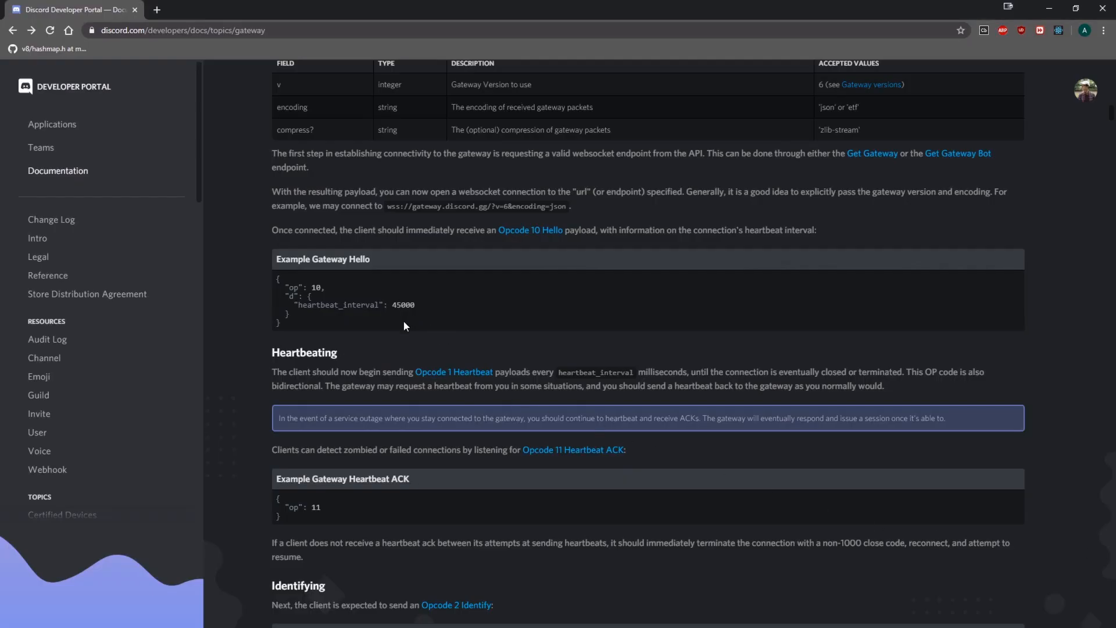
Check the Identifying section's example Identify payload, then return to the editor.
scroll("down", 3)
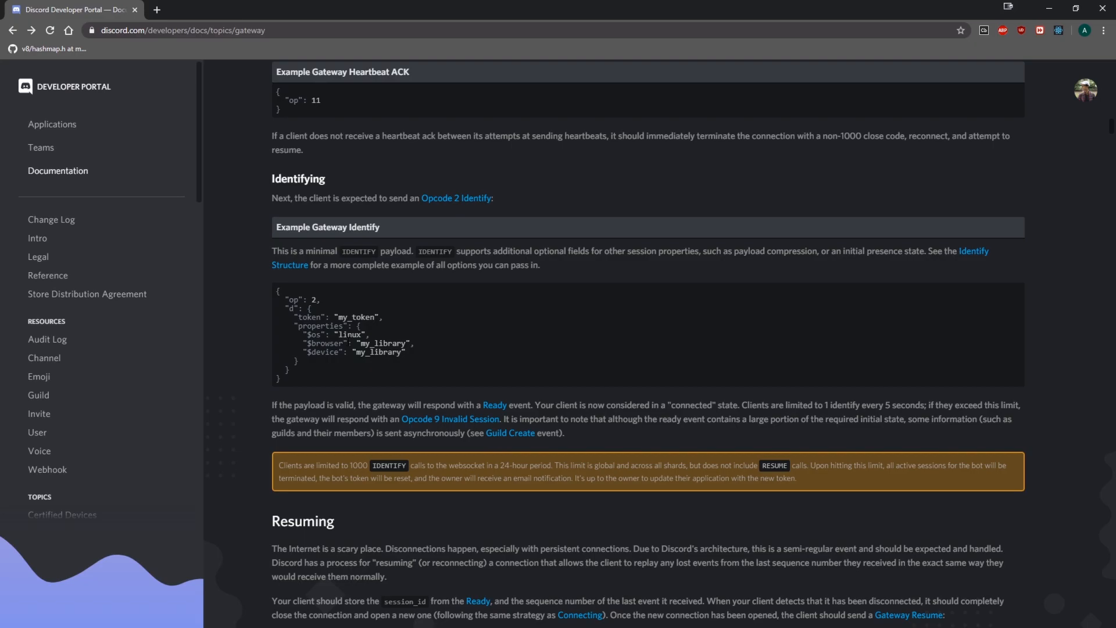
mouse_move(455, 357)
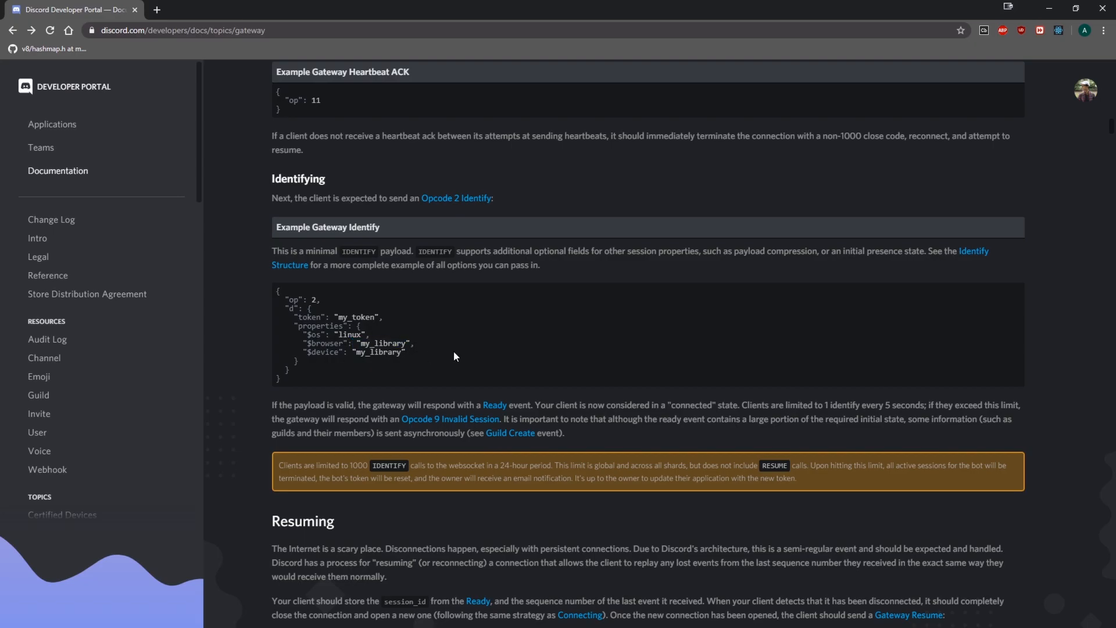
mouse_move(511, 333)
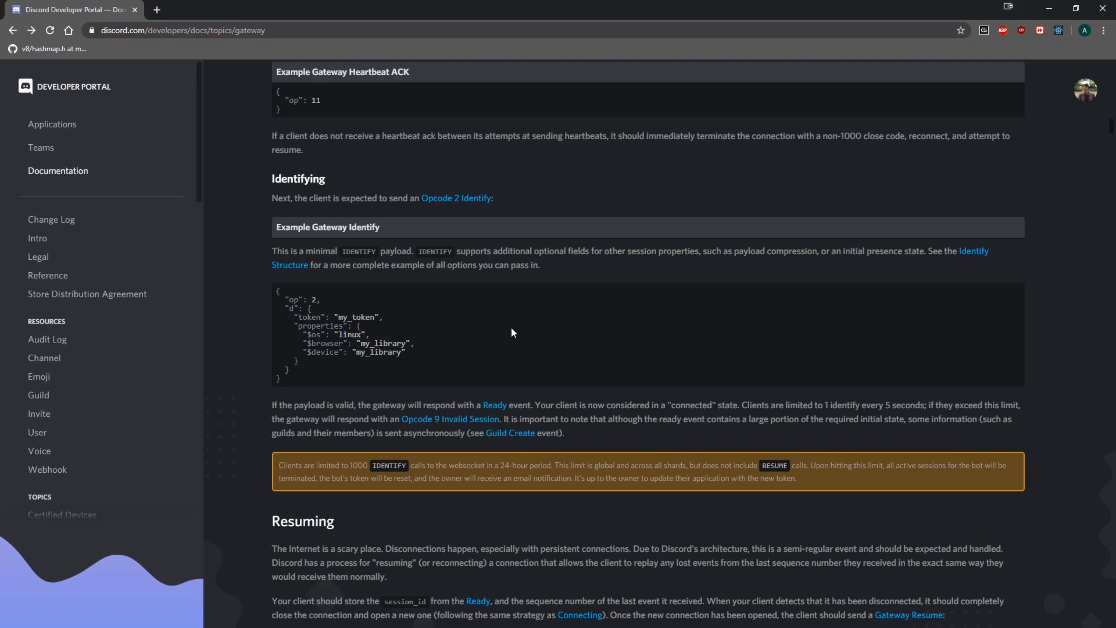
mouse_move(512, 333)
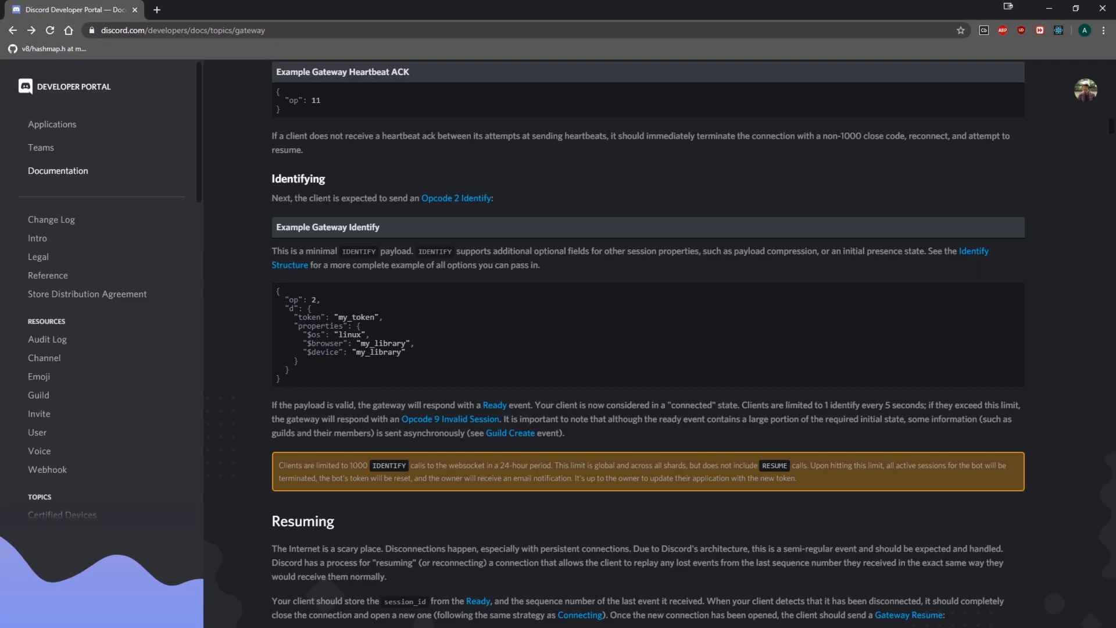
mouse_move(579, 295)
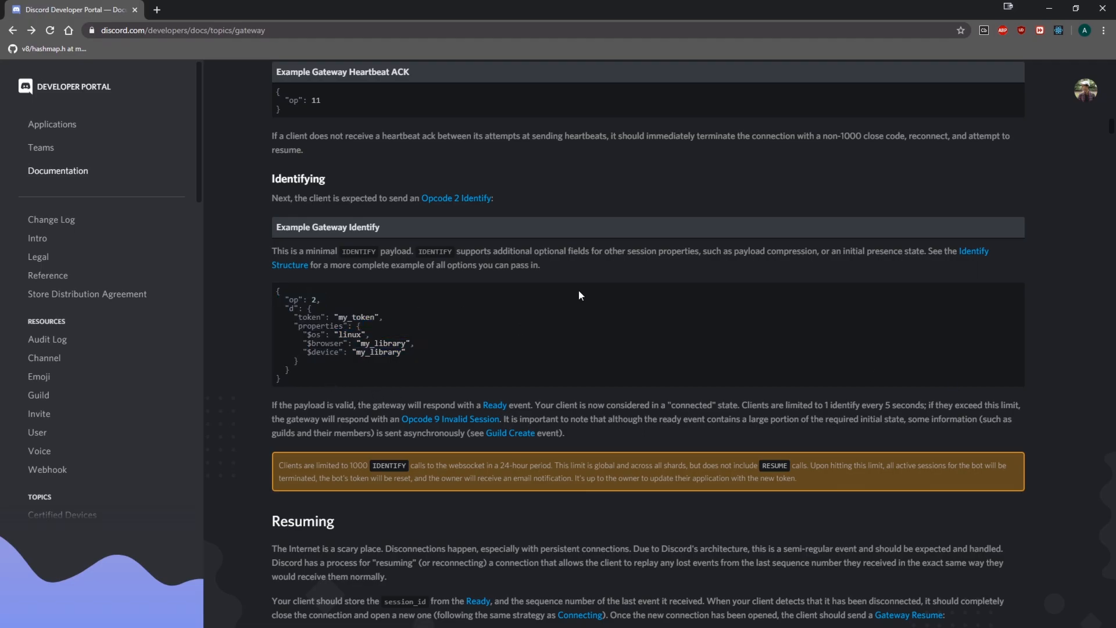
double_click(278, 404)
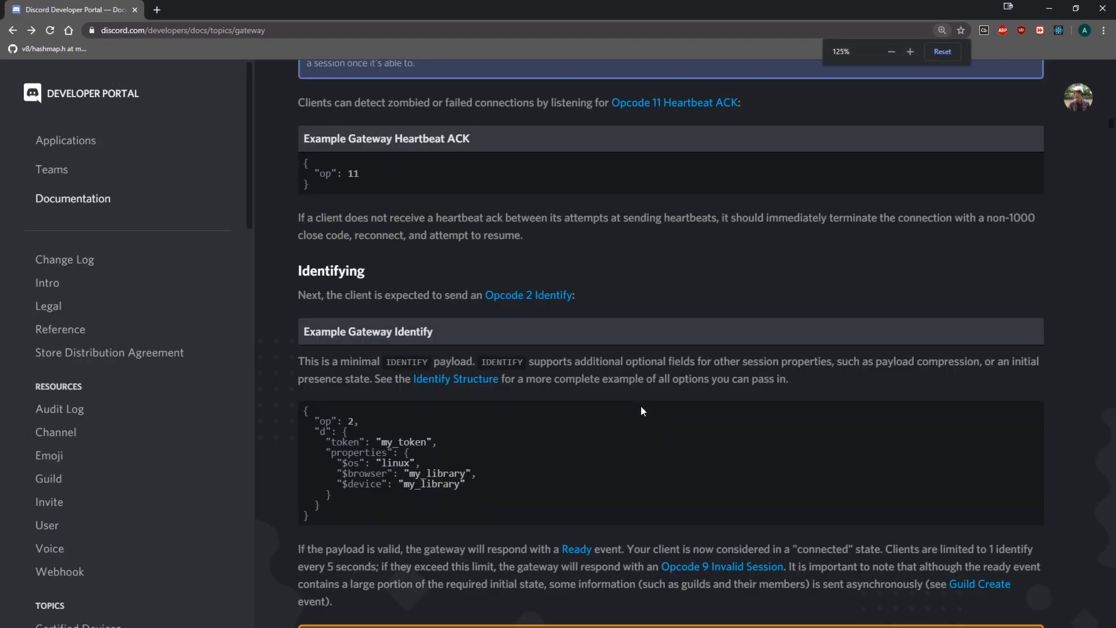
scroll("down", 3)
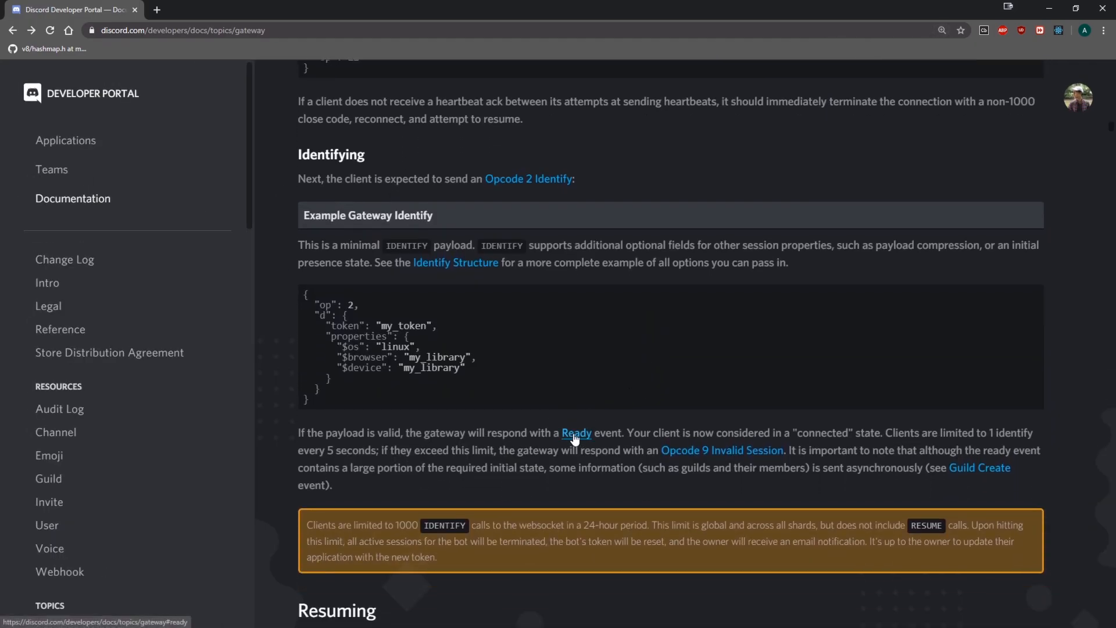
key("alt+tab")
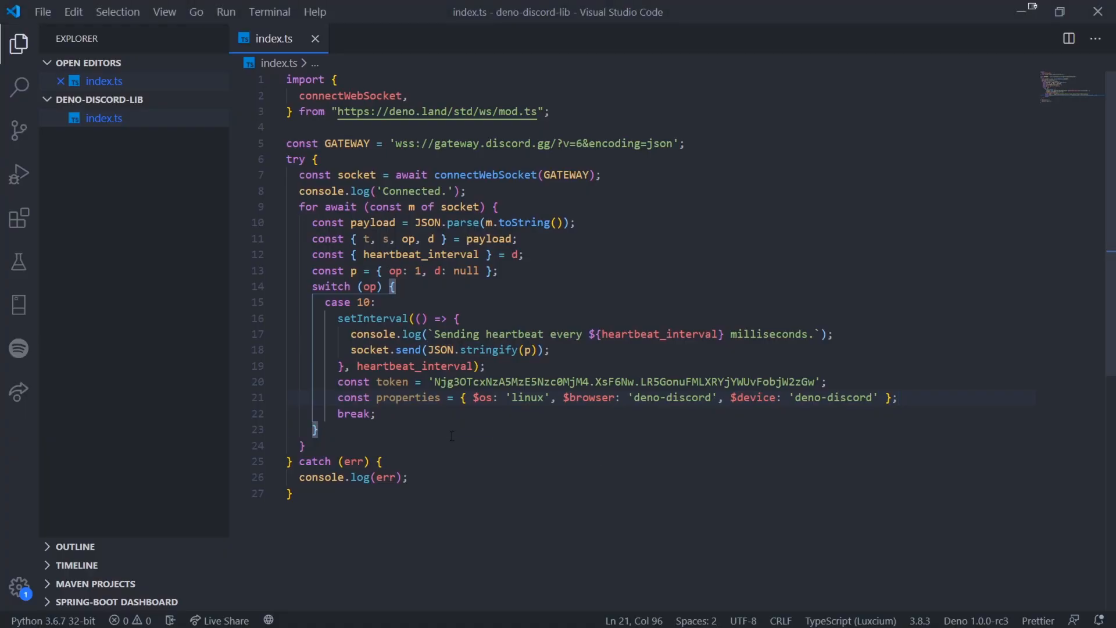
Declare const identify = { op: 2, d: { token, properties } }; after the properties object.
key("Enter")
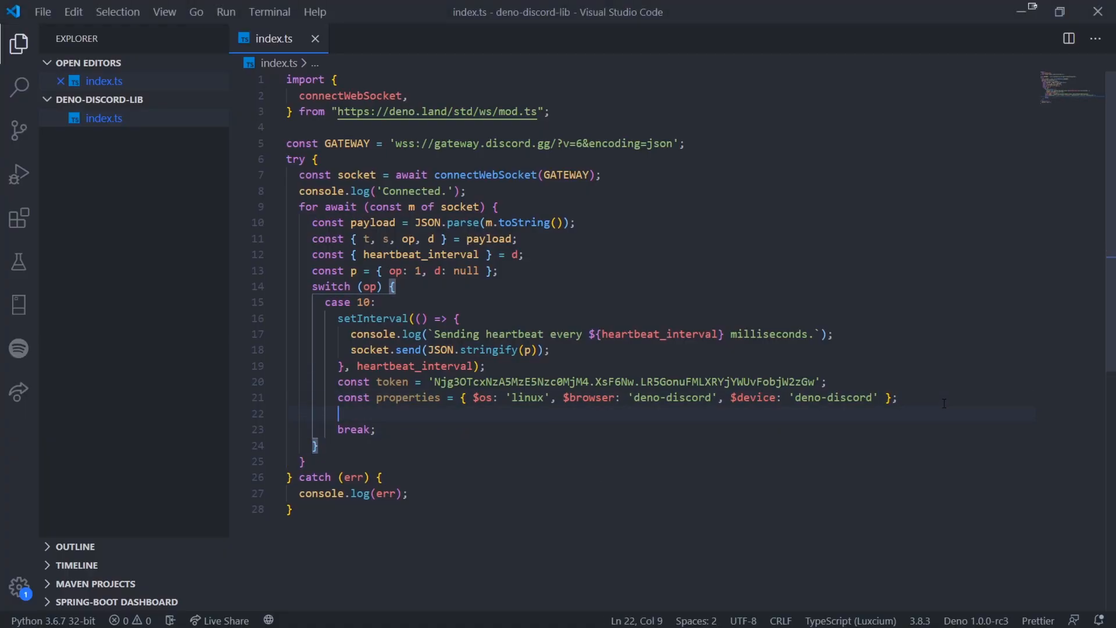
type("coo")
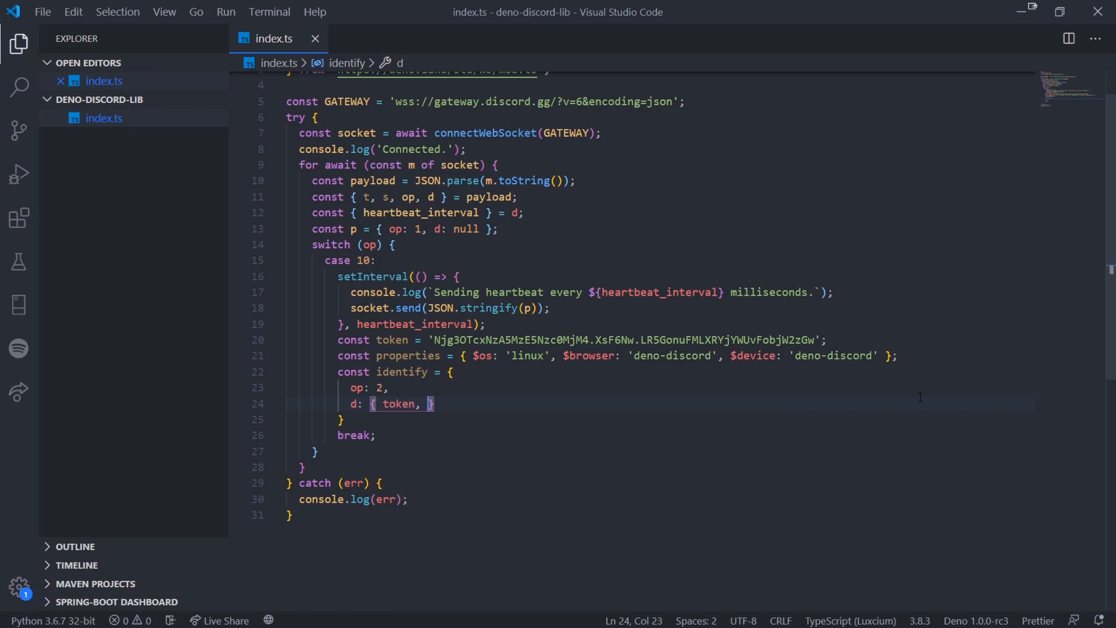
type("properties },")
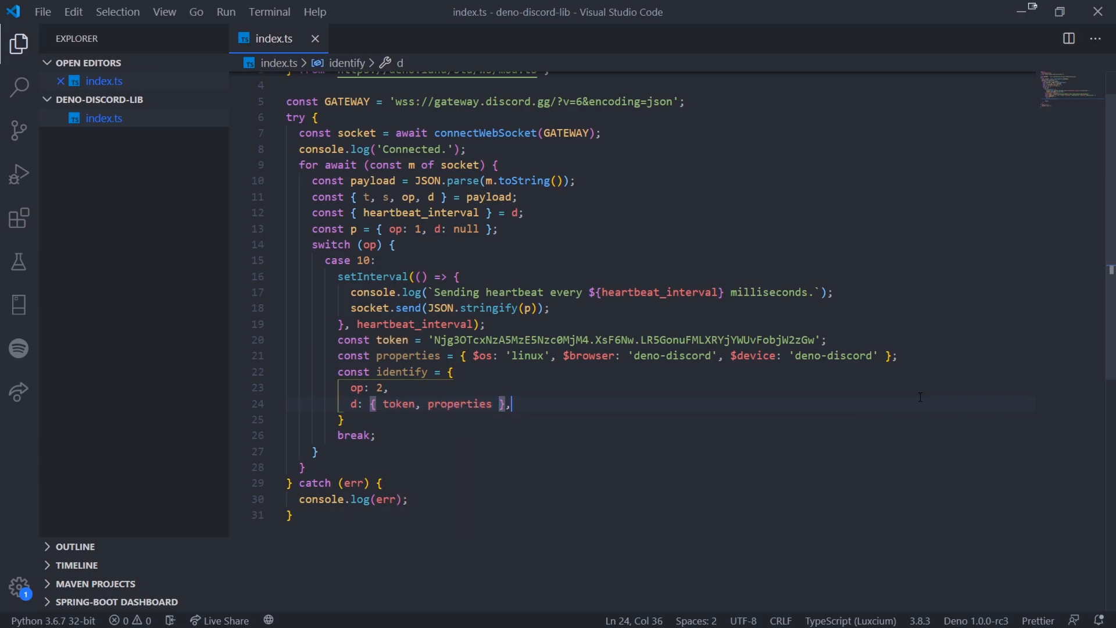
left_click(346, 420)
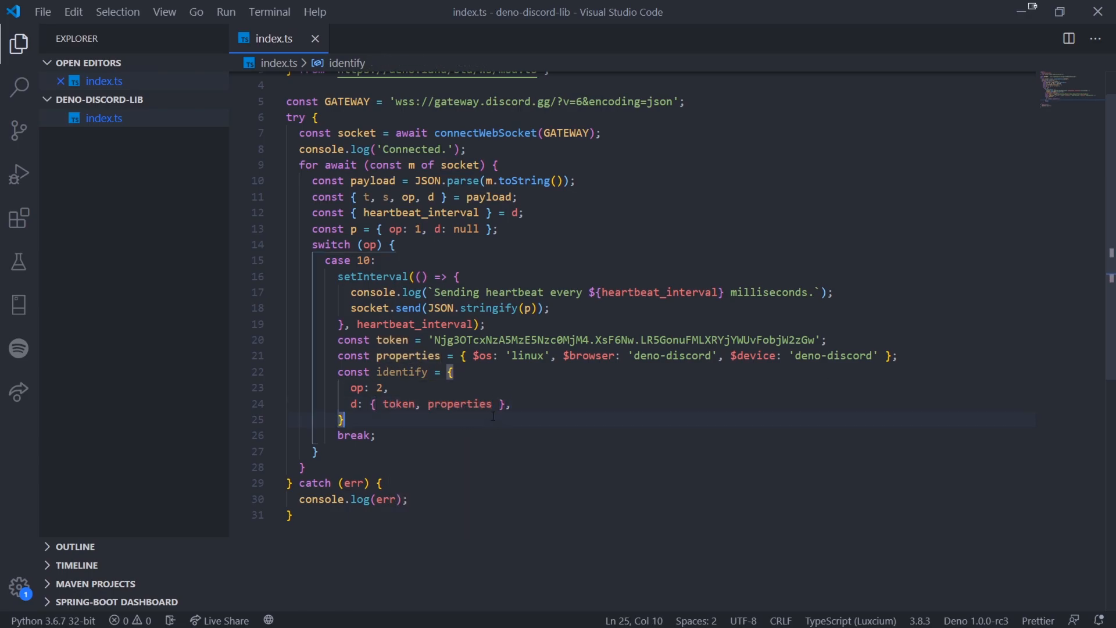
type(";")
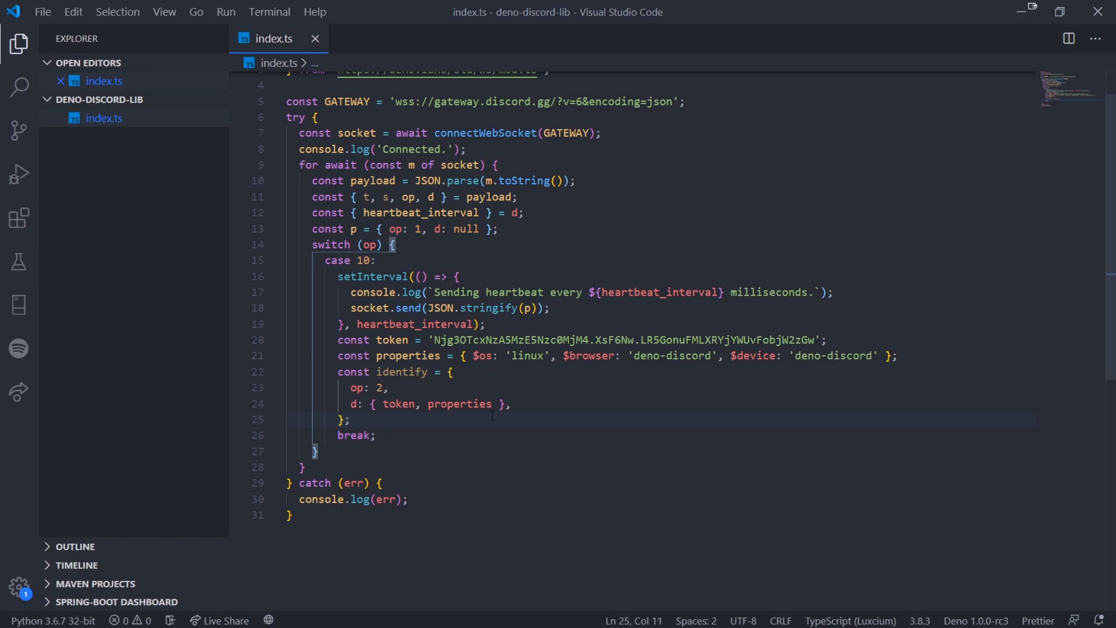
Send the payload with socket.send(JSON.stringify(identify)) and start a console.log after the switch block.
type("s")
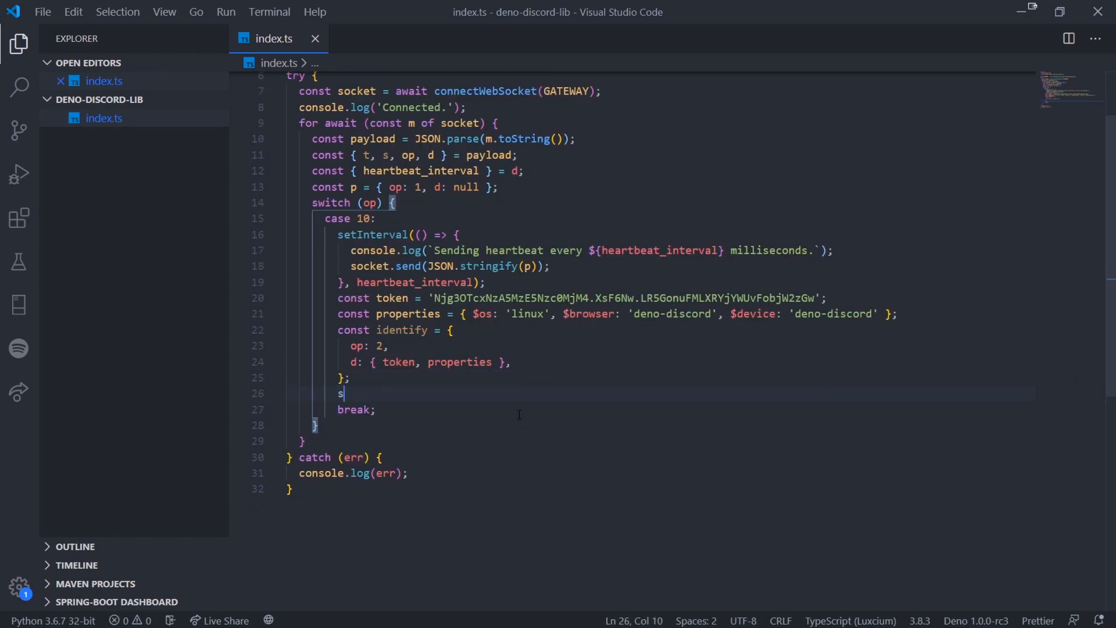
type("ocket.send(JSON.stringify(")
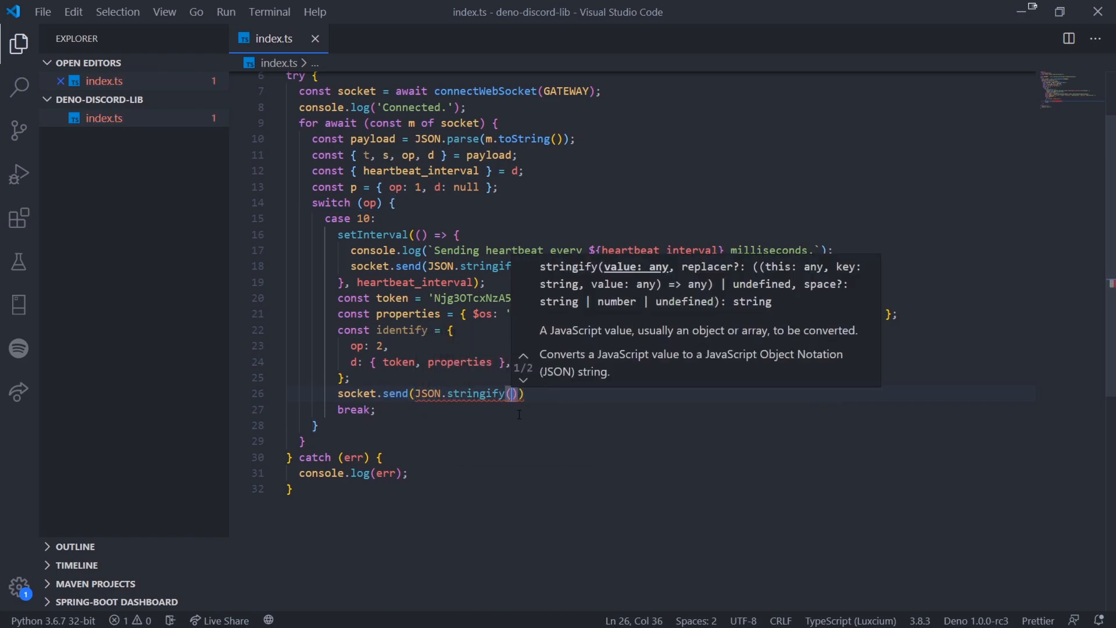
type("identify")
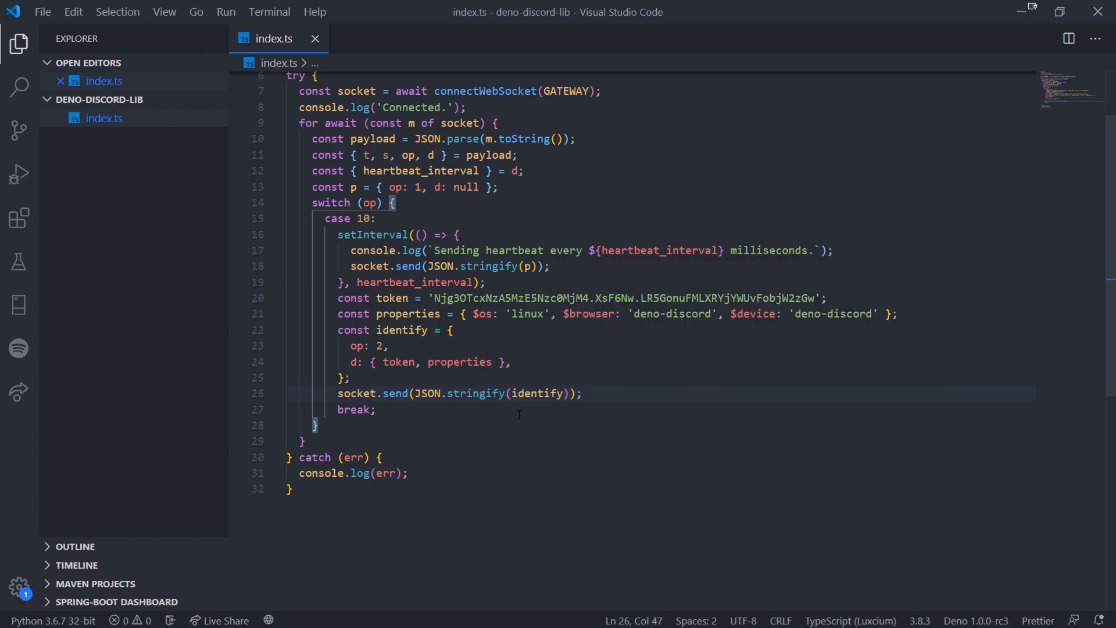
scroll("down", 3)
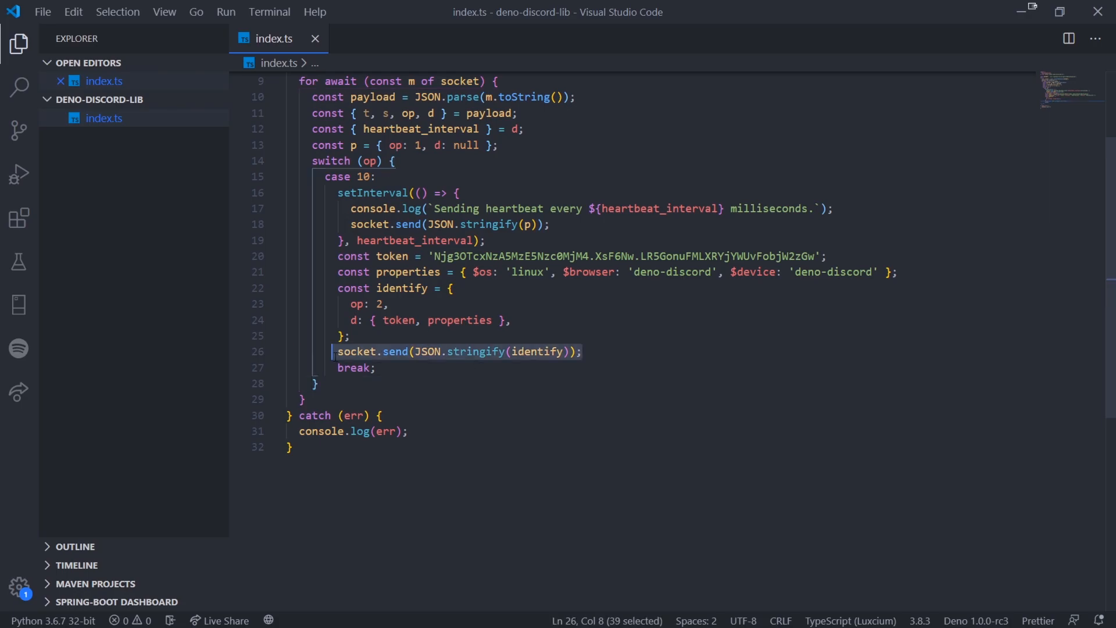
left_click(316, 382)
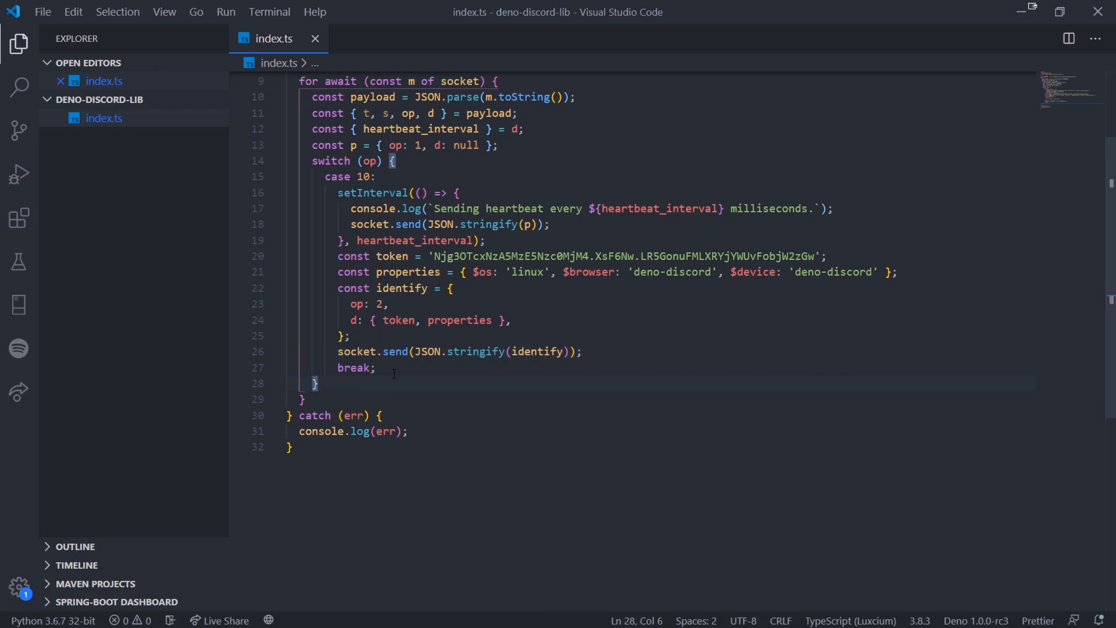
mouse_move(402, 378)
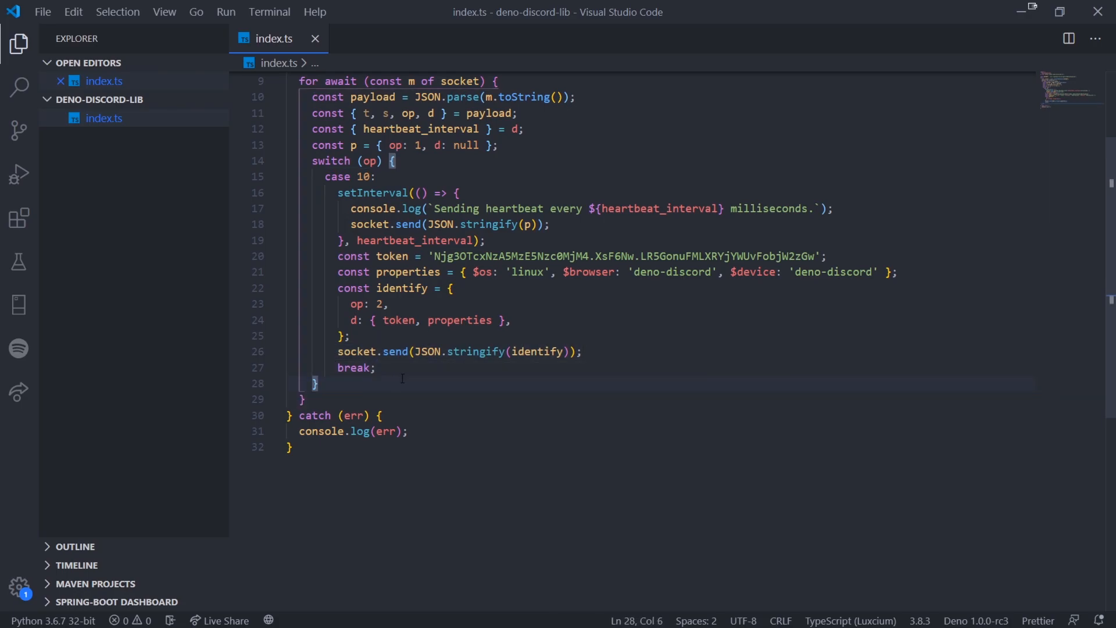
type("console.log(")
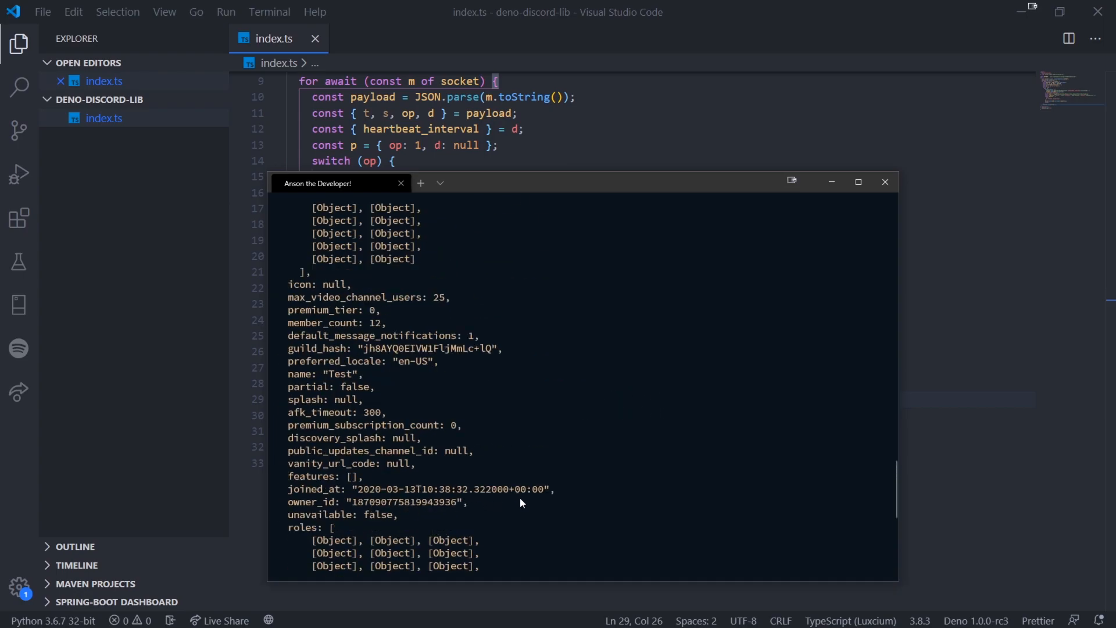
mouse_move(534, 489)
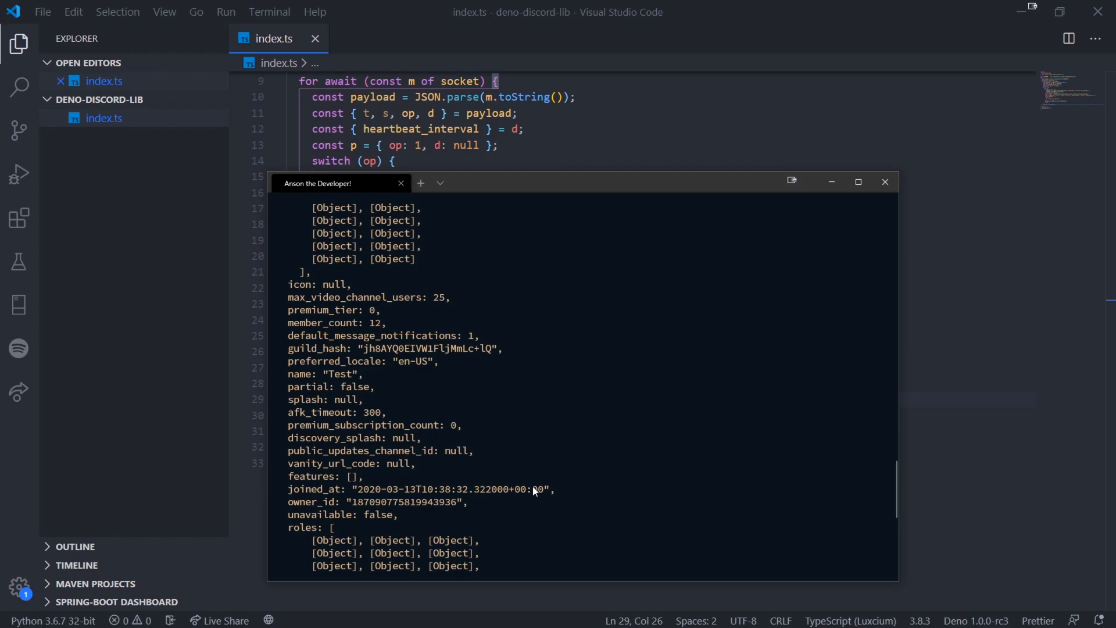
scroll("up", 3)
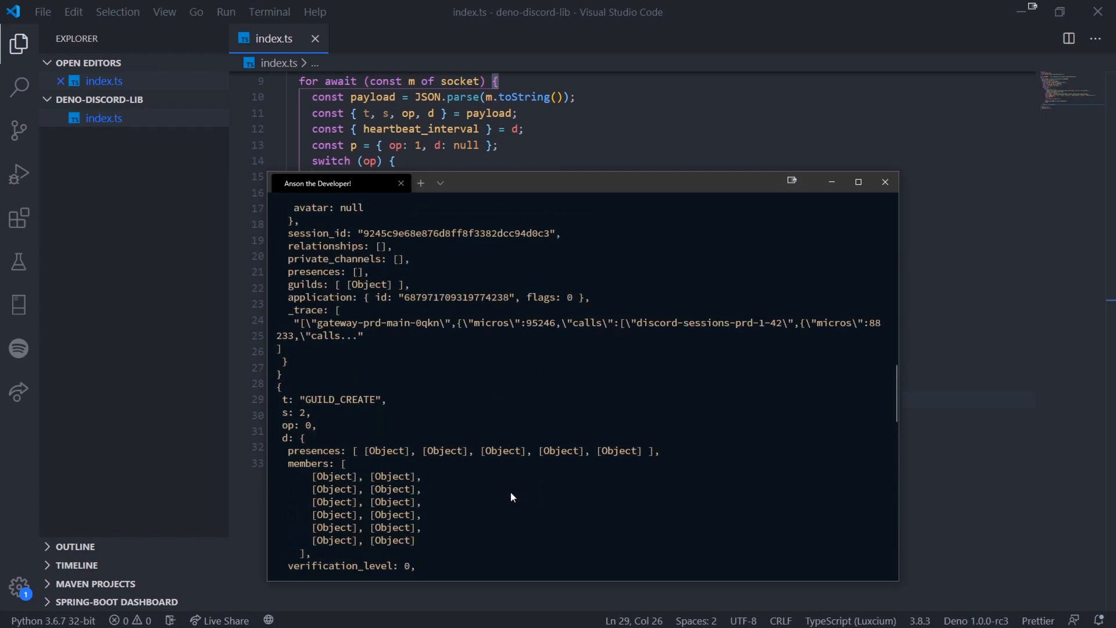
scroll("up", 3)
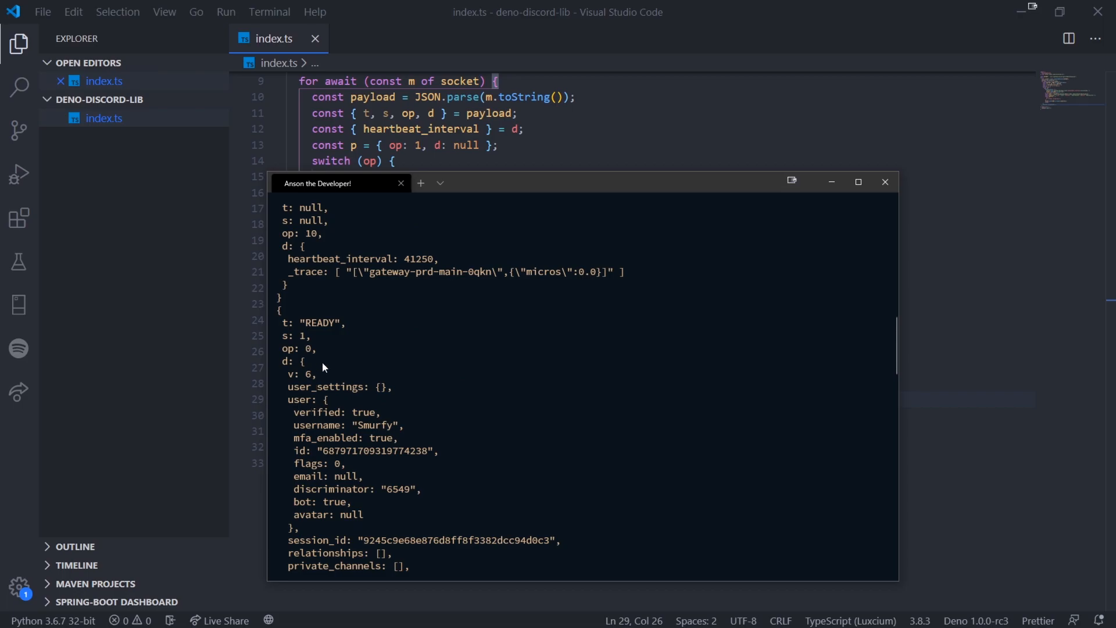
scroll("down", 3)
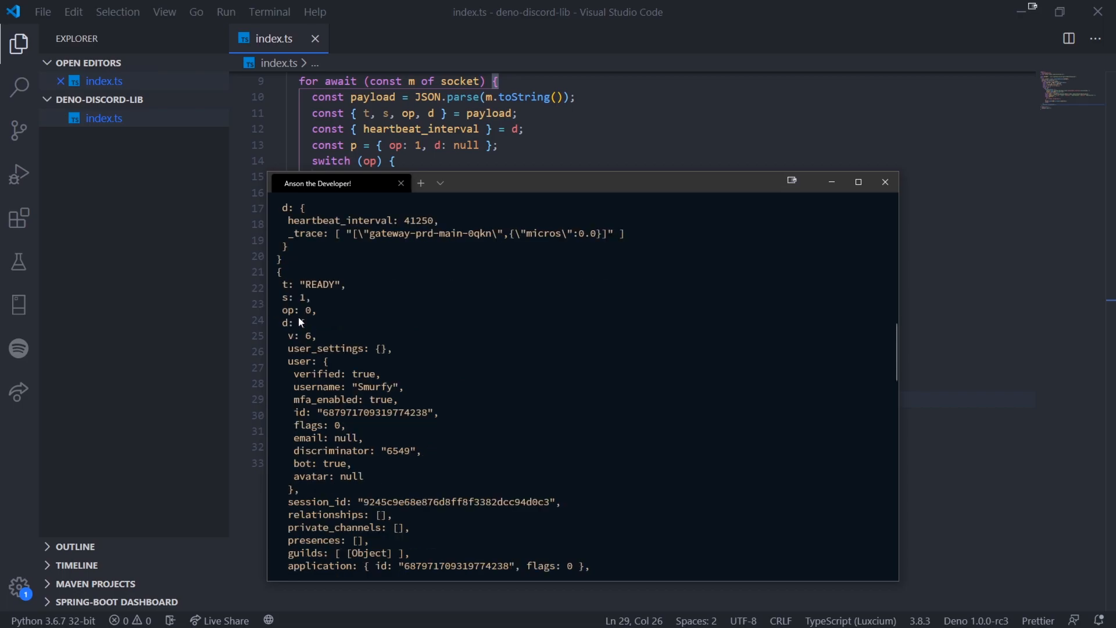
mouse_move(312, 313)
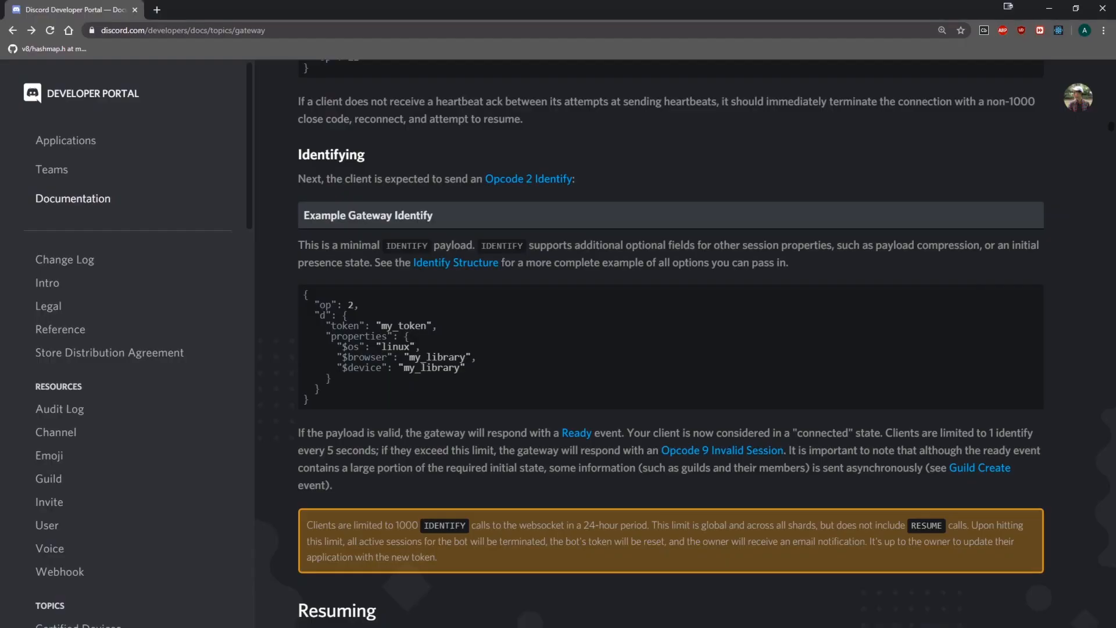
scroll("down", 3)
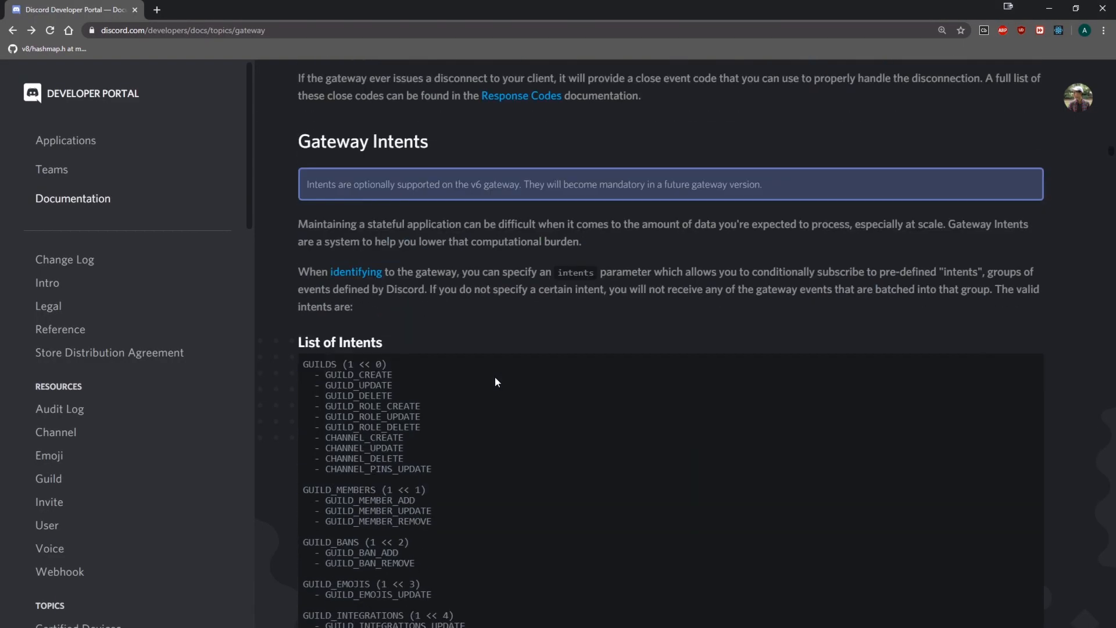
scroll("down", 3)
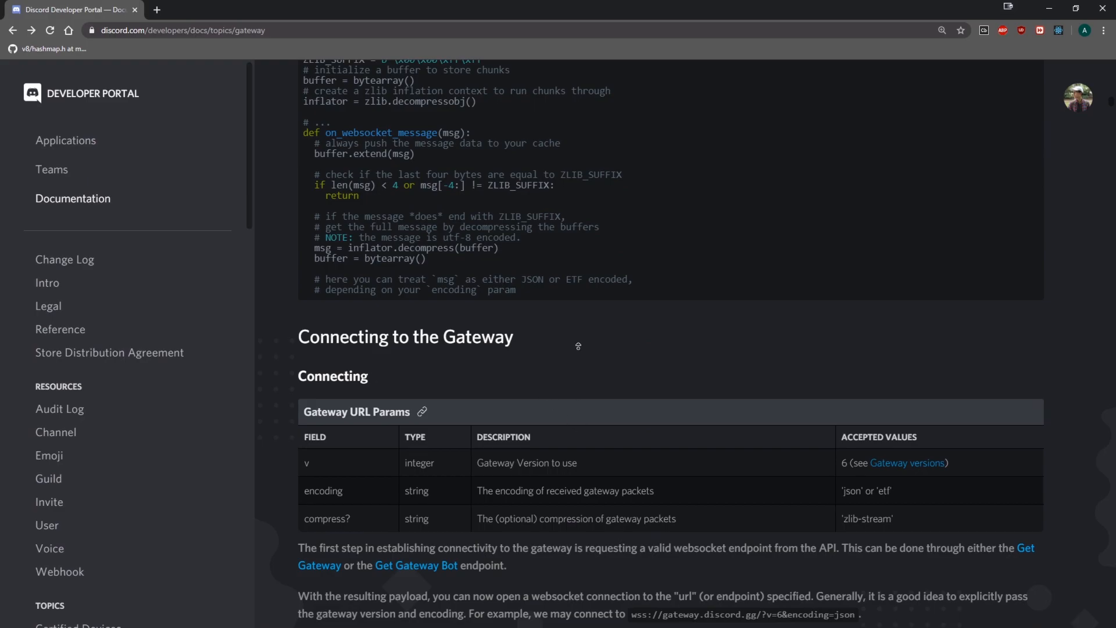
scroll("down", 3)
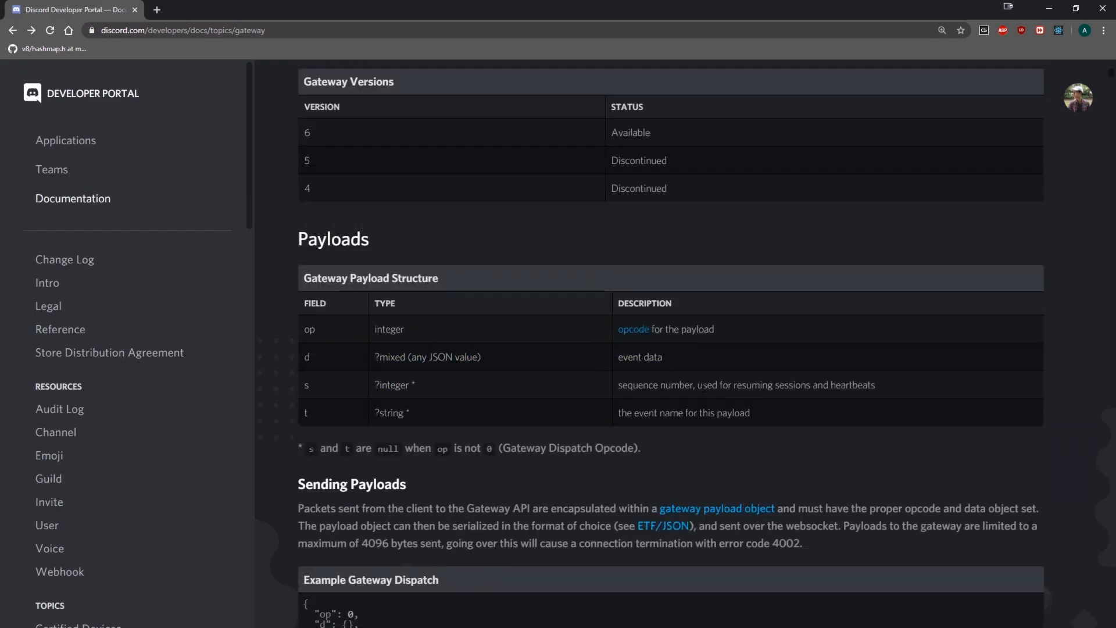
mouse_move(903, 396)
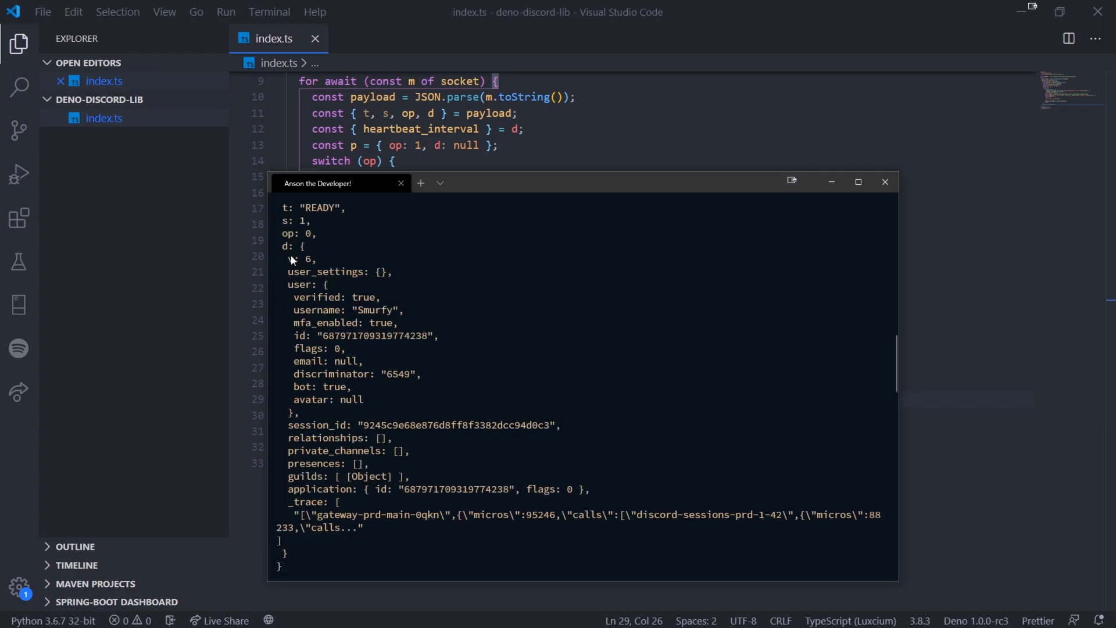
double_click(305, 284)
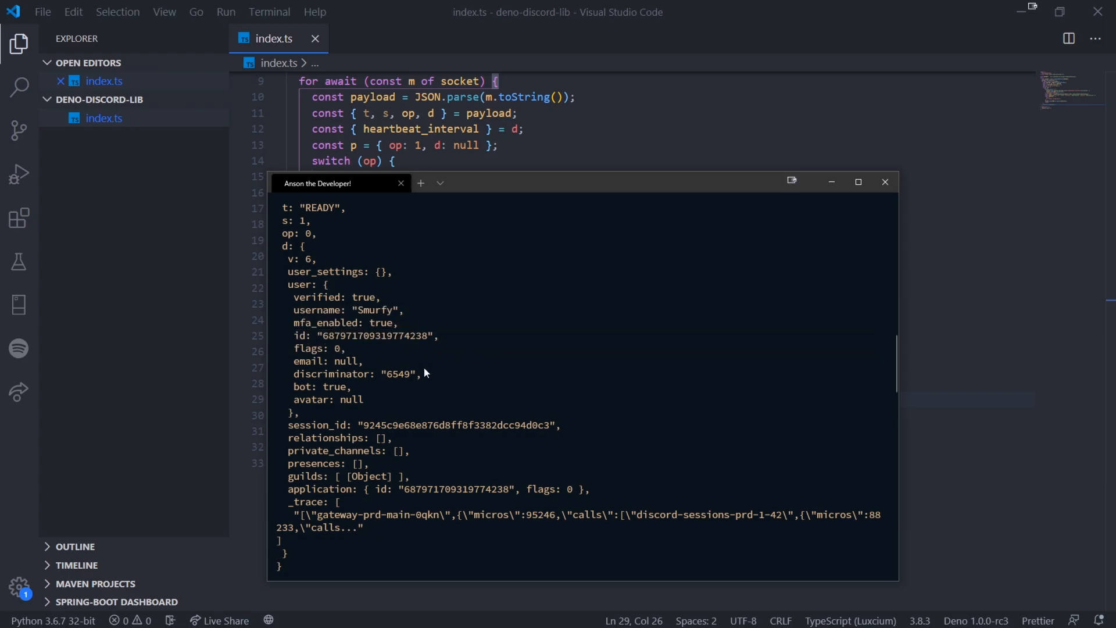
mouse_move(420, 401)
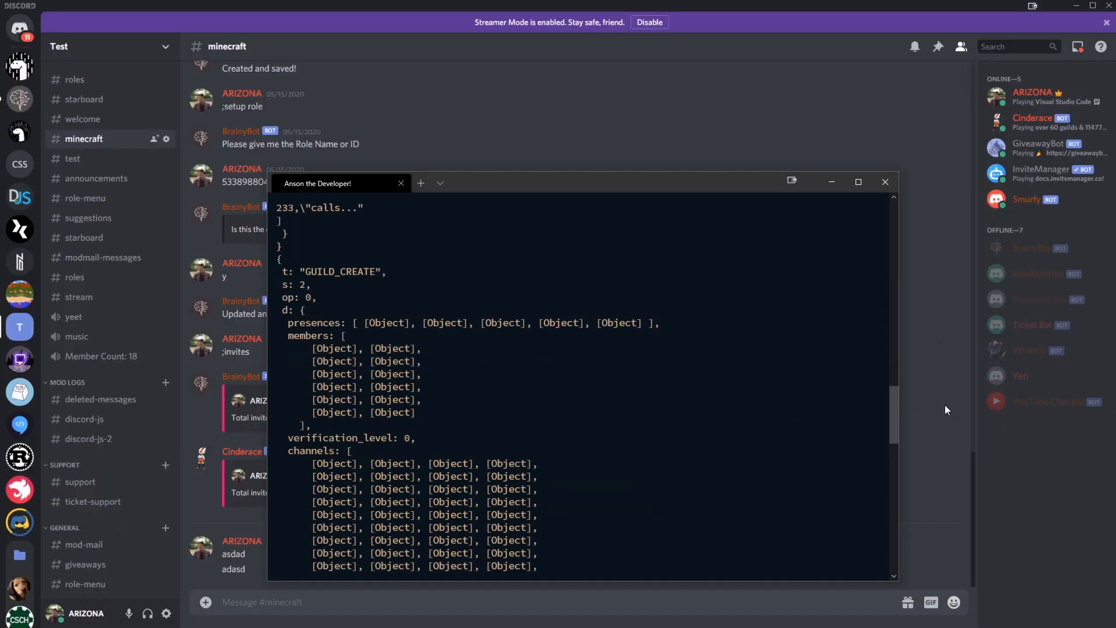
double_click(312, 322)
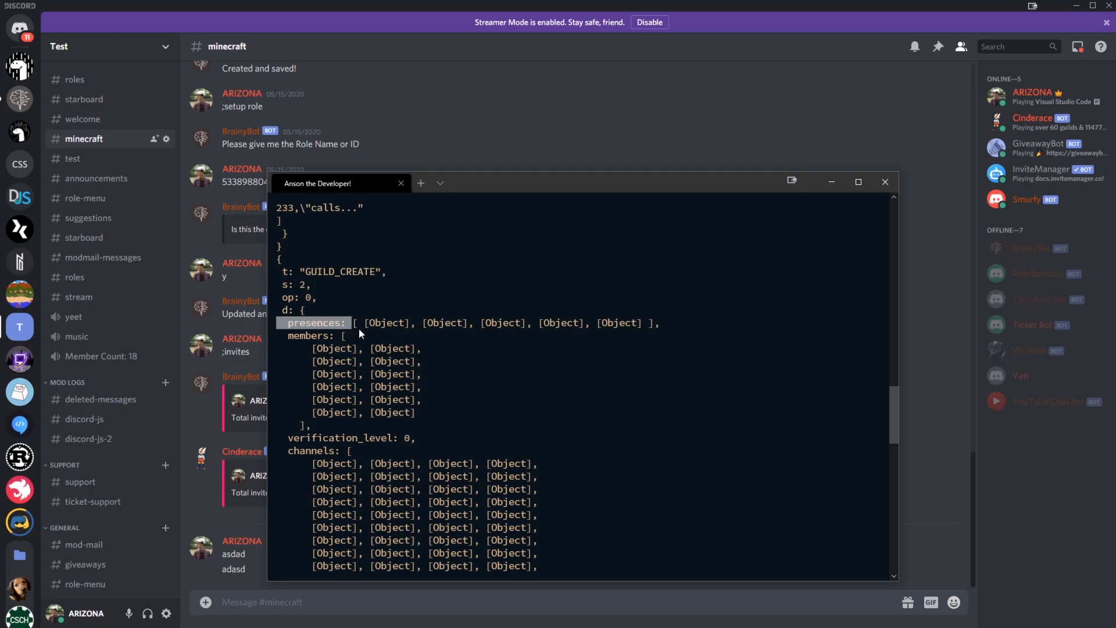
scroll("up", 3)
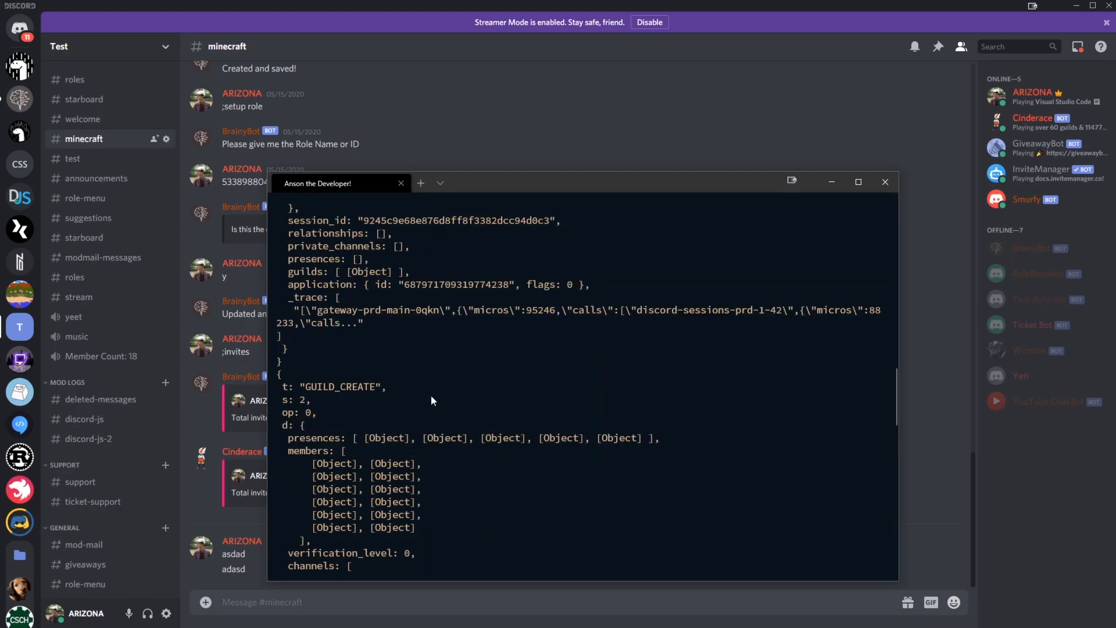
mouse_move(430, 401)
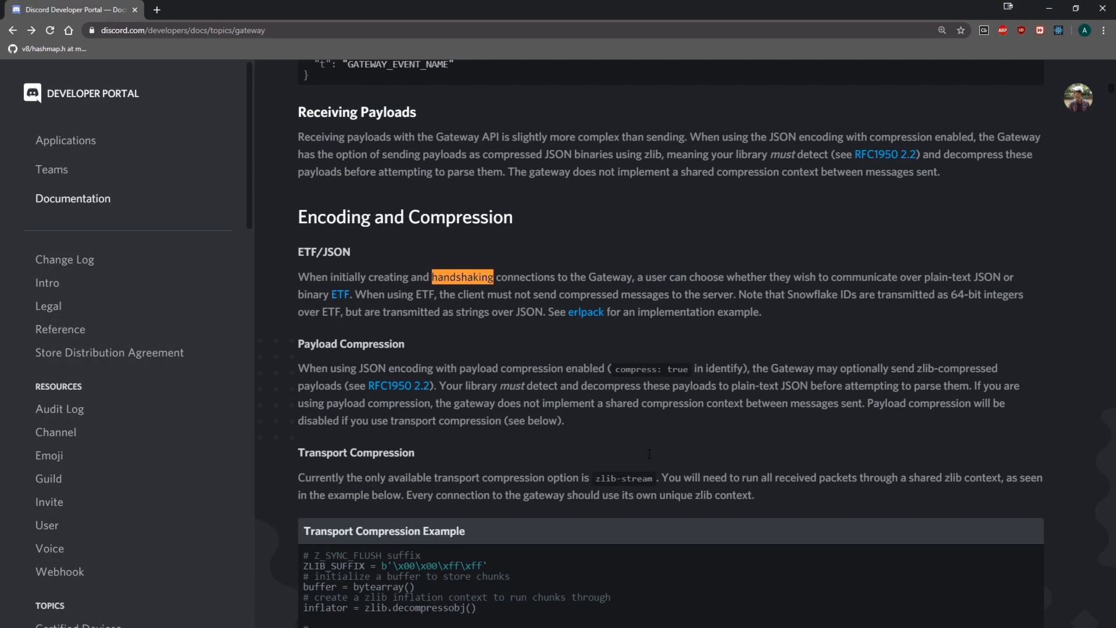
scroll("down", 3)
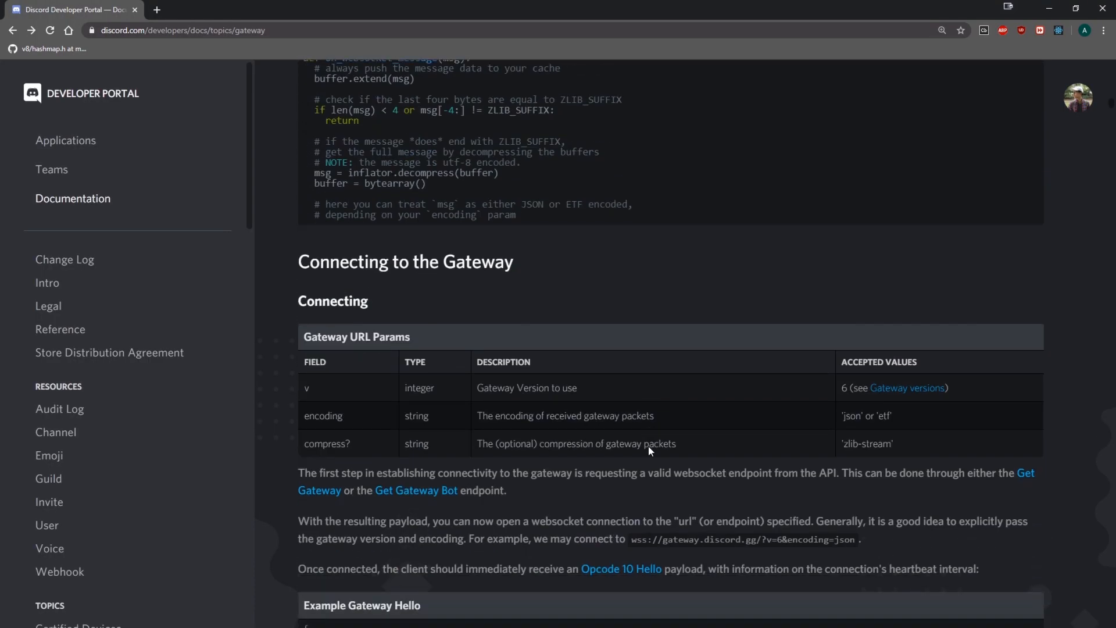
scroll("down", 3)
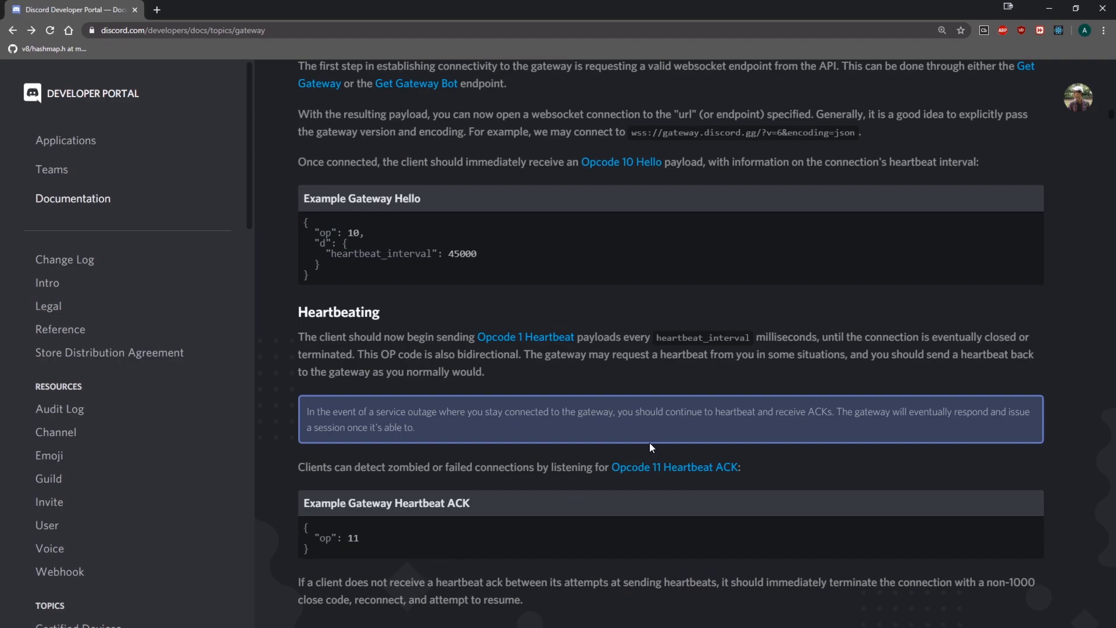
scroll("down", 3)
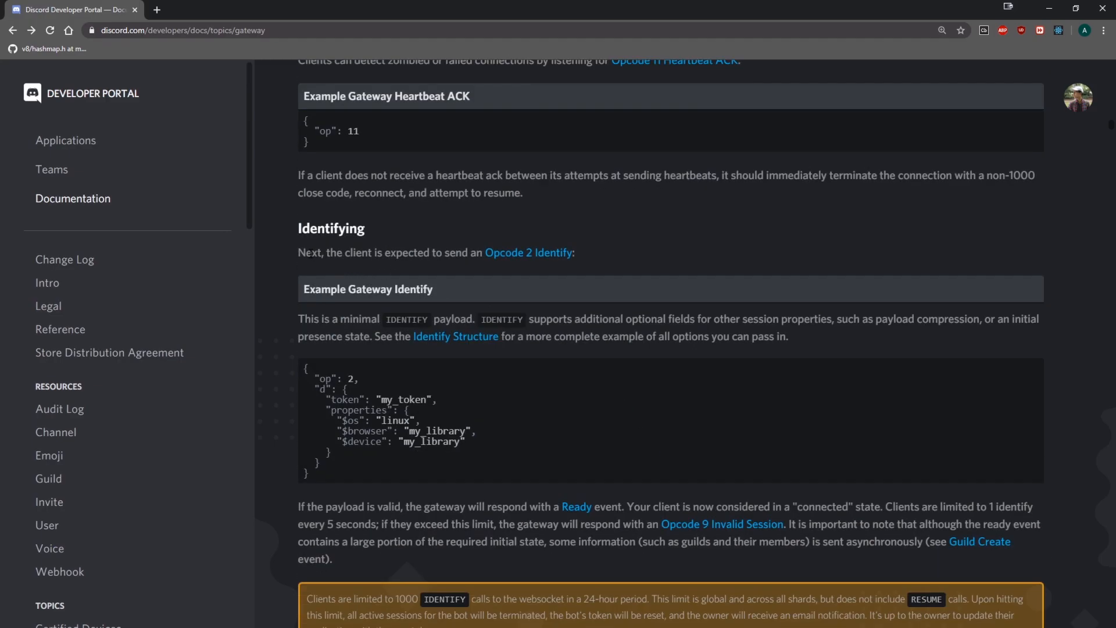
scroll("down", 3)
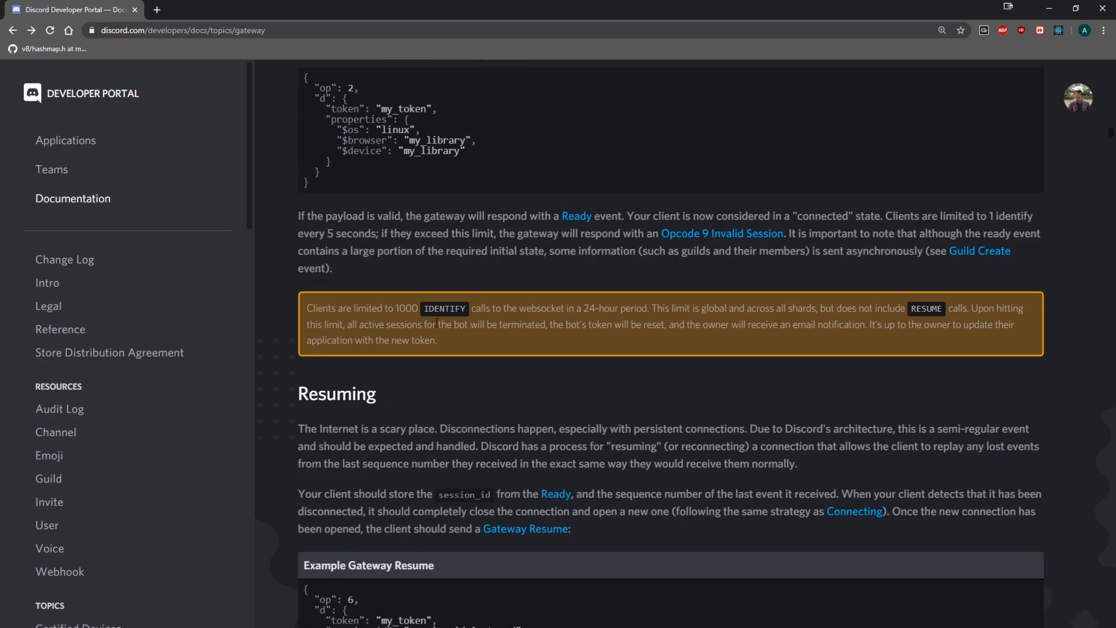
scroll("down", 3)
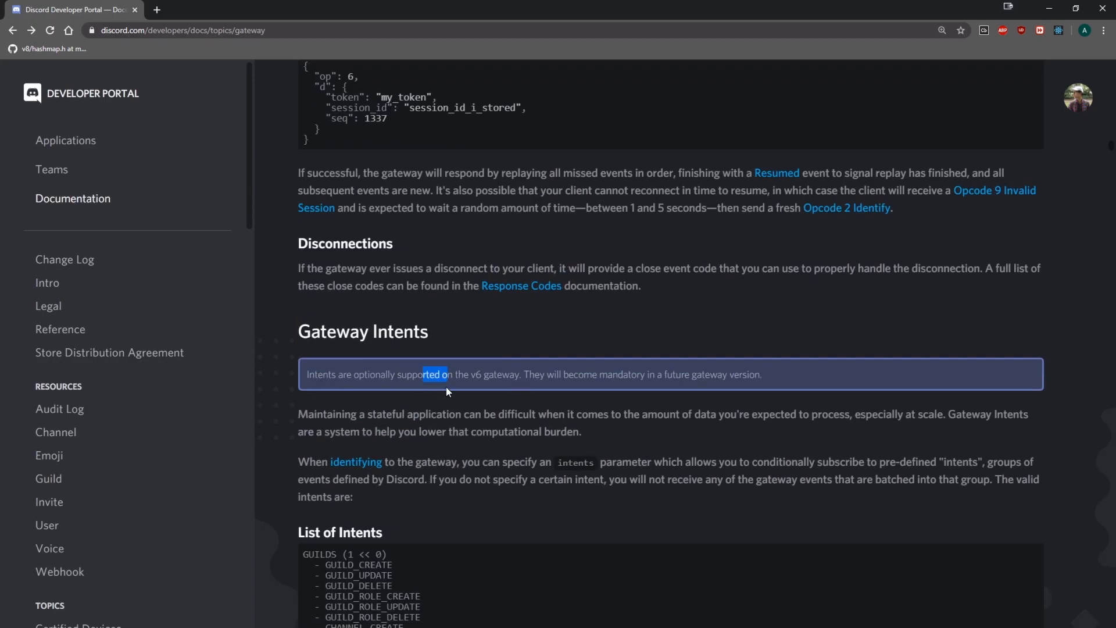
mouse_move(543, 364)
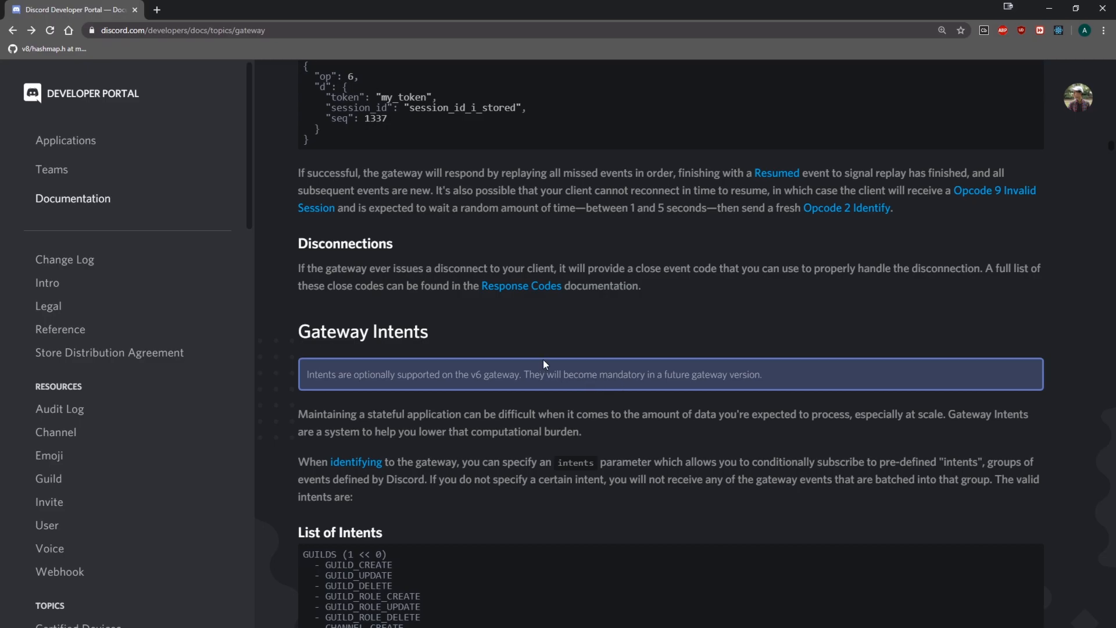
scroll("down", 3)
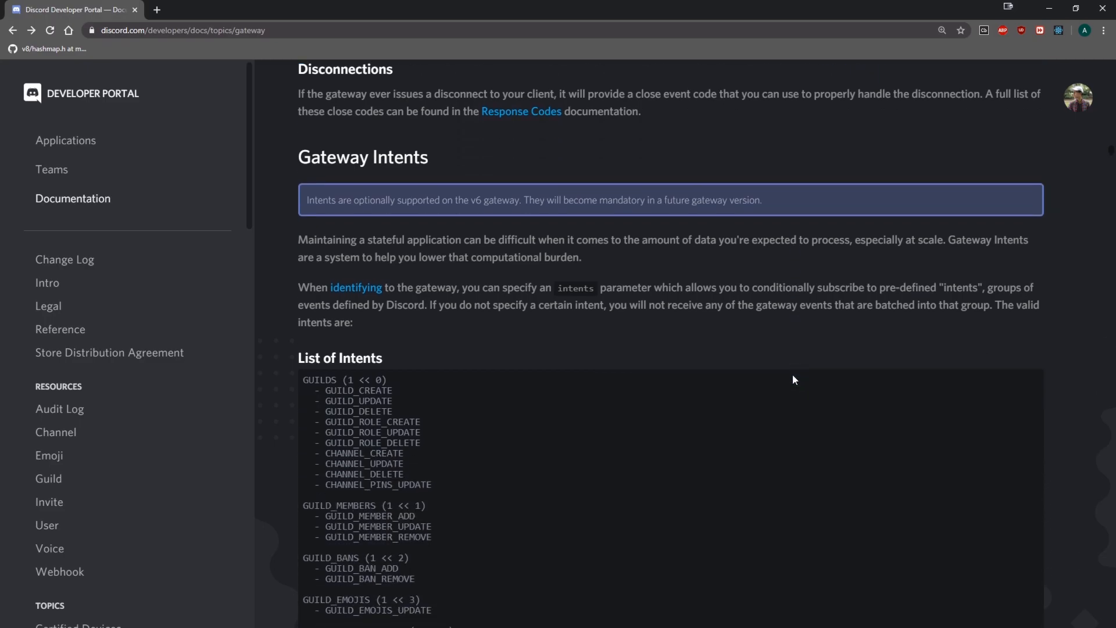
mouse_move(766, 364)
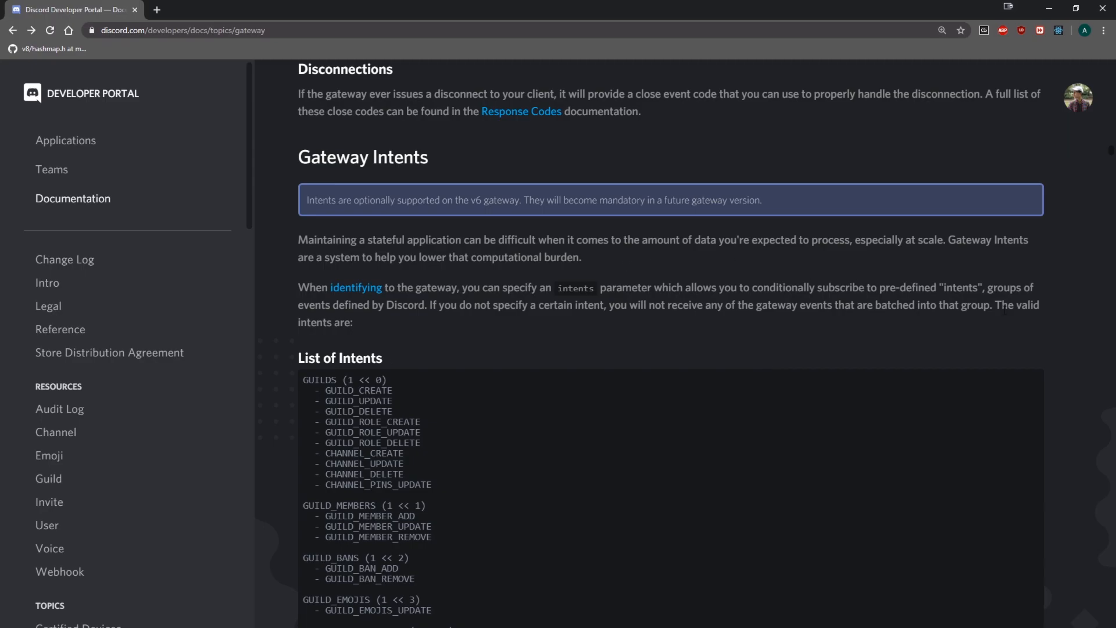
scroll("down", 3)
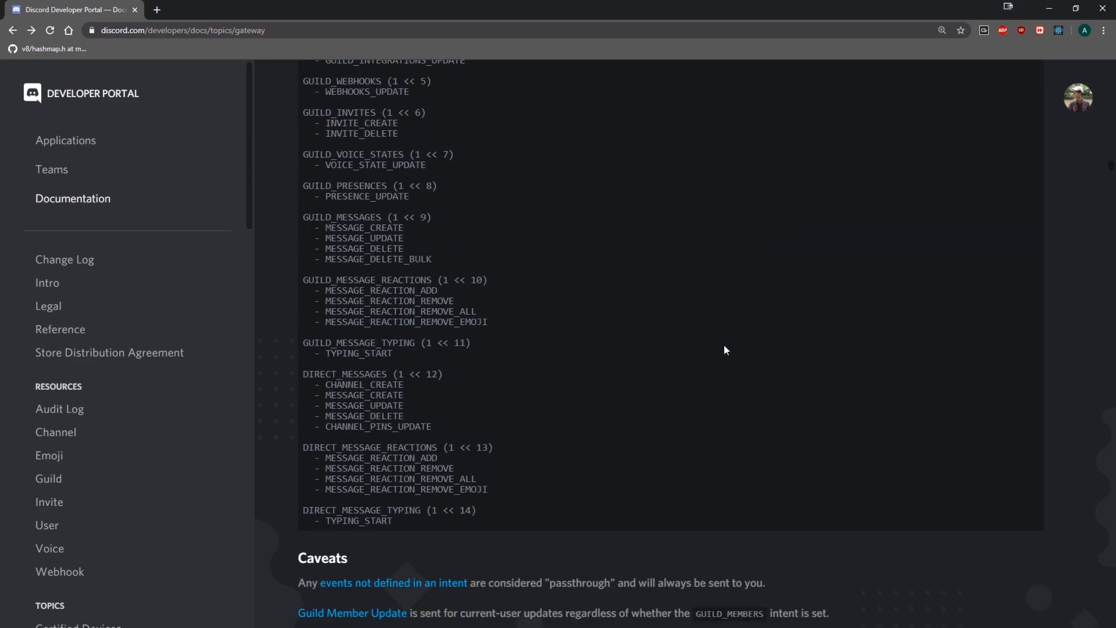
scroll("up", 3)
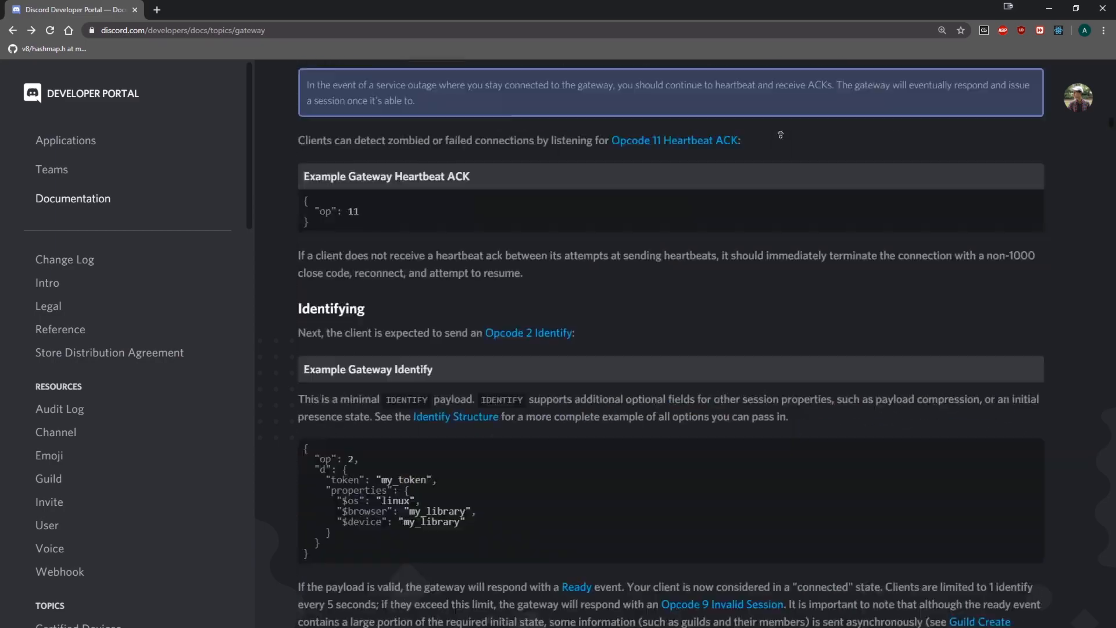
scroll("up", 3)
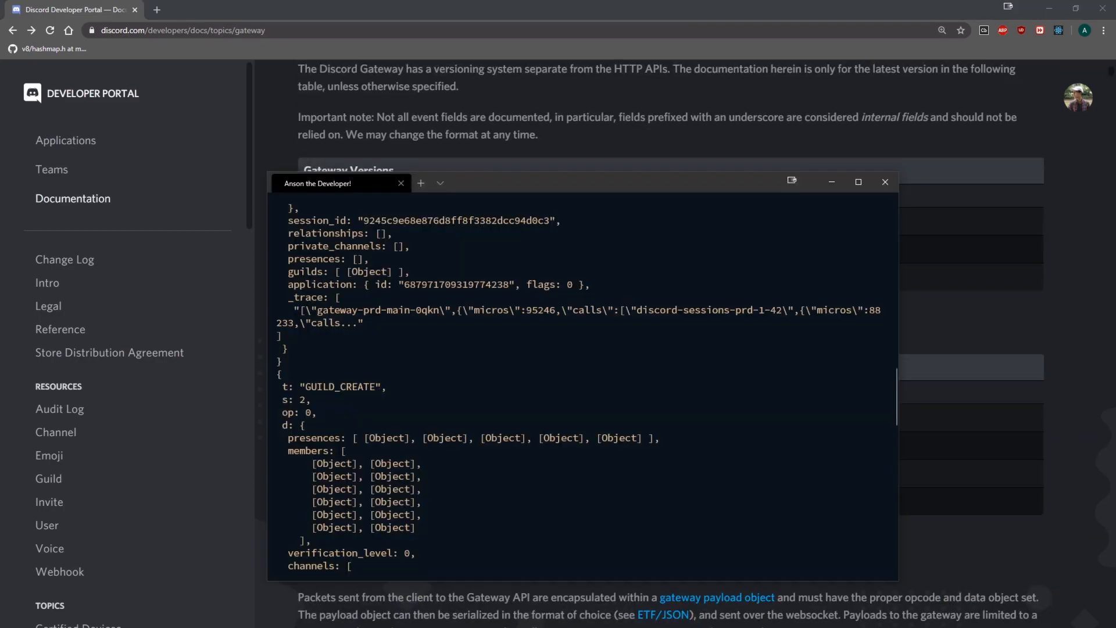
Scroll through the terminal output of the gateway events.
scroll("down", 3)
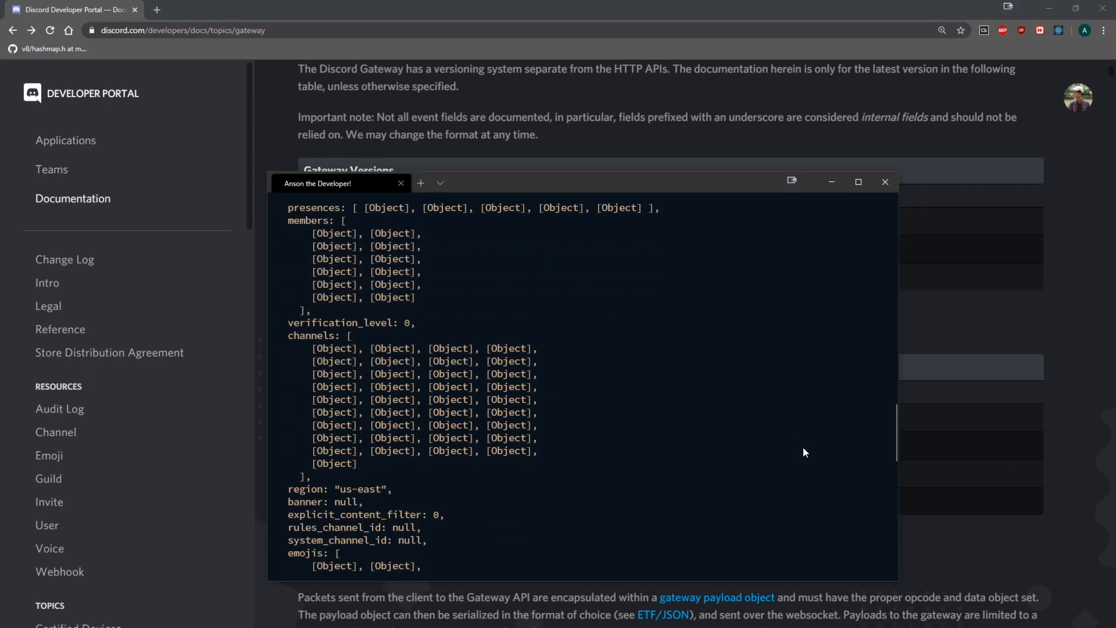
scroll("down", 3)
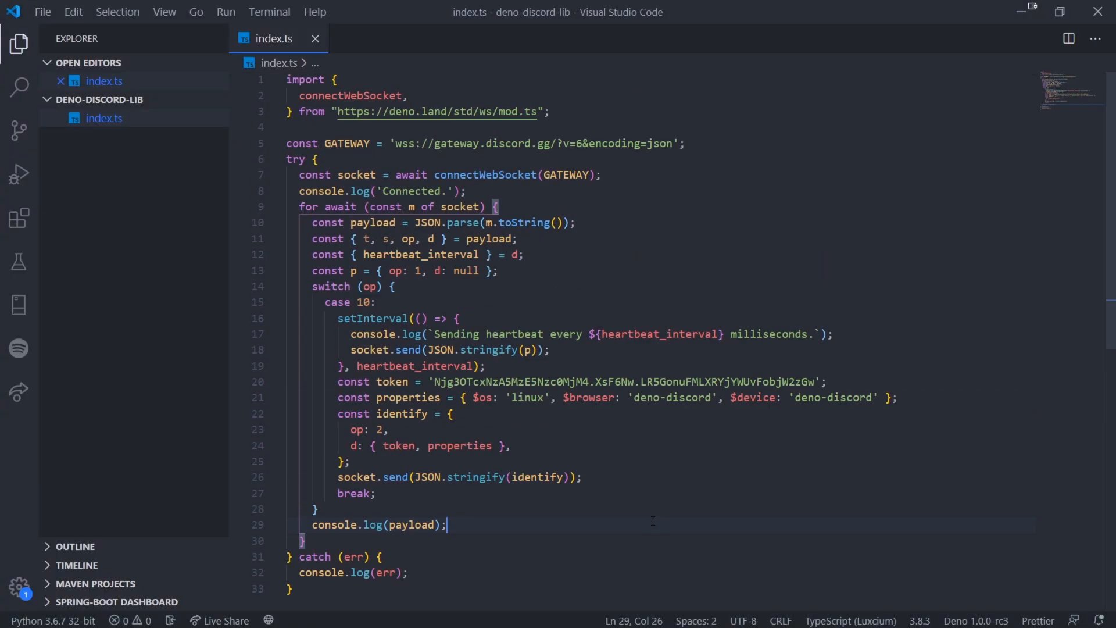
mouse_move(665, 516)
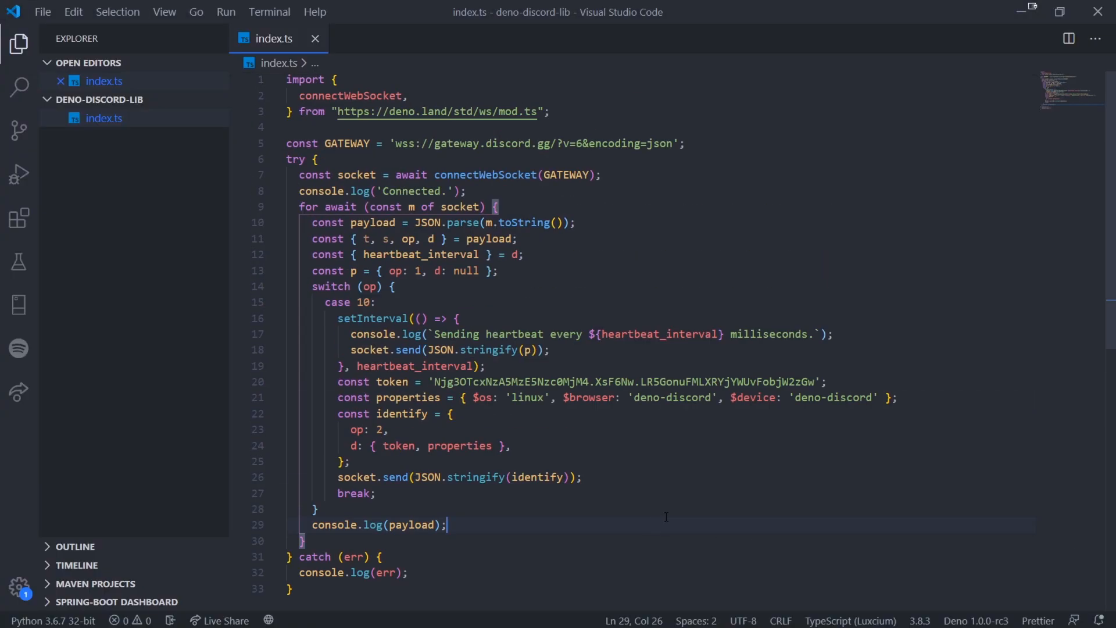